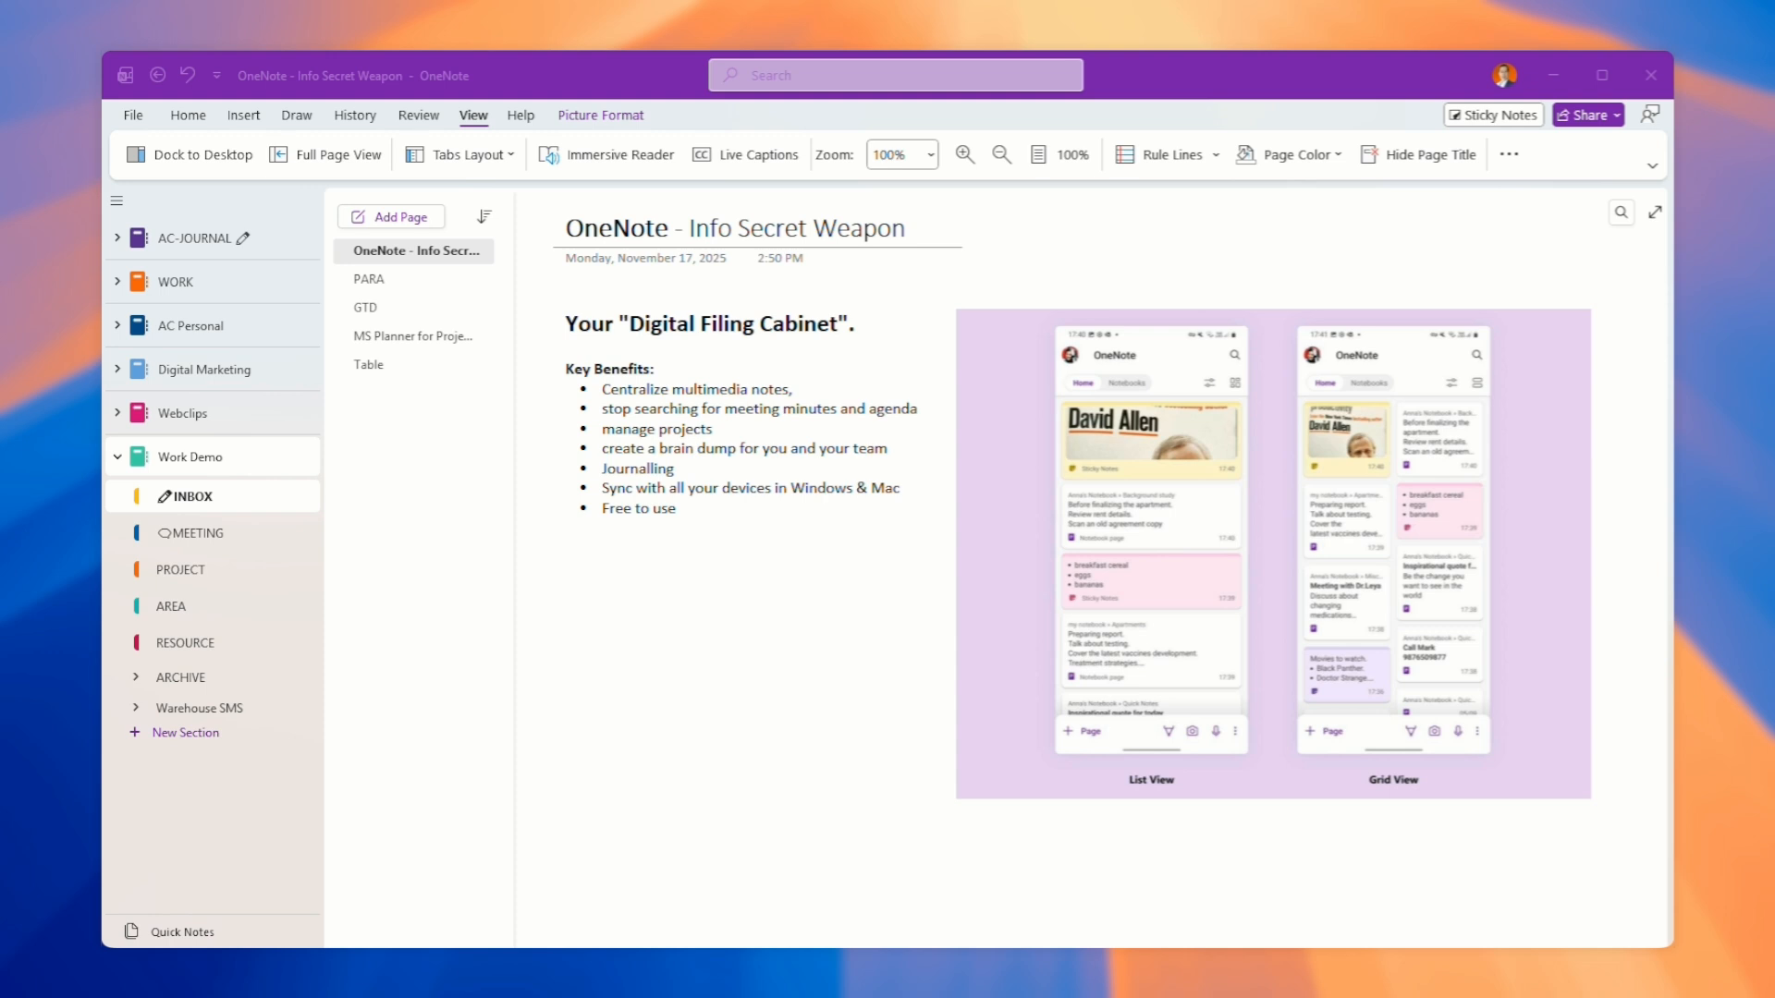
{"action": "mouse_move", "coordinate": [813, 636]}
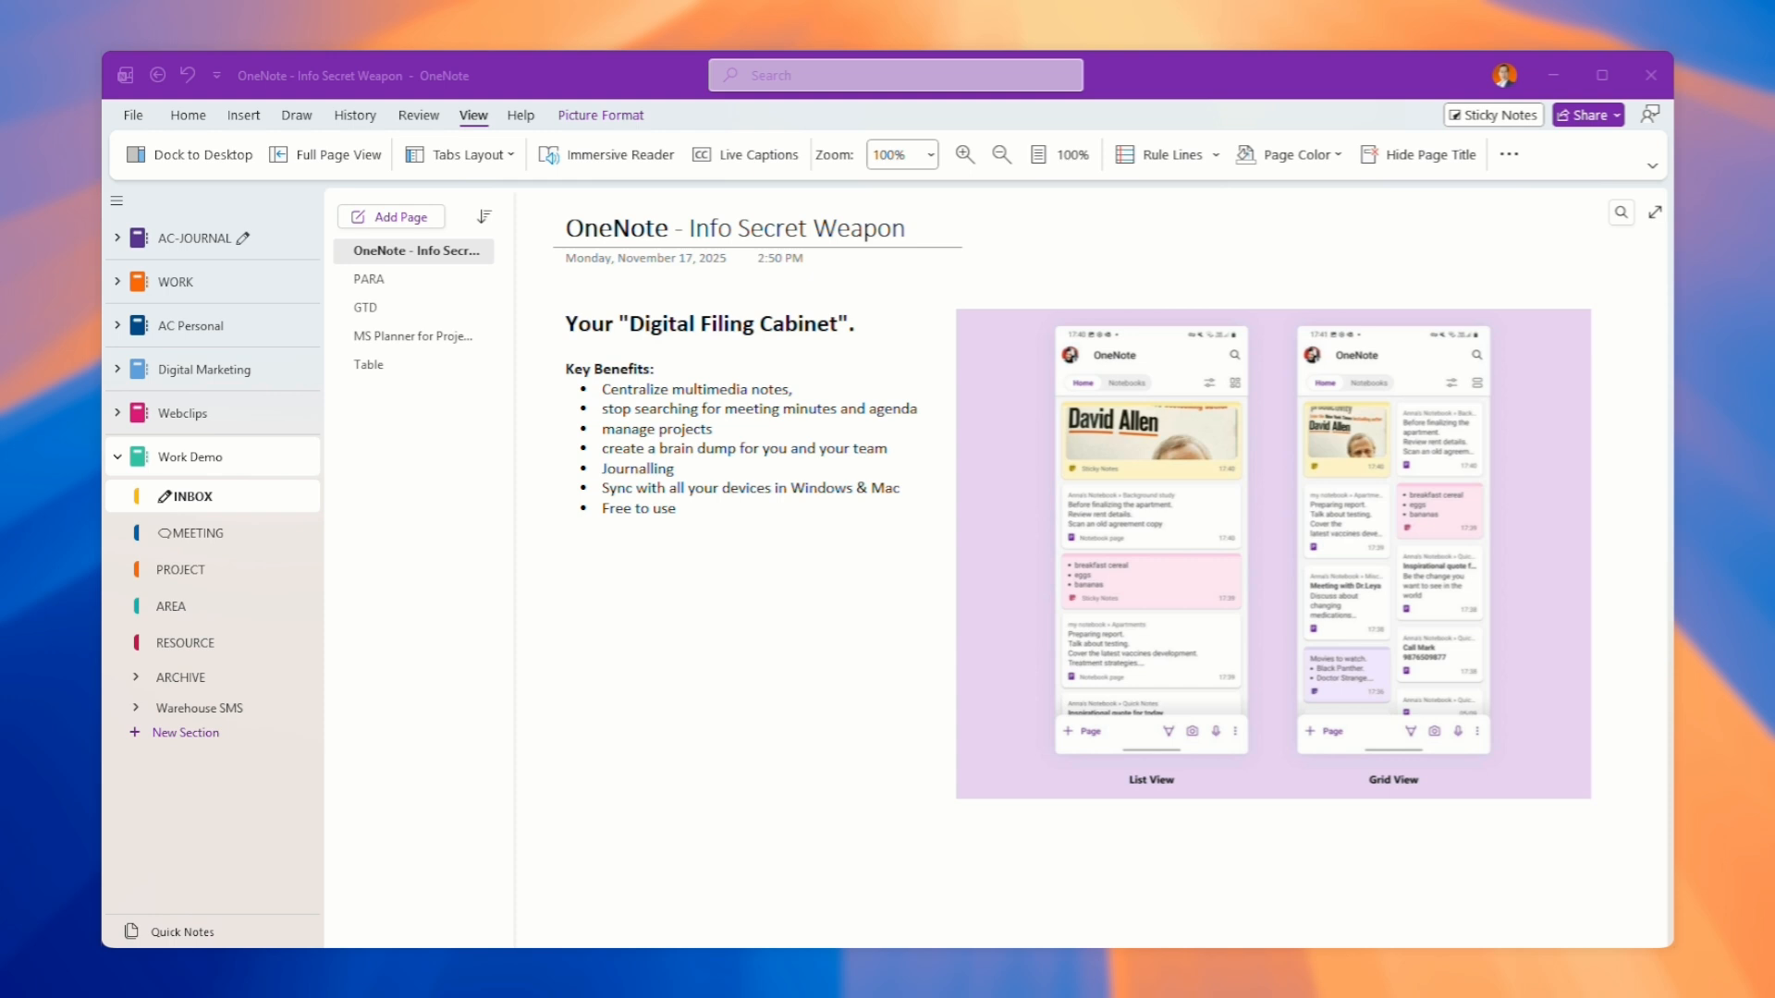
{"action": "mouse_move", "coordinate": [814, 632]}
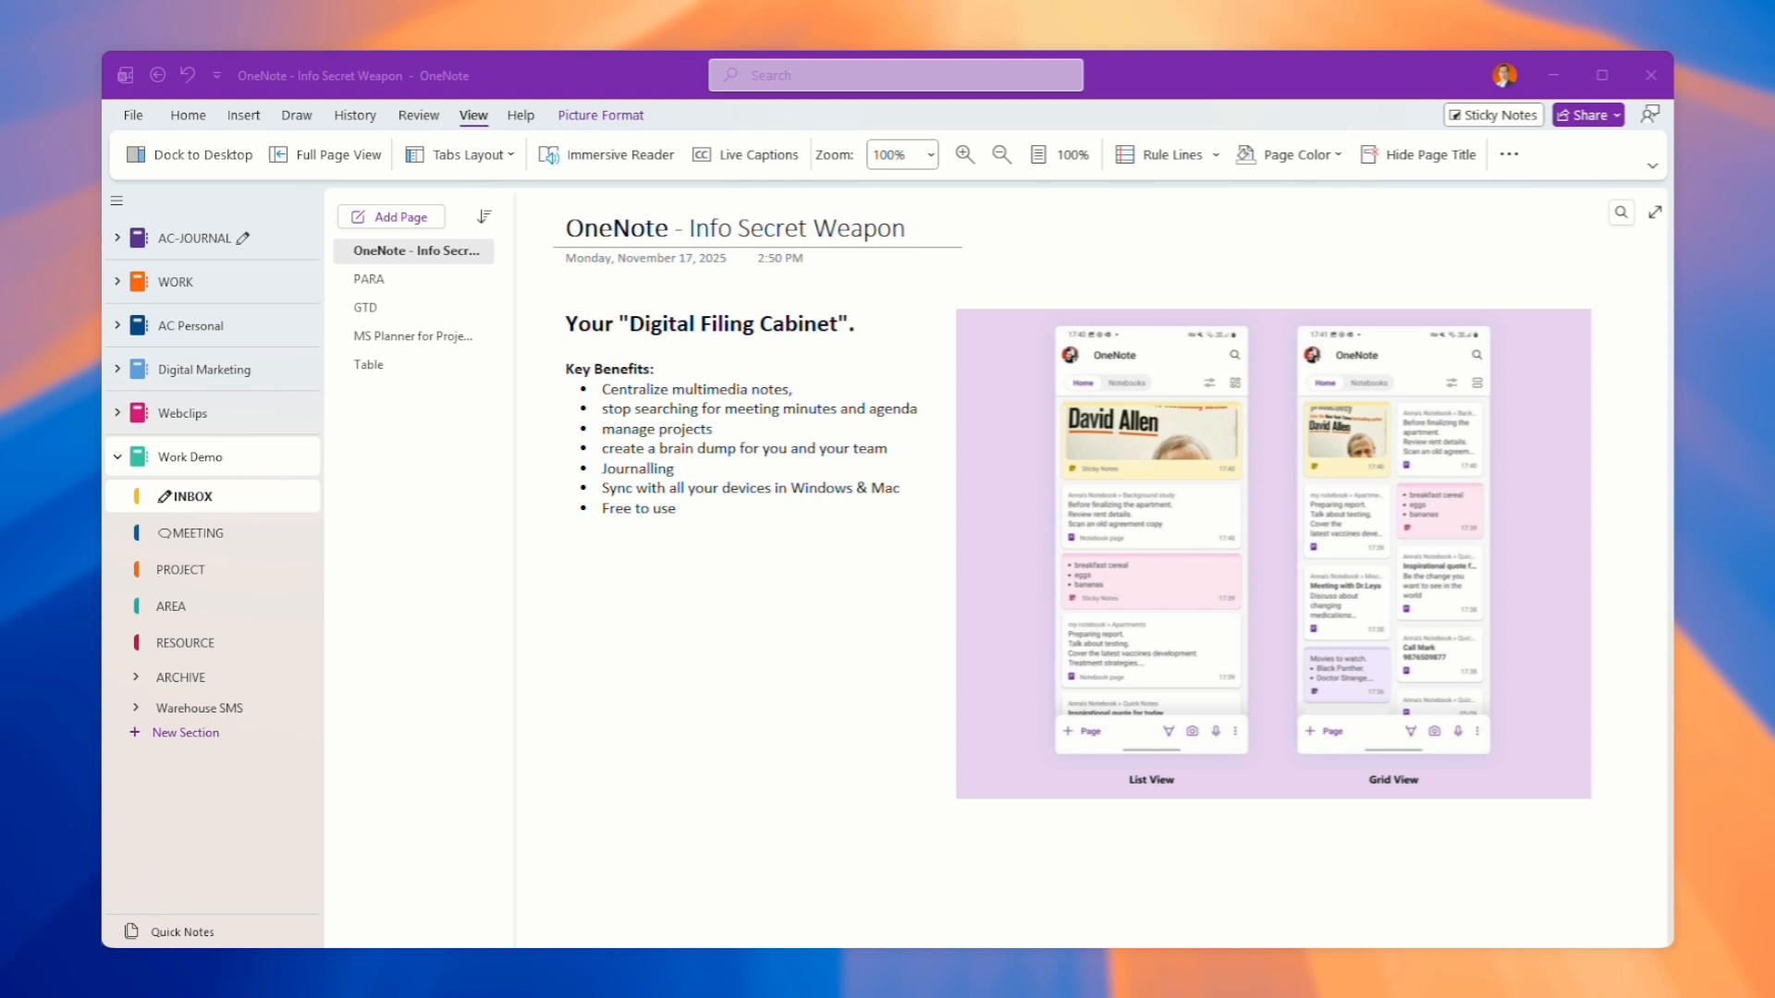
{"action": "mouse_move", "coordinate": [845, 548]}
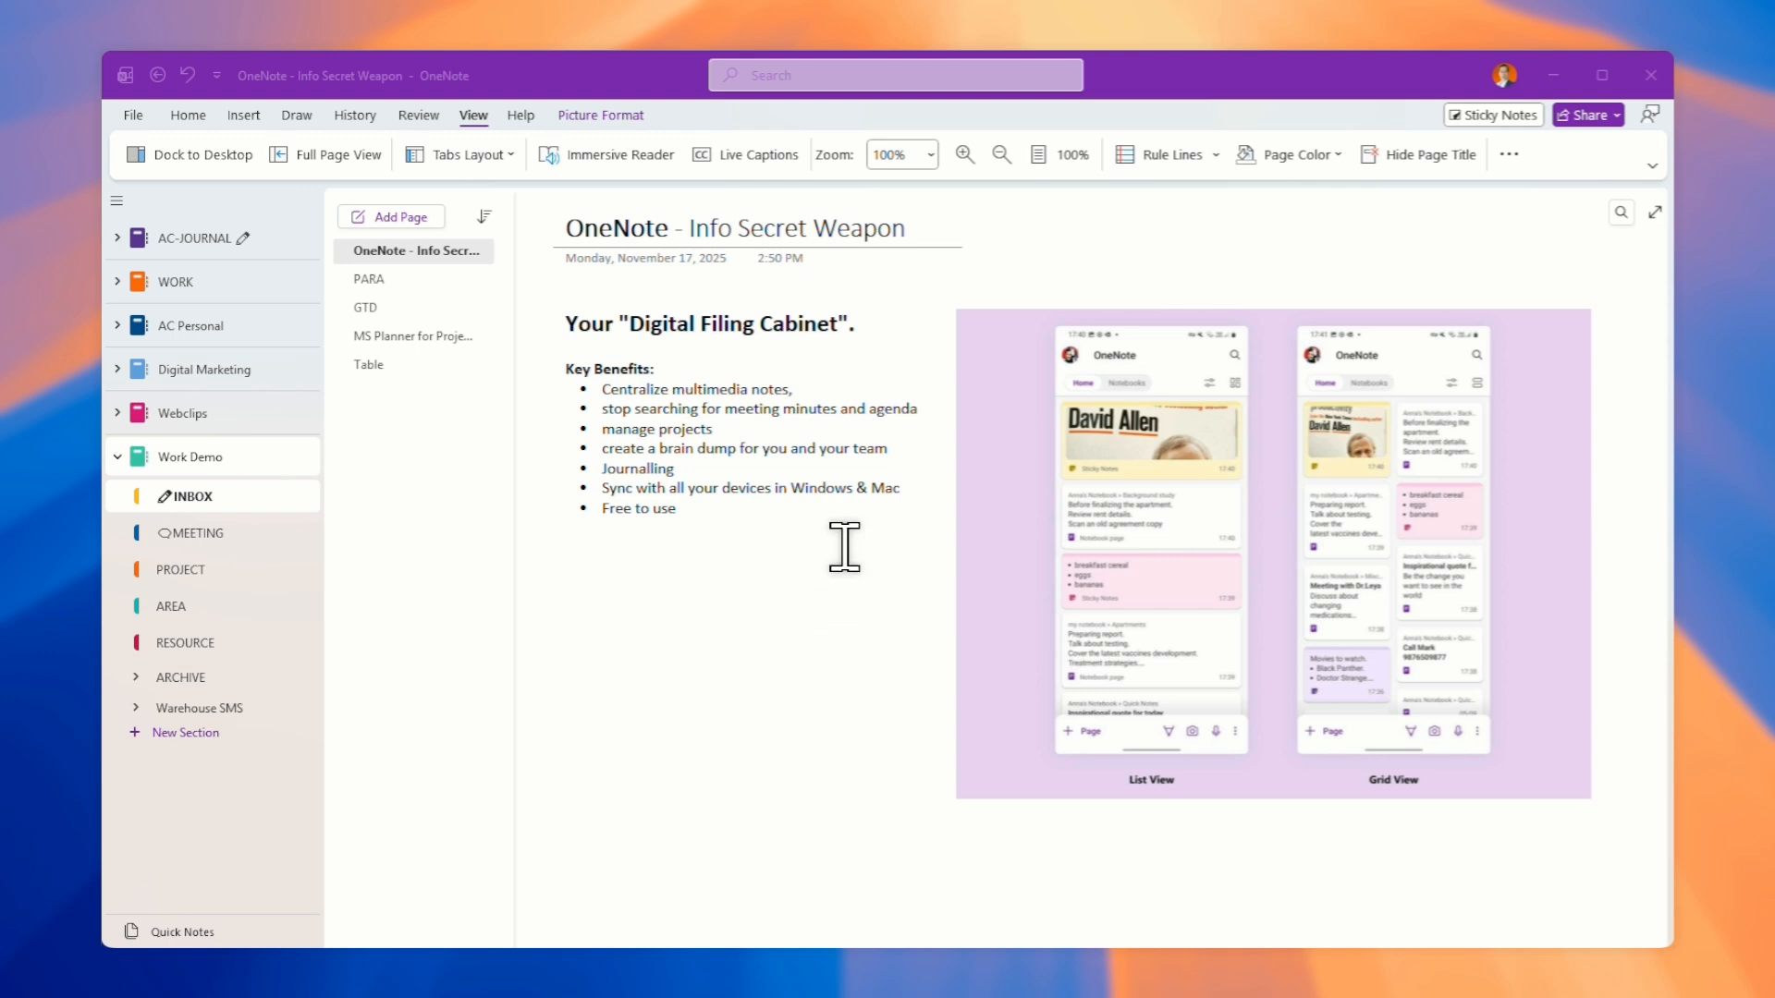
{"action": "mouse_move", "coordinate": [1194, 540]}
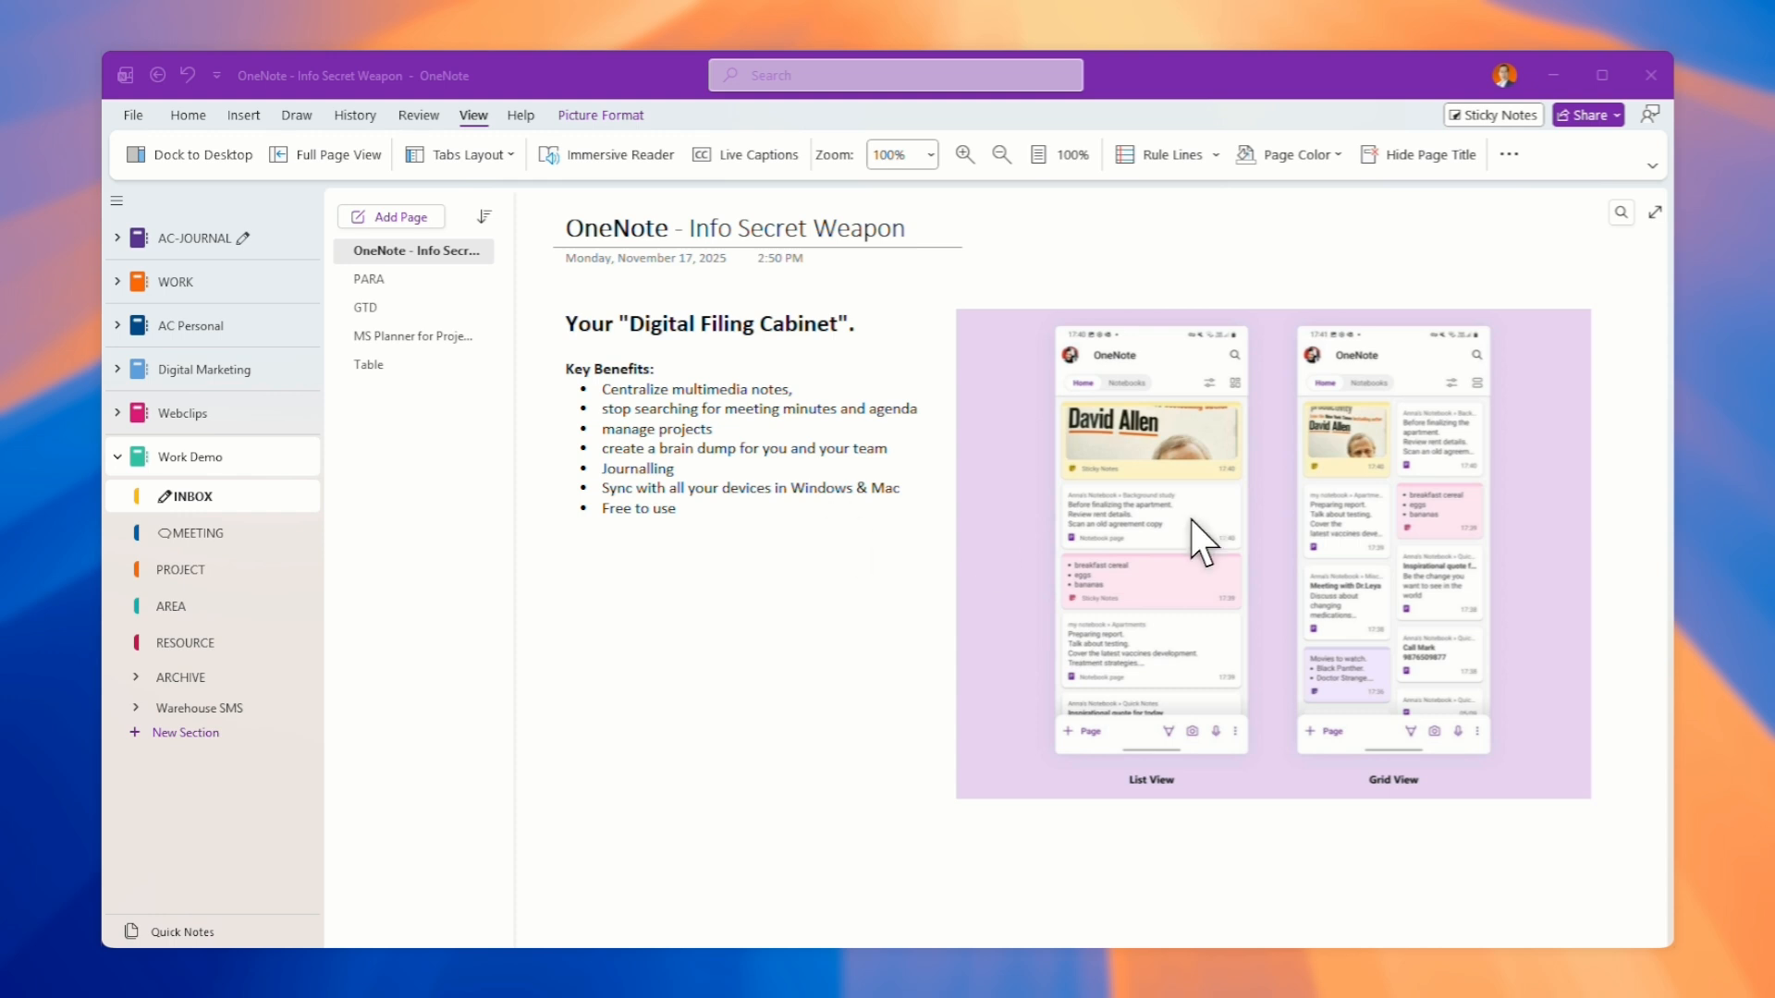
{"action": "mouse_move", "coordinate": [1022, 420]}
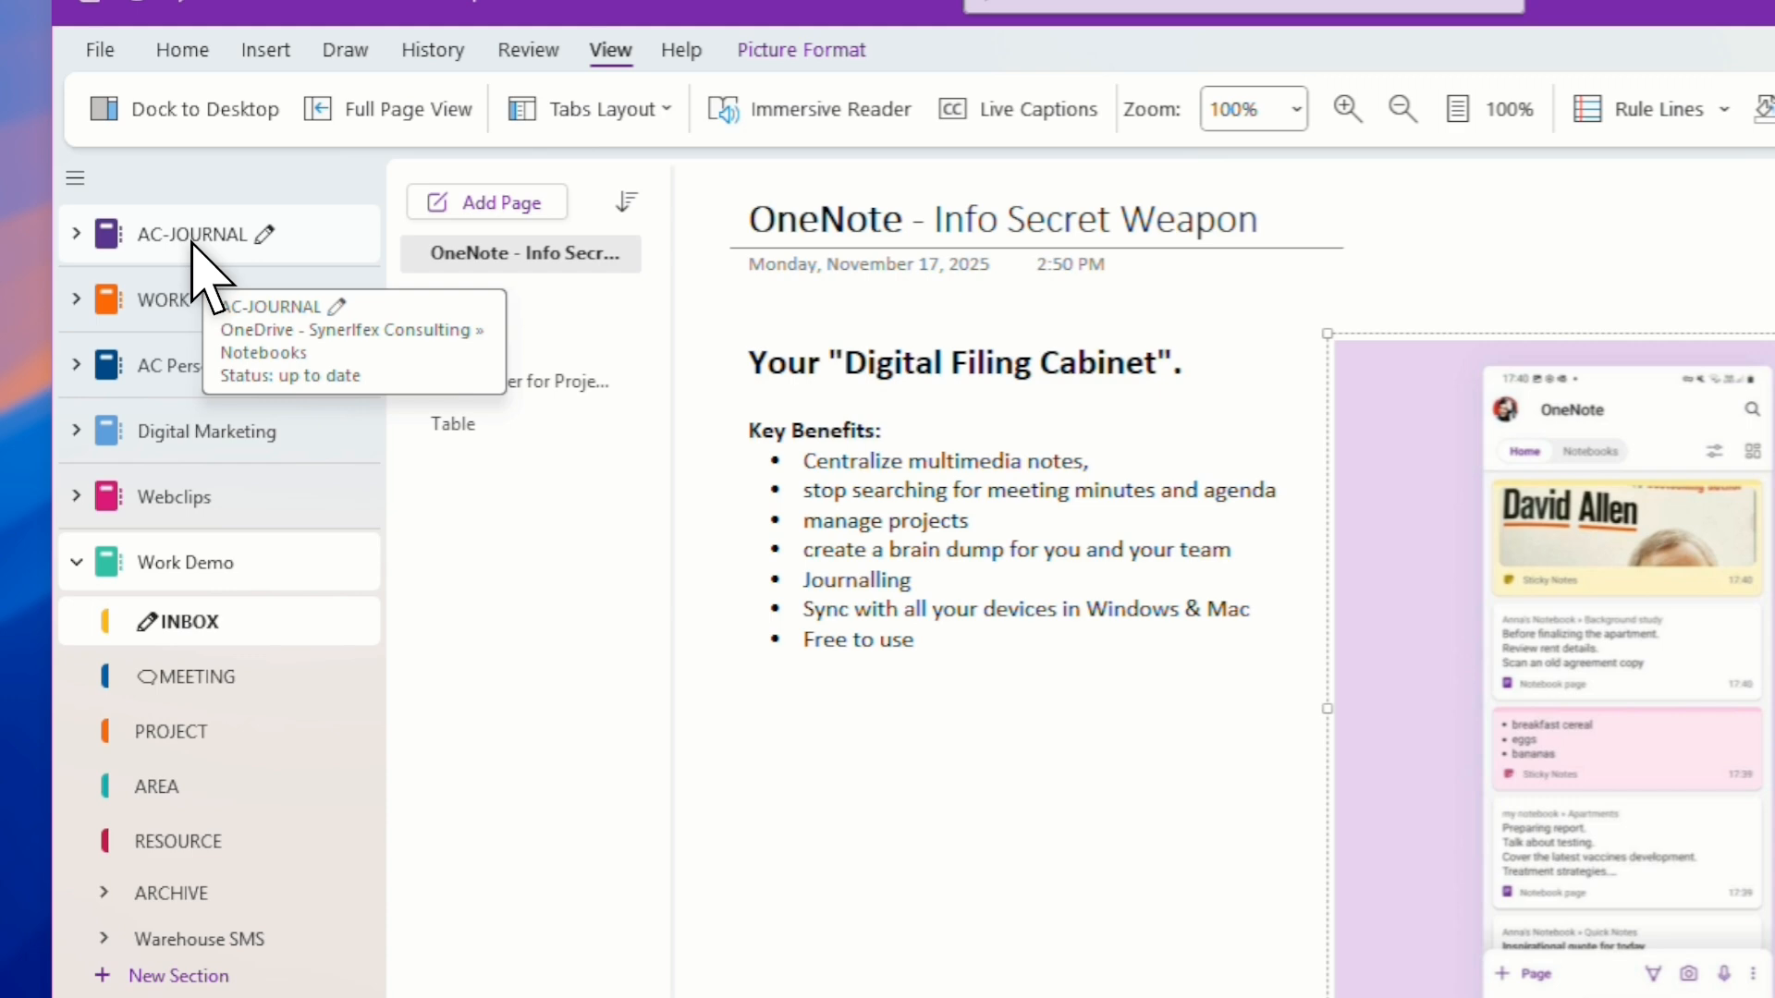
Step: Select the Work Demo notebook and bring up section options below RESOURCE
{"action": "left_click", "coordinate": [78, 235]}
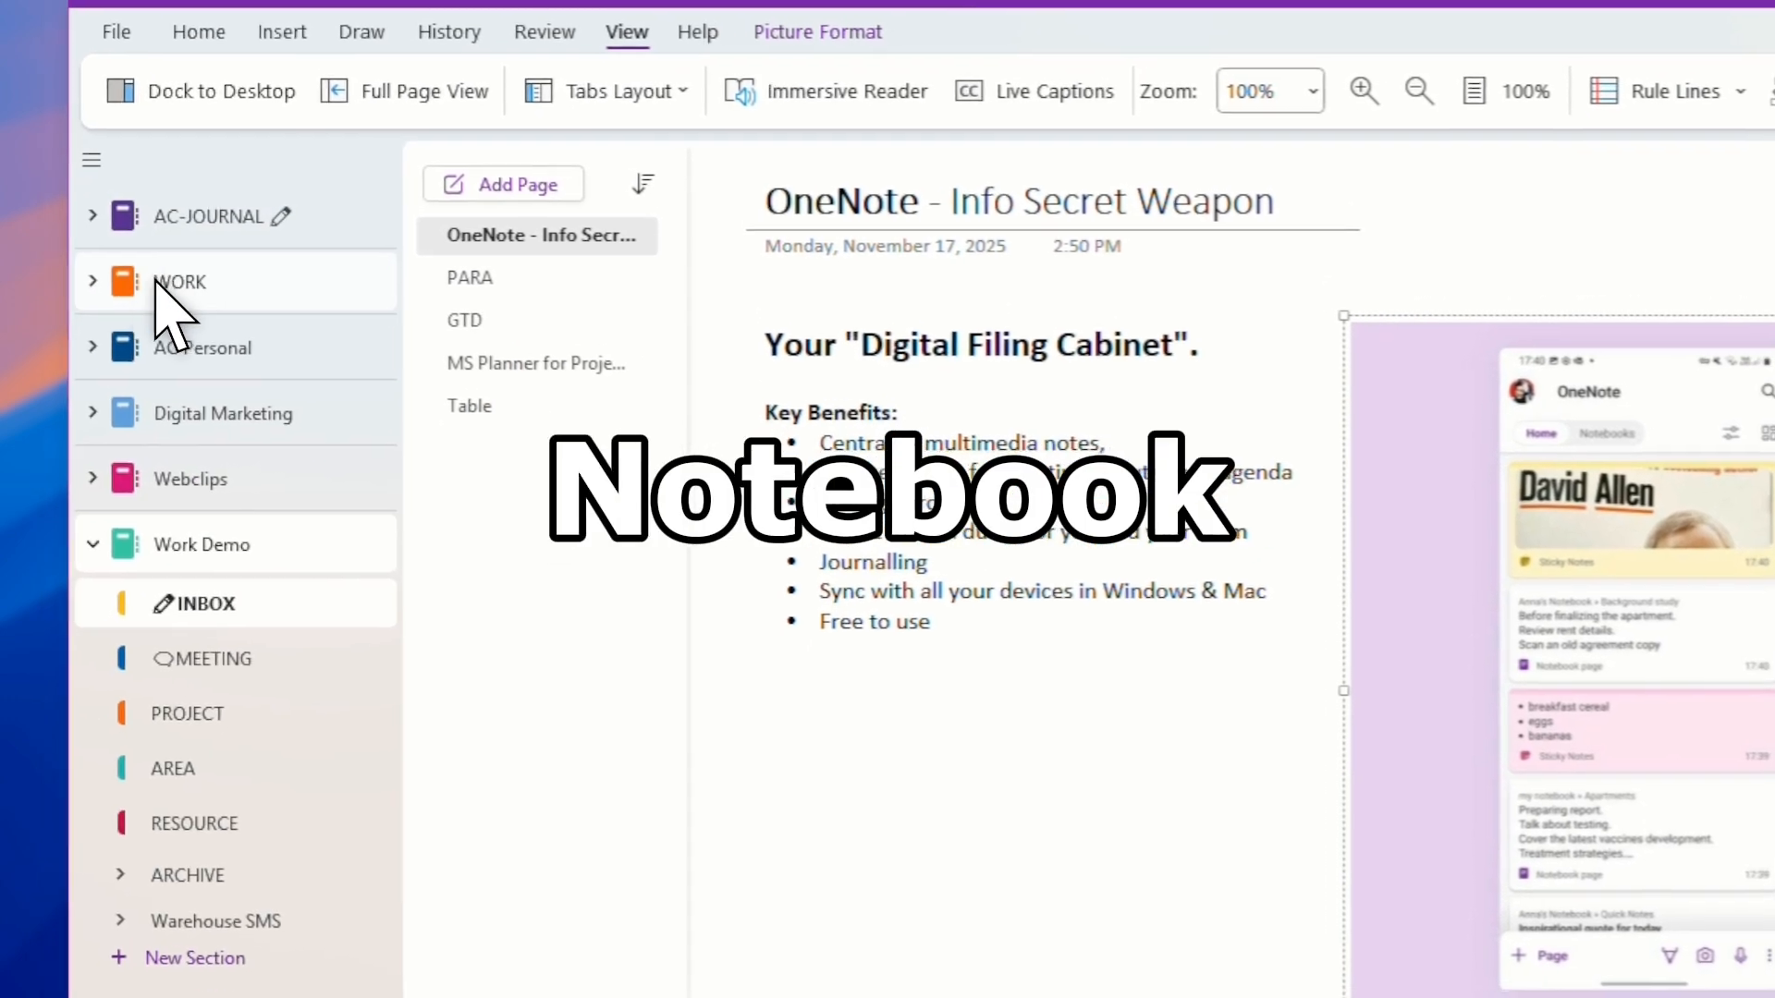
{"action": "left_click", "coordinate": [93, 281]}
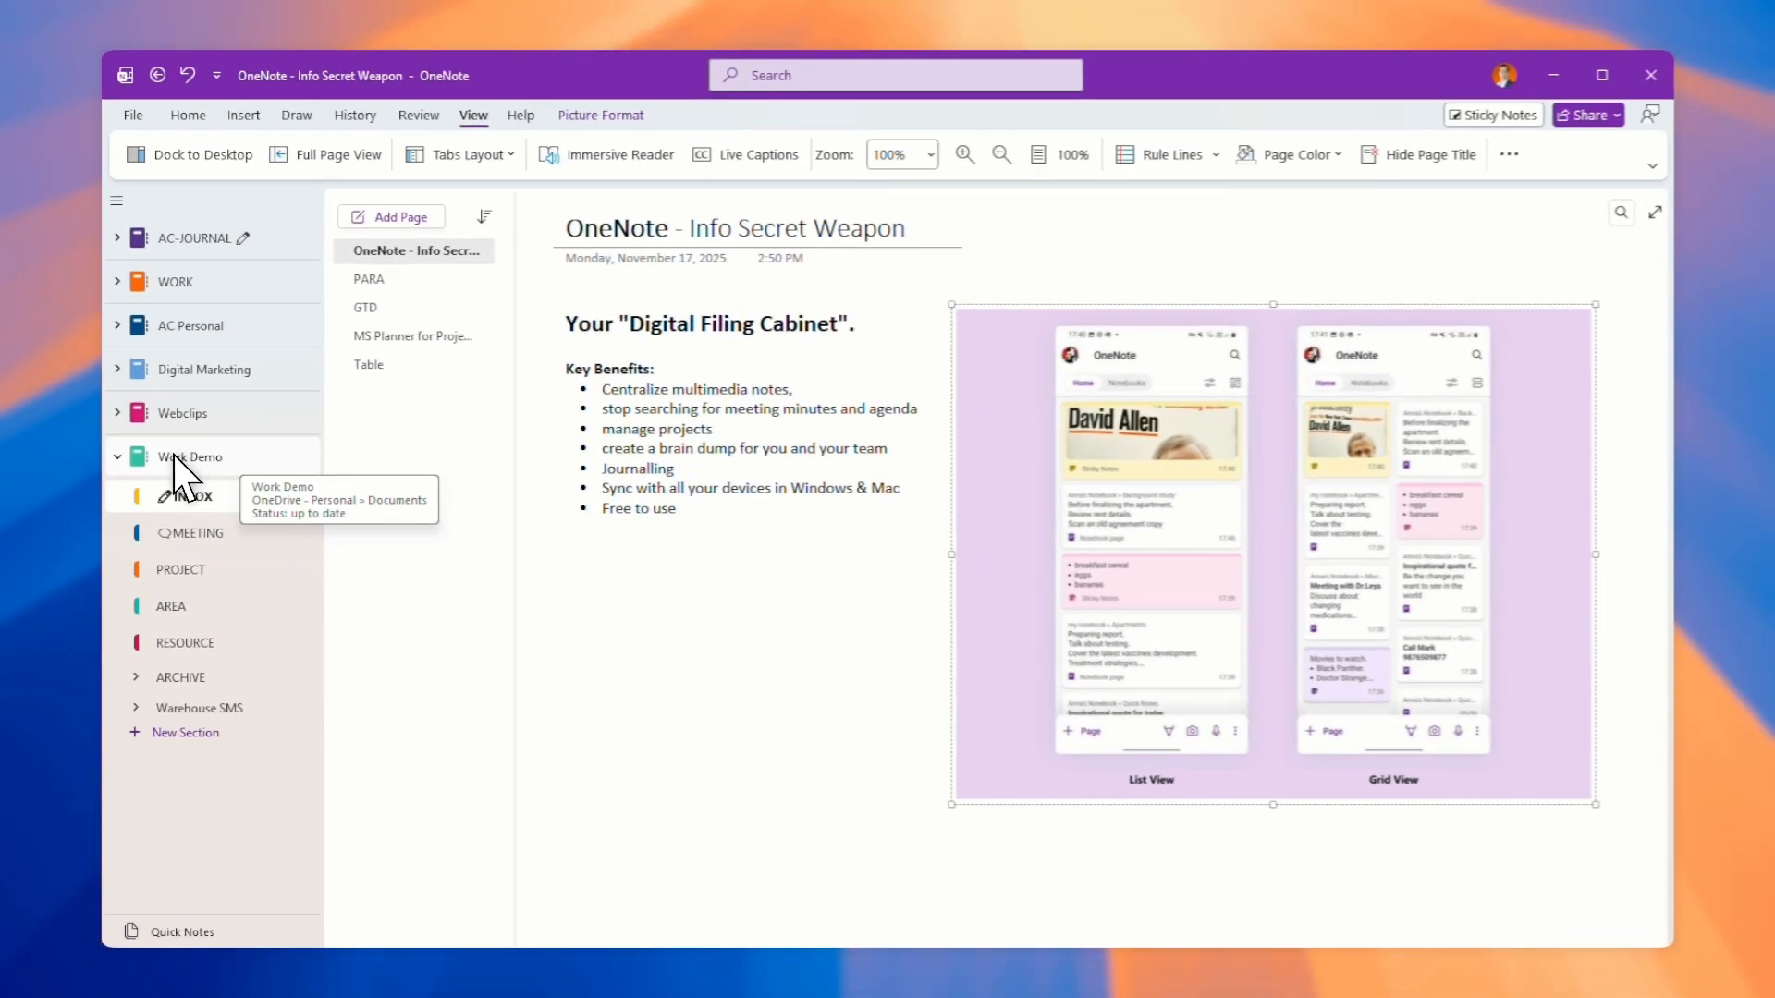
{"action": "mouse_move", "coordinate": [130, 129]}
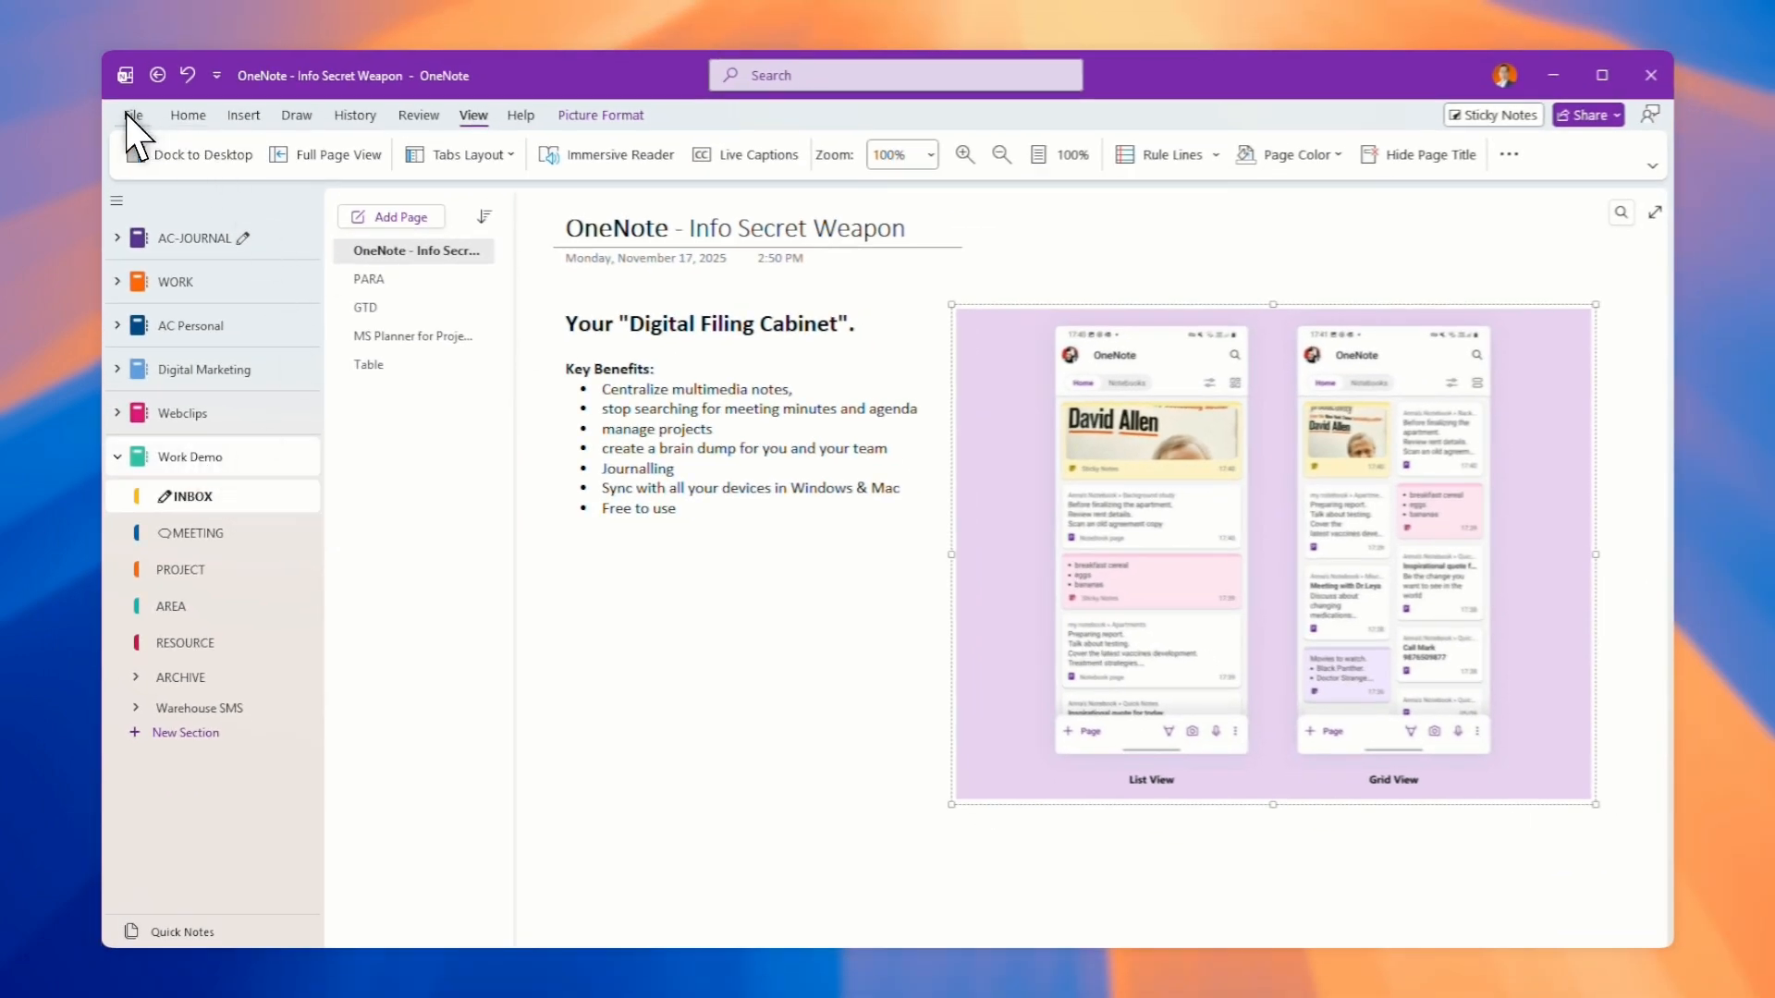
{"action": "mouse_move", "coordinate": [318, 426]}
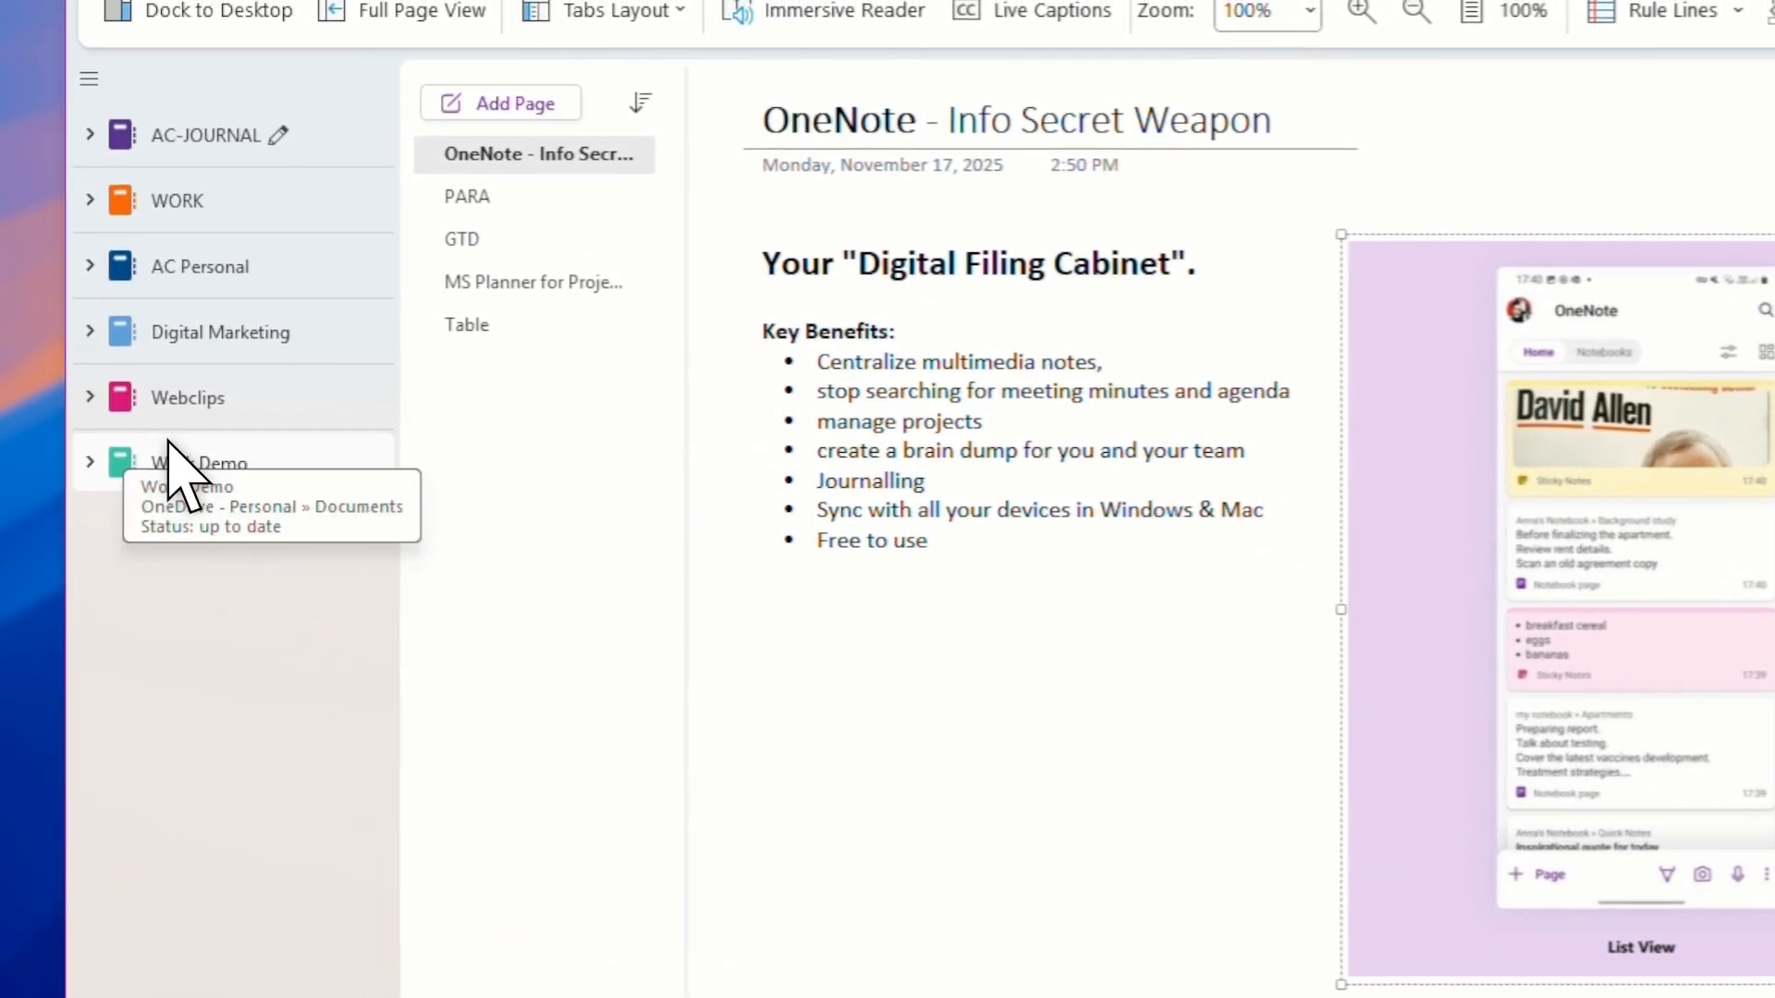
{"action": "right_click", "coordinate": [163, 458]}
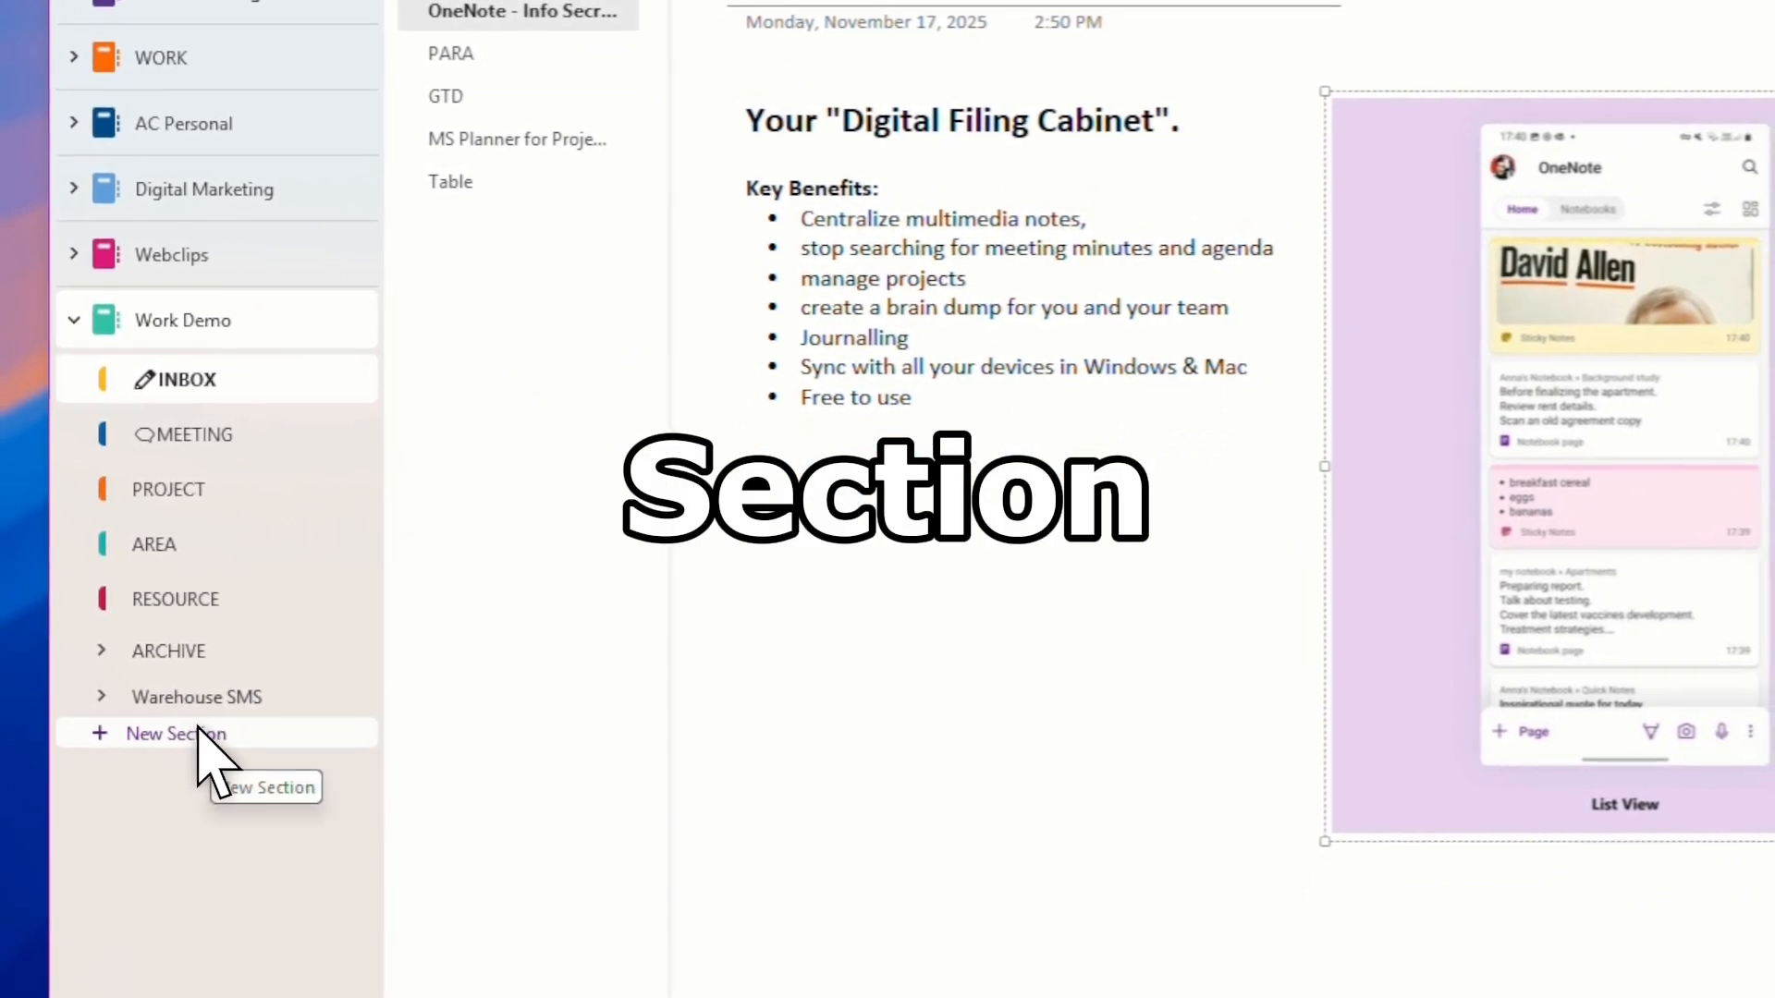
Step: Create a new section named TEmp in Work Demo and switch into it
{"action": "left_click", "coordinate": [174, 733]}
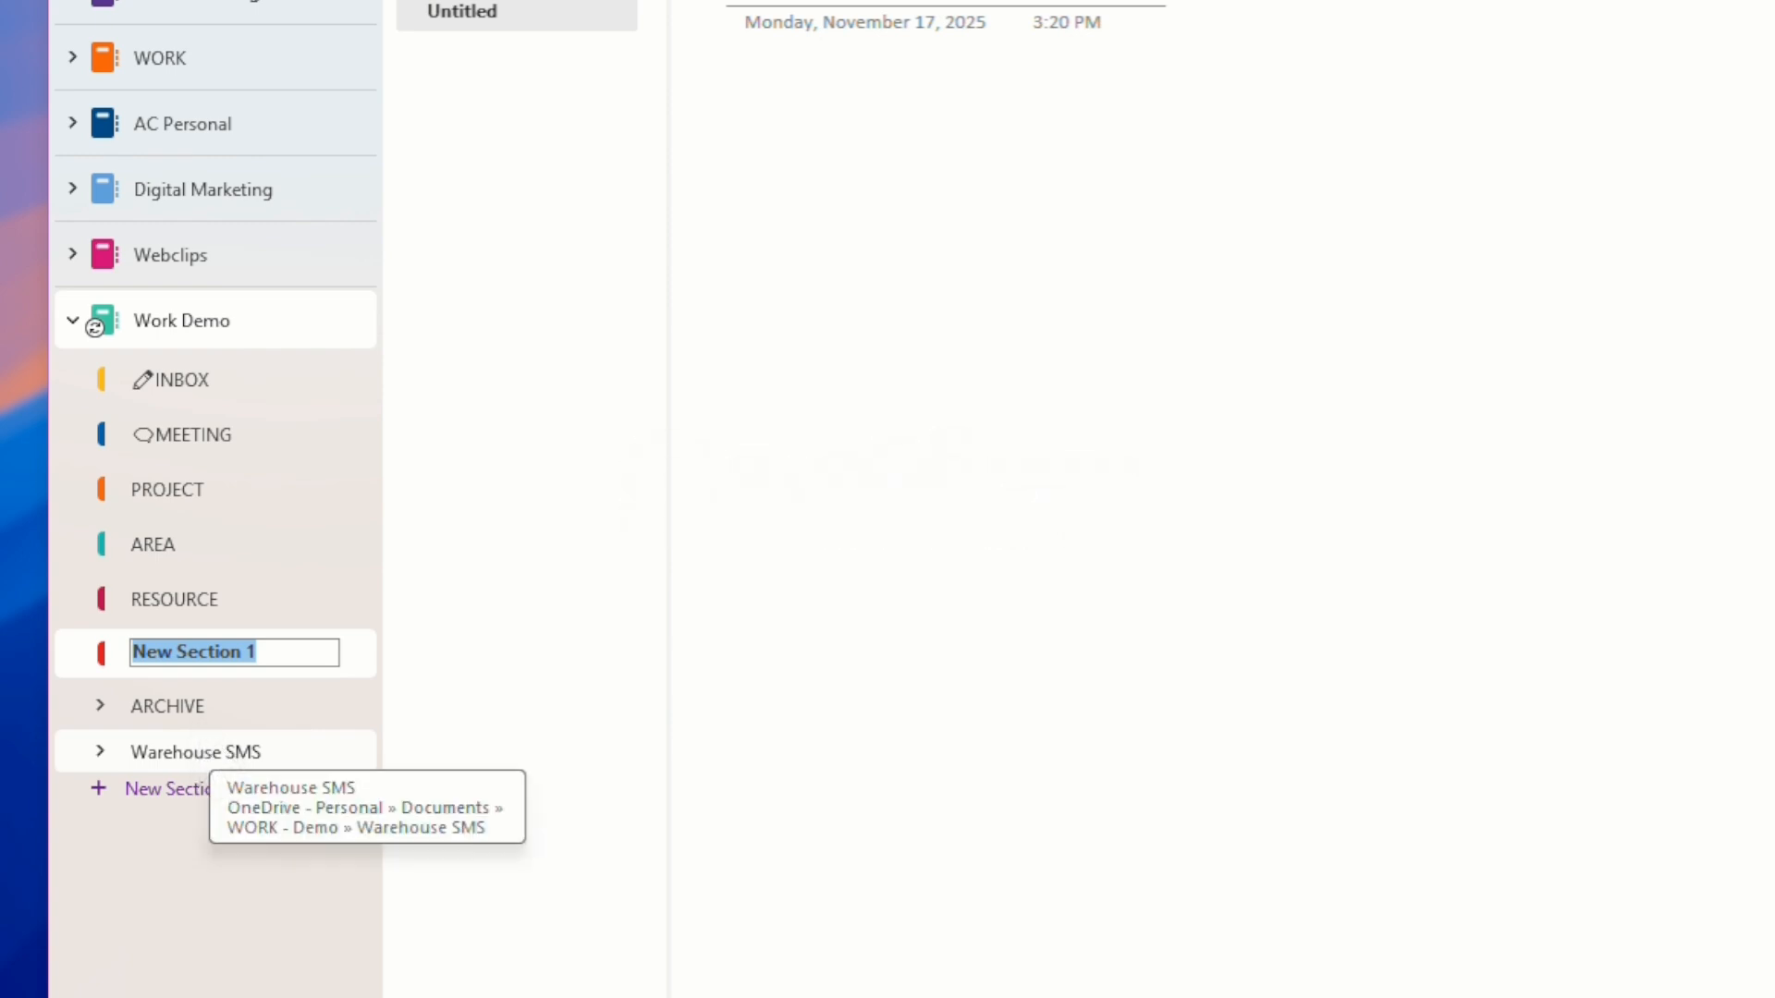
{"action": "type", "text": "TEmp"}
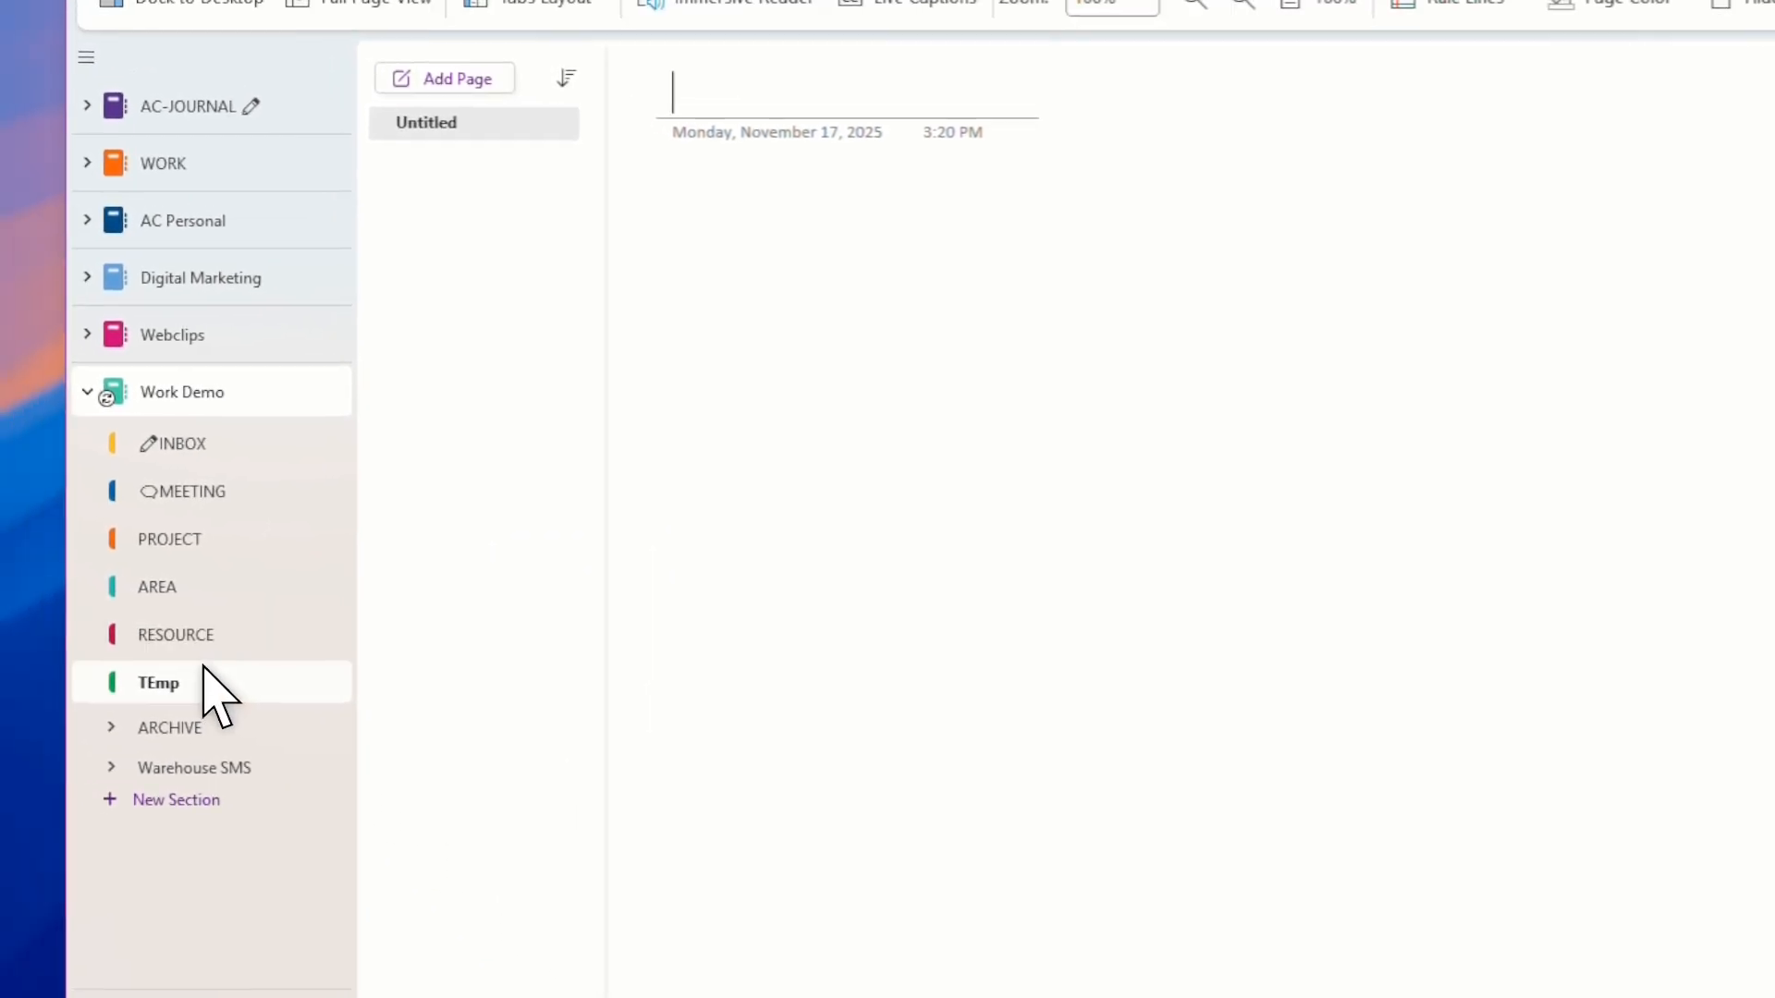
{"action": "mouse_move", "coordinate": [175, 682]}
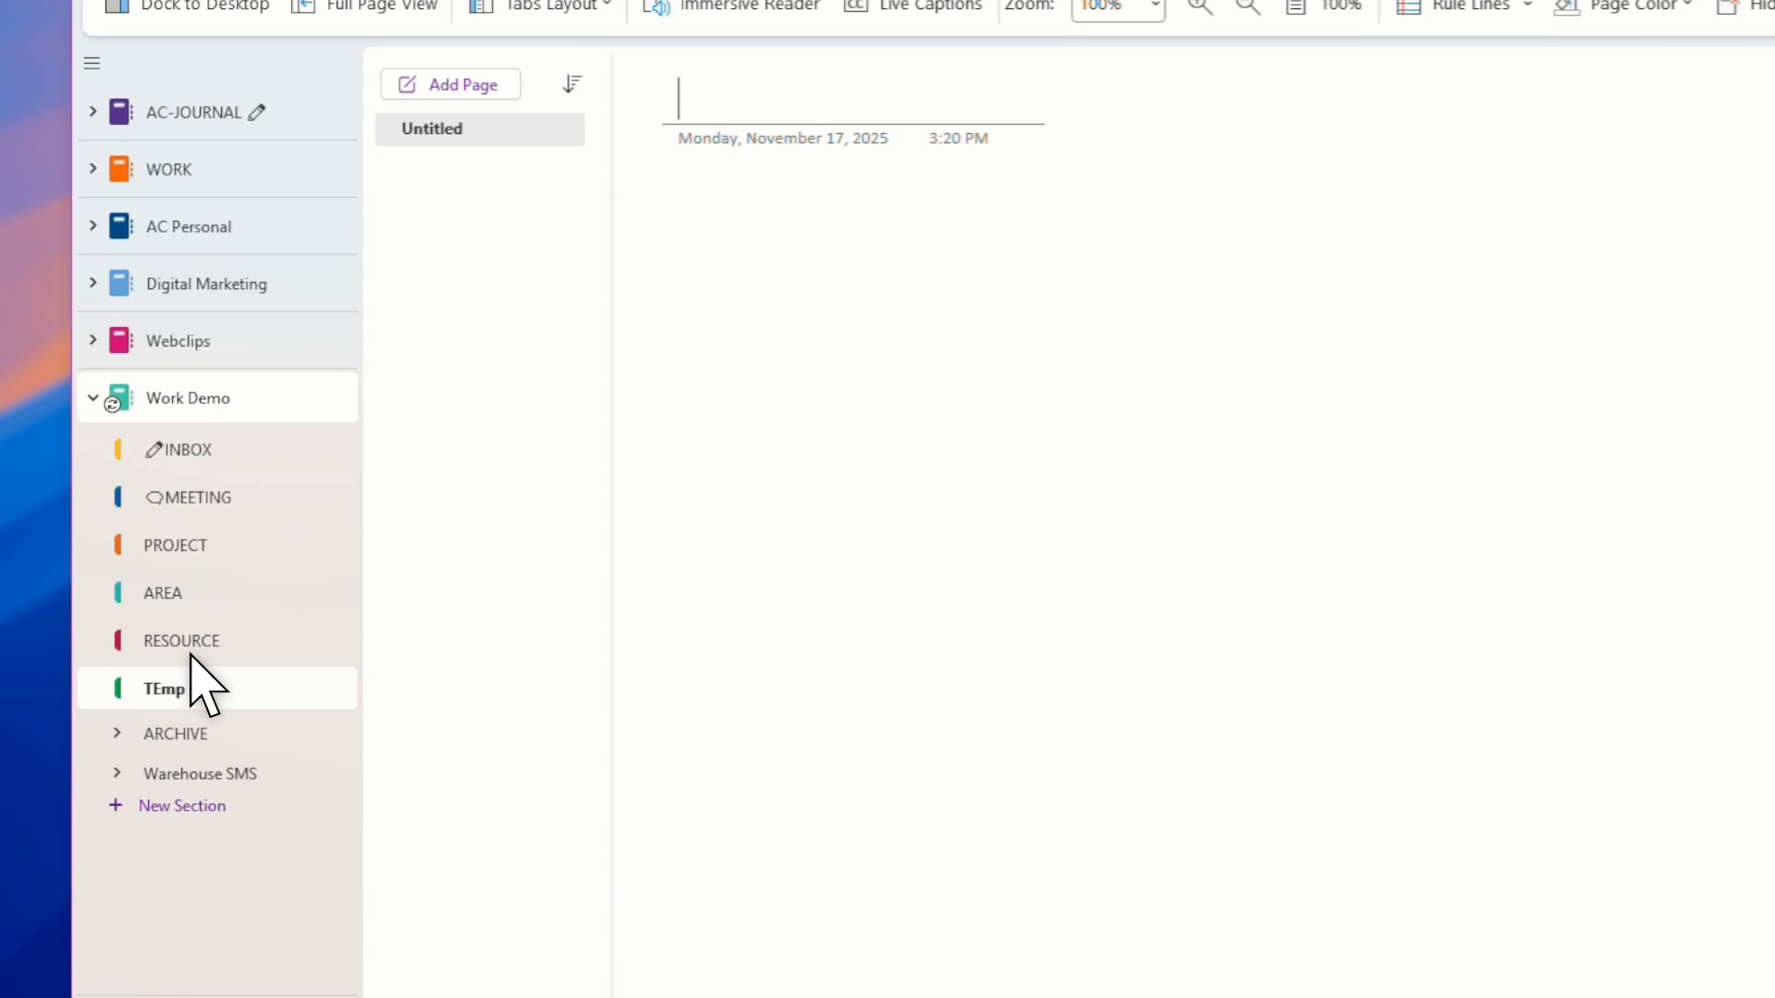
{"action": "left_click", "coordinate": [182, 499]}
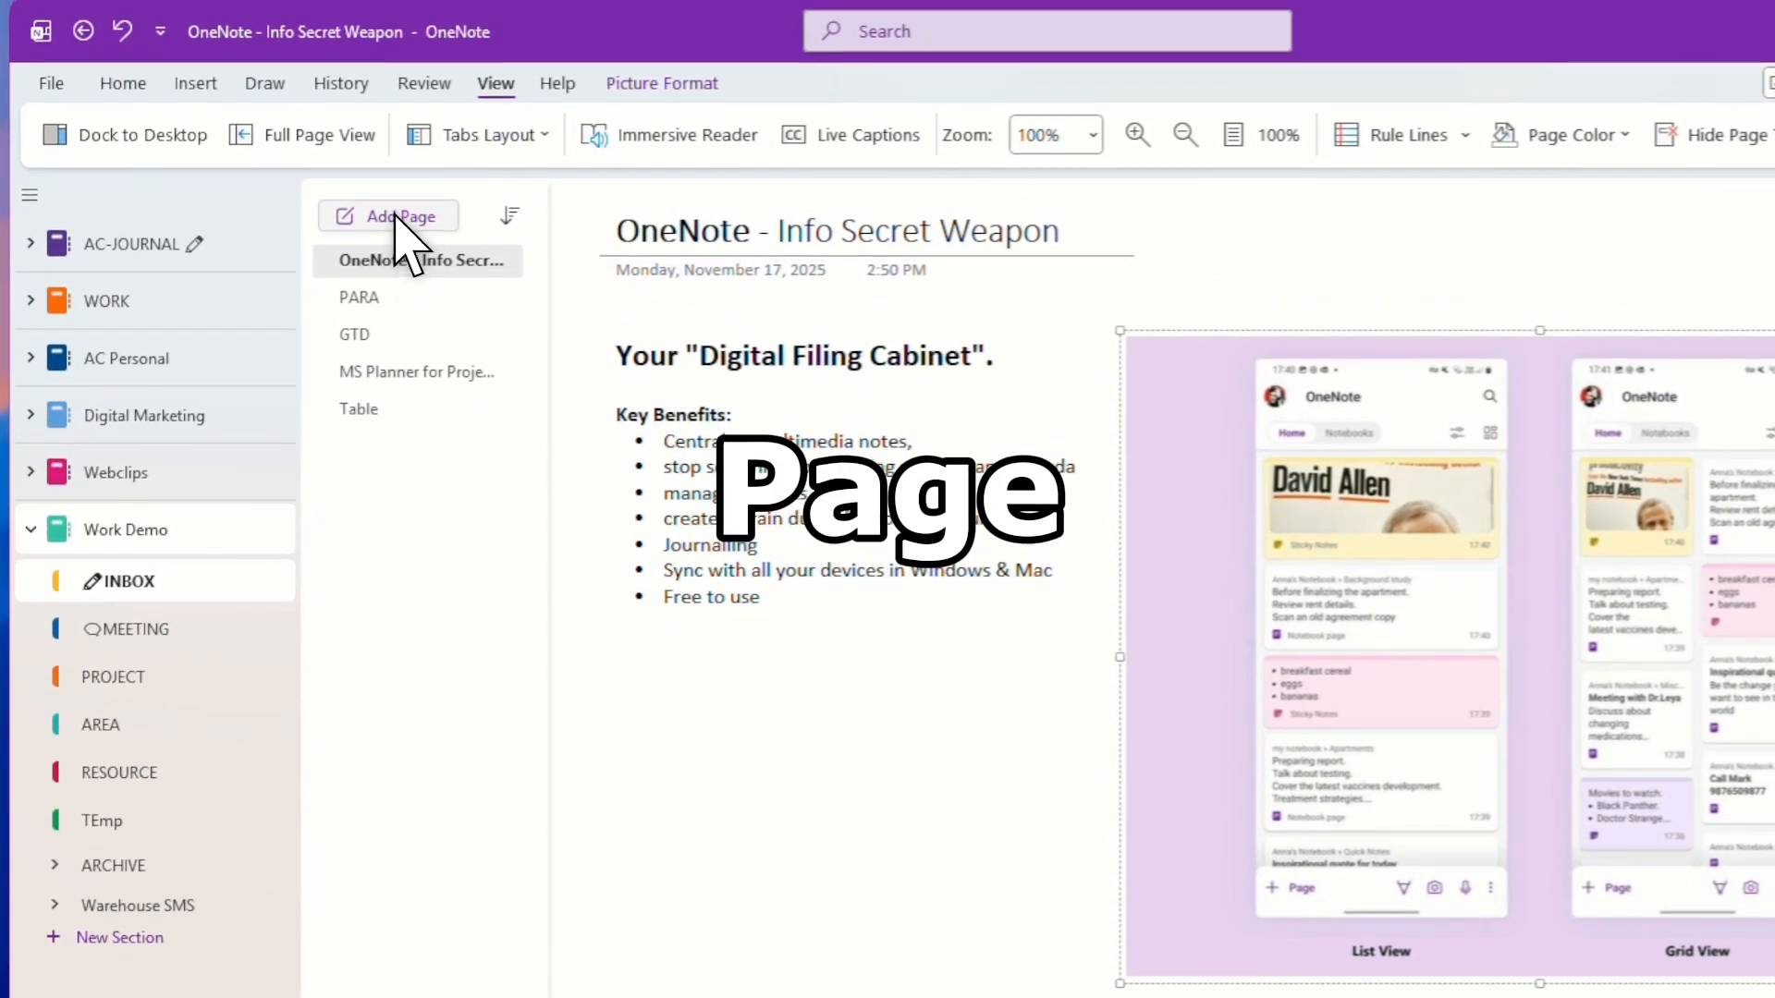
Step: Add a new page titled Demo to the INBOX section
{"action": "left_click", "coordinate": [396, 216]}
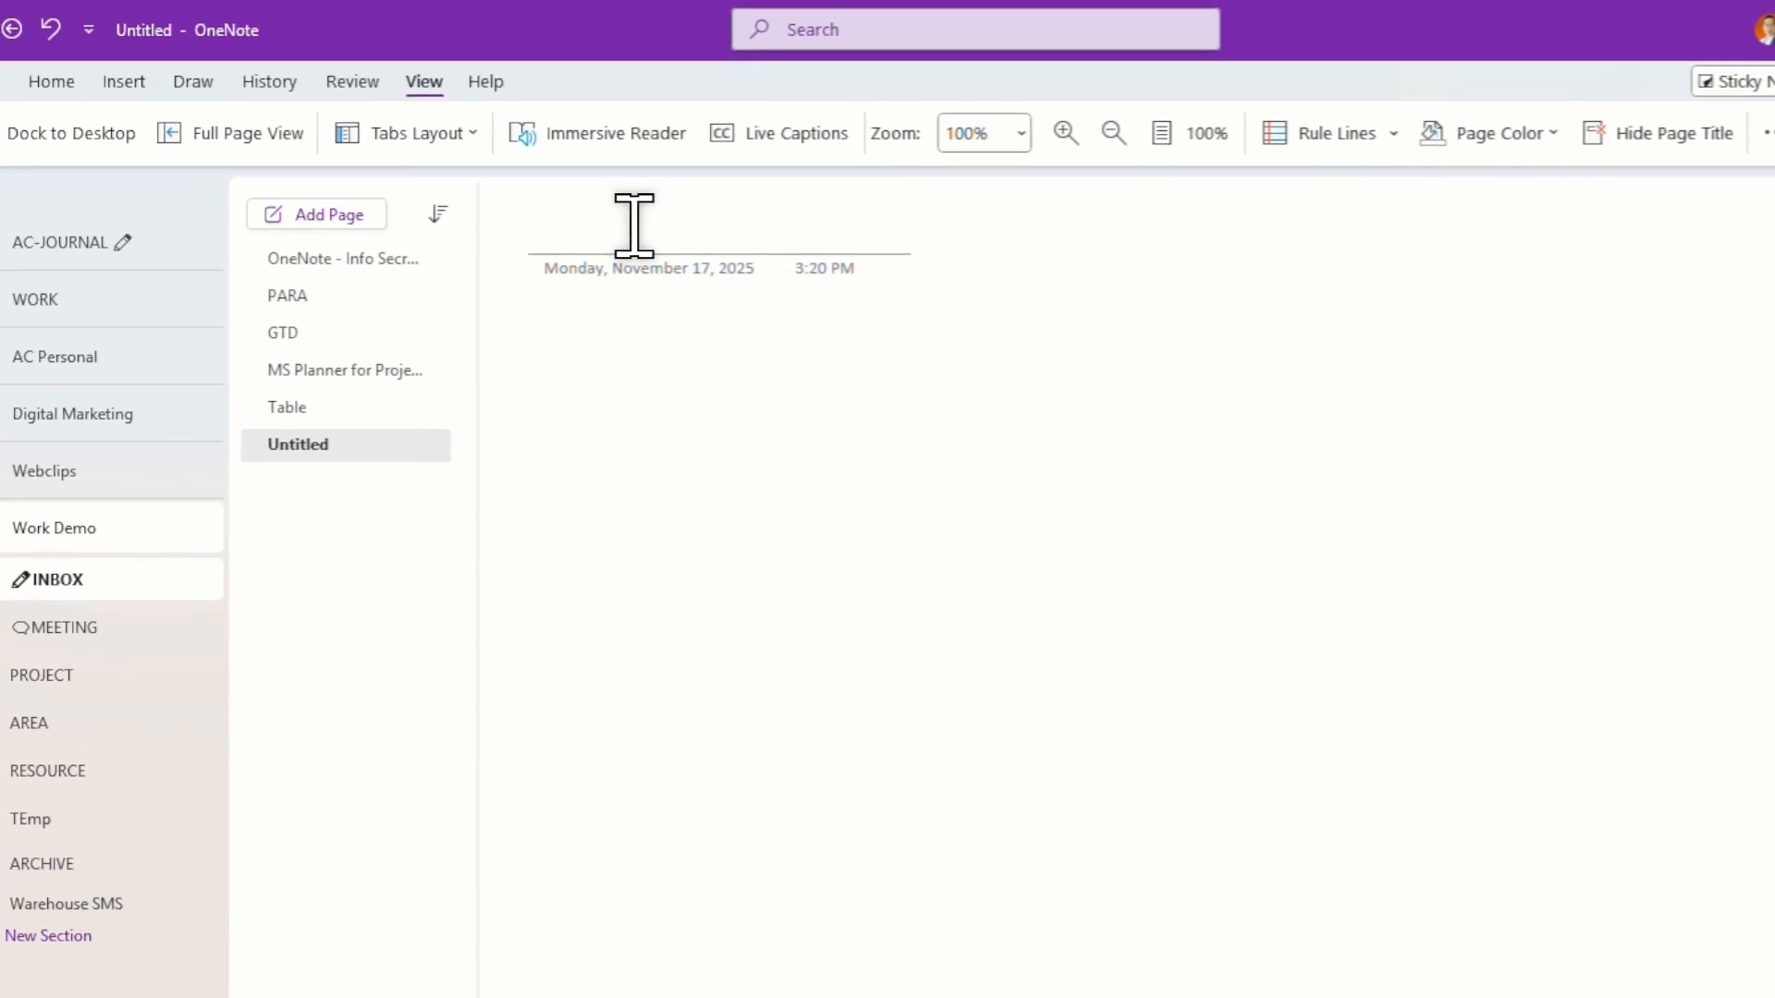
{"action": "type", "text": "Demo"}
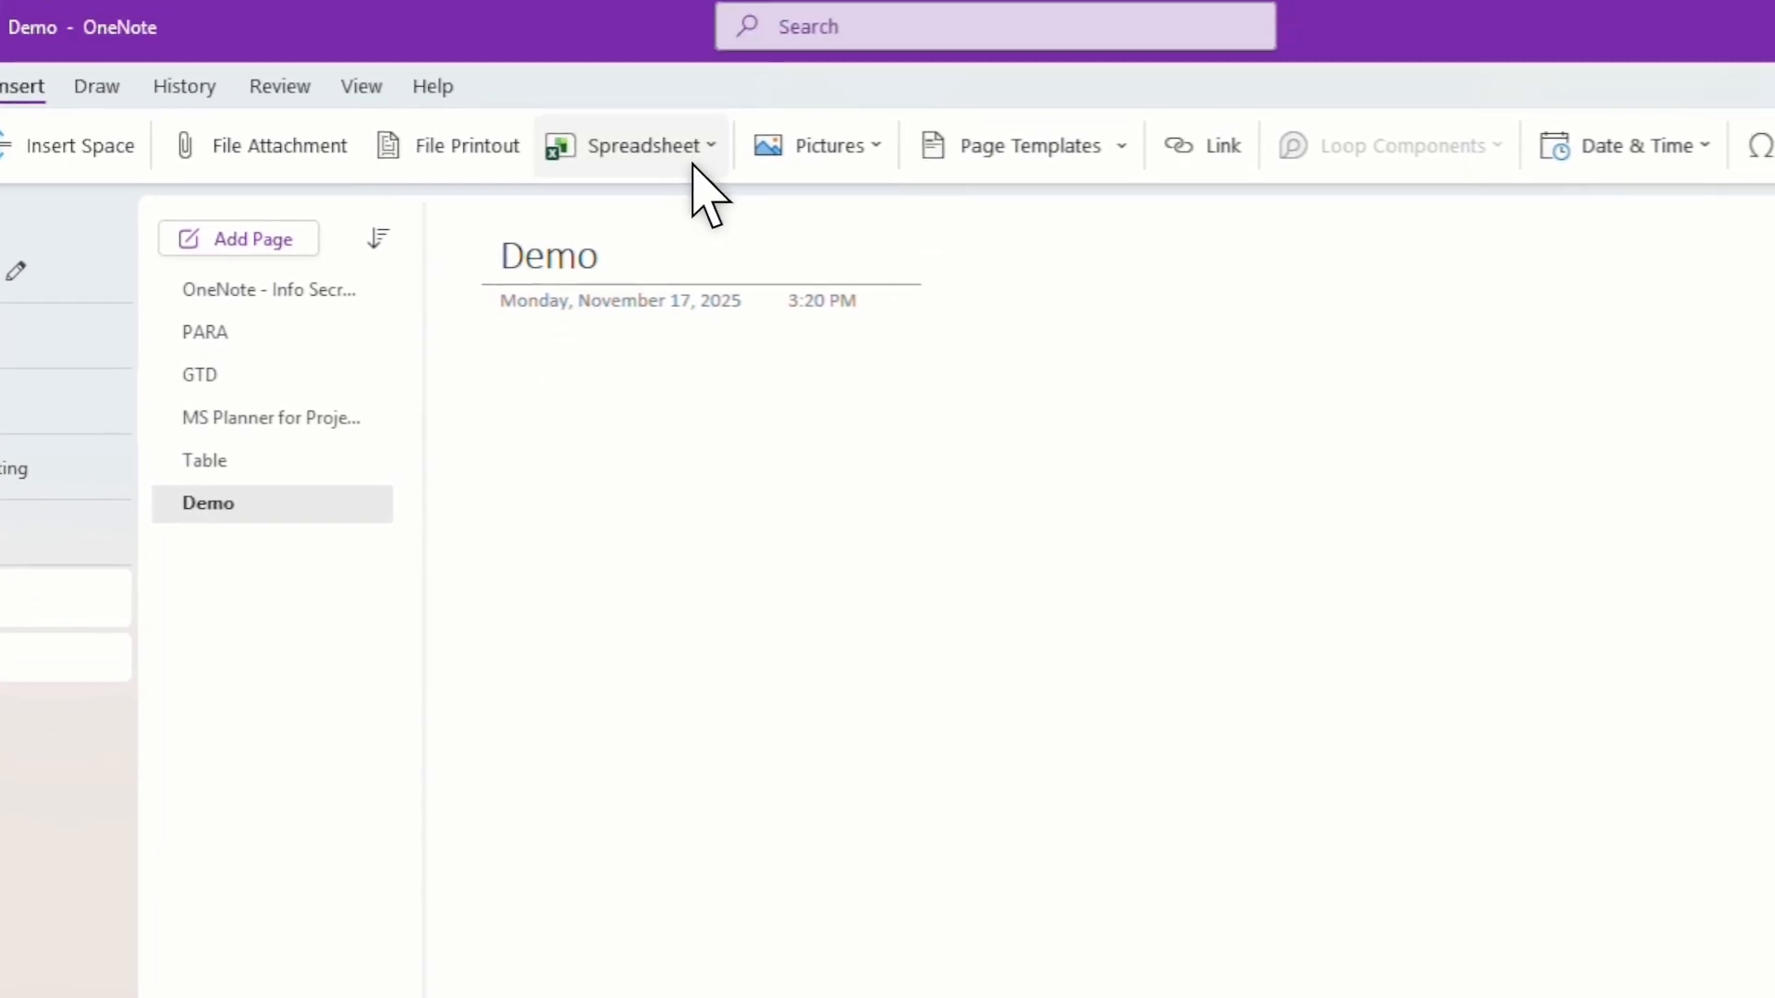
Step: Preview the Insert ribbon's Spreadsheet and Pictures dropdown options
{"action": "left_click", "coordinate": [638, 144]}
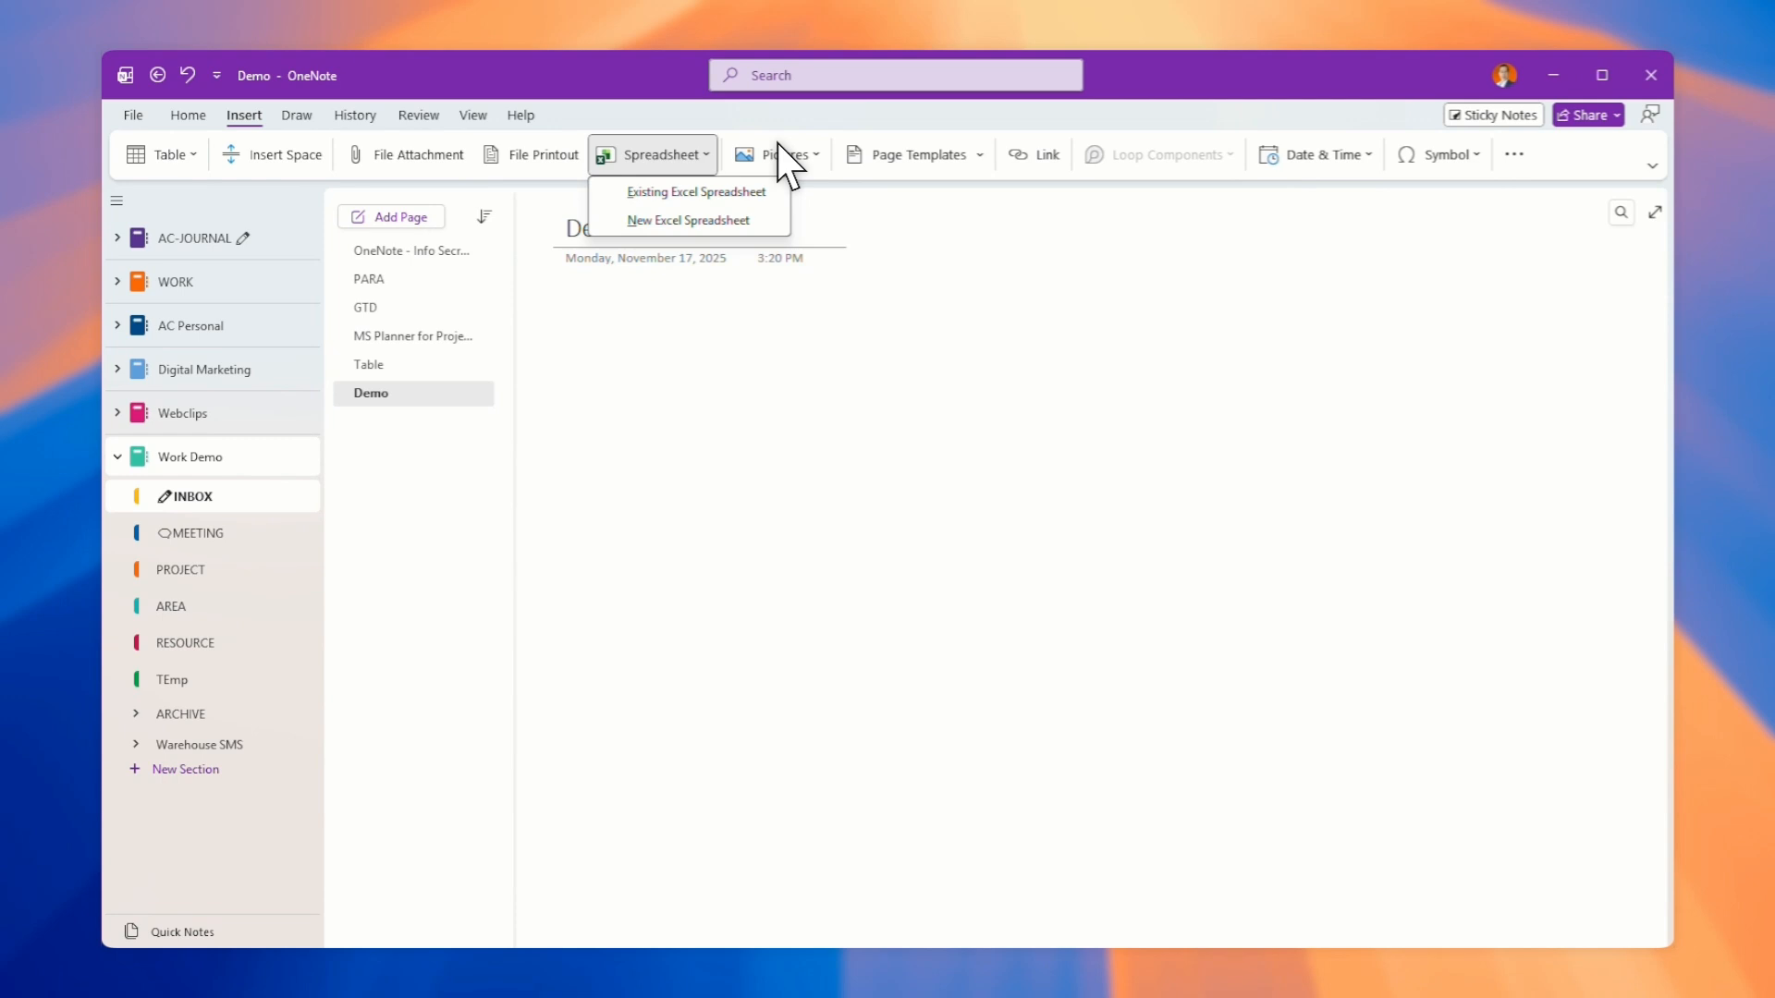
{"action": "left_click", "coordinate": [782, 155]}
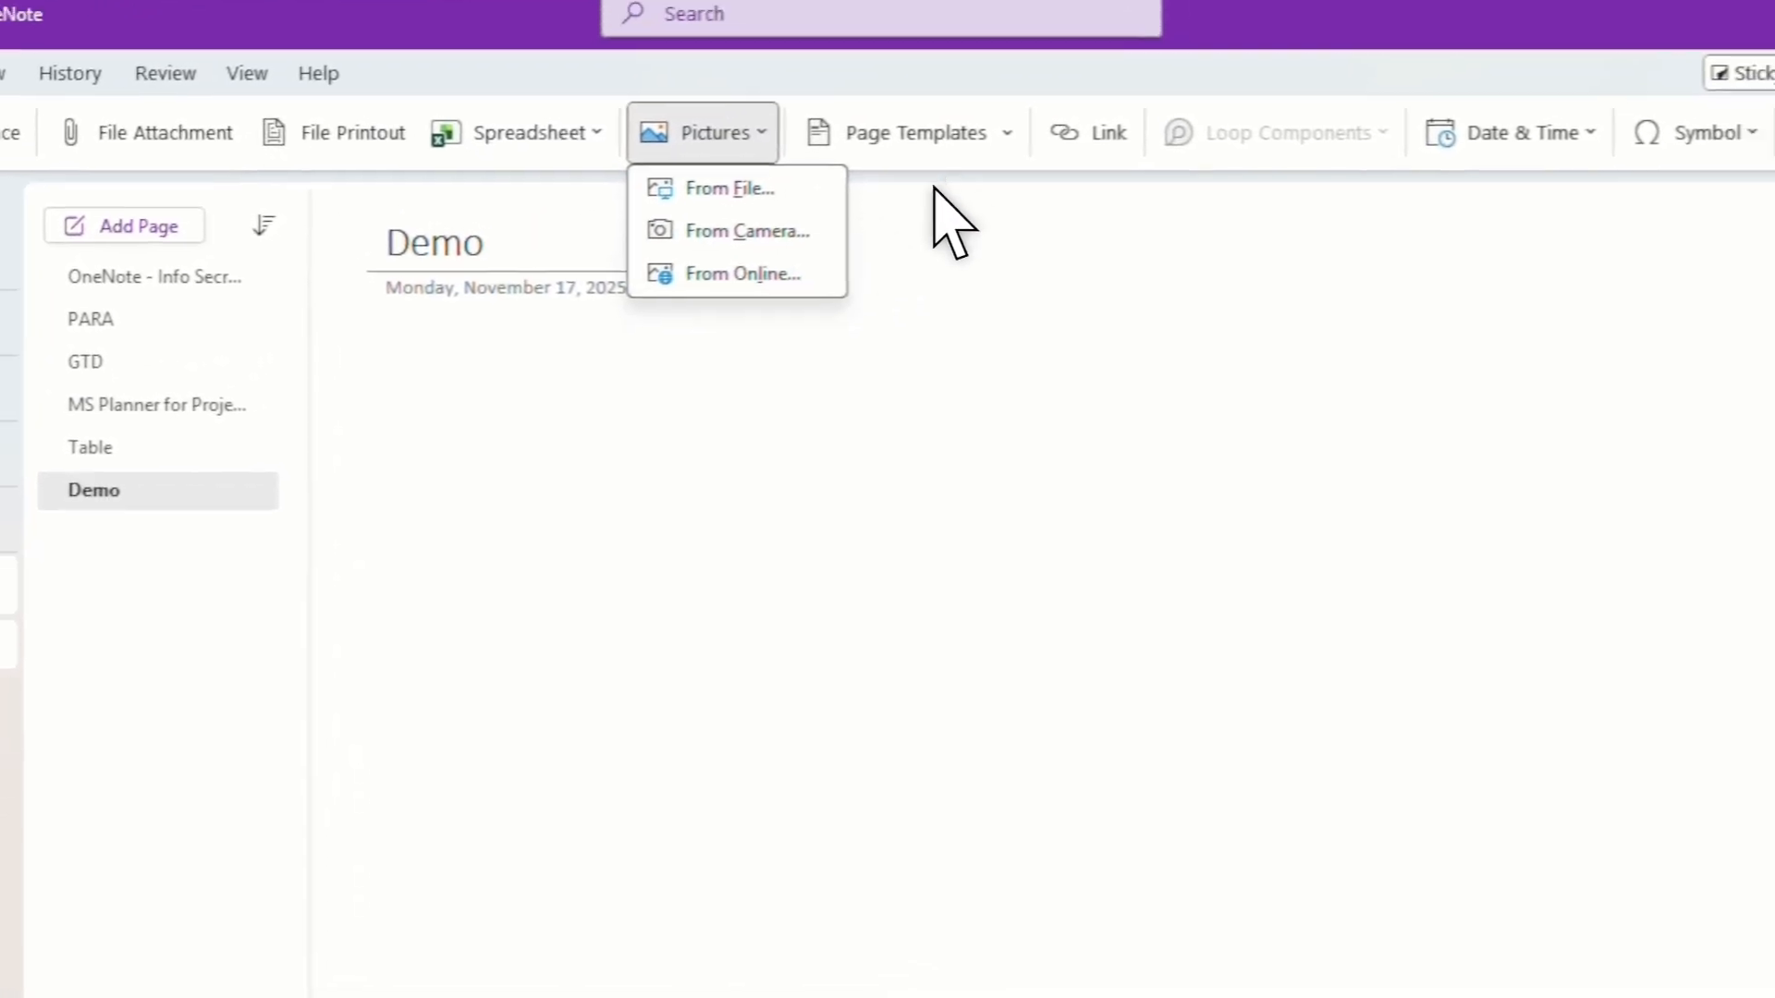
{"action": "left_click", "coordinate": [915, 133]}
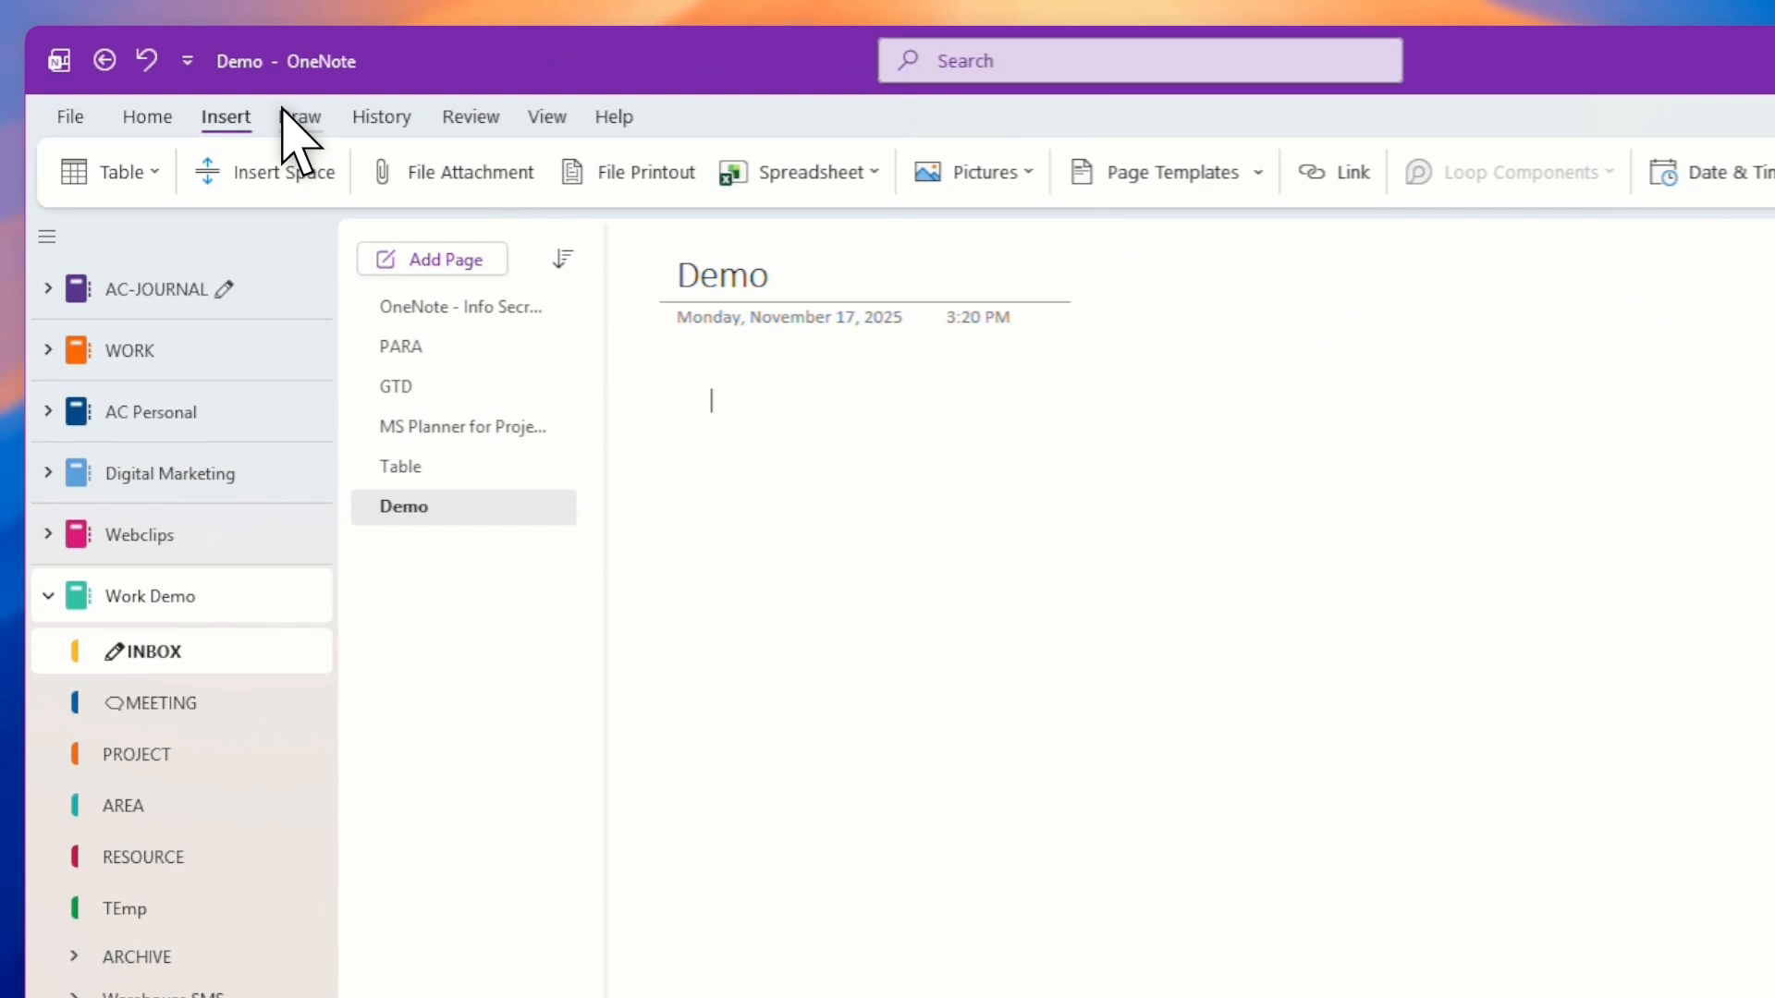
Step: Browse the Draw, History and Review ribbons before turning on Rule Lines
{"action": "left_click", "coordinate": [300, 112]}
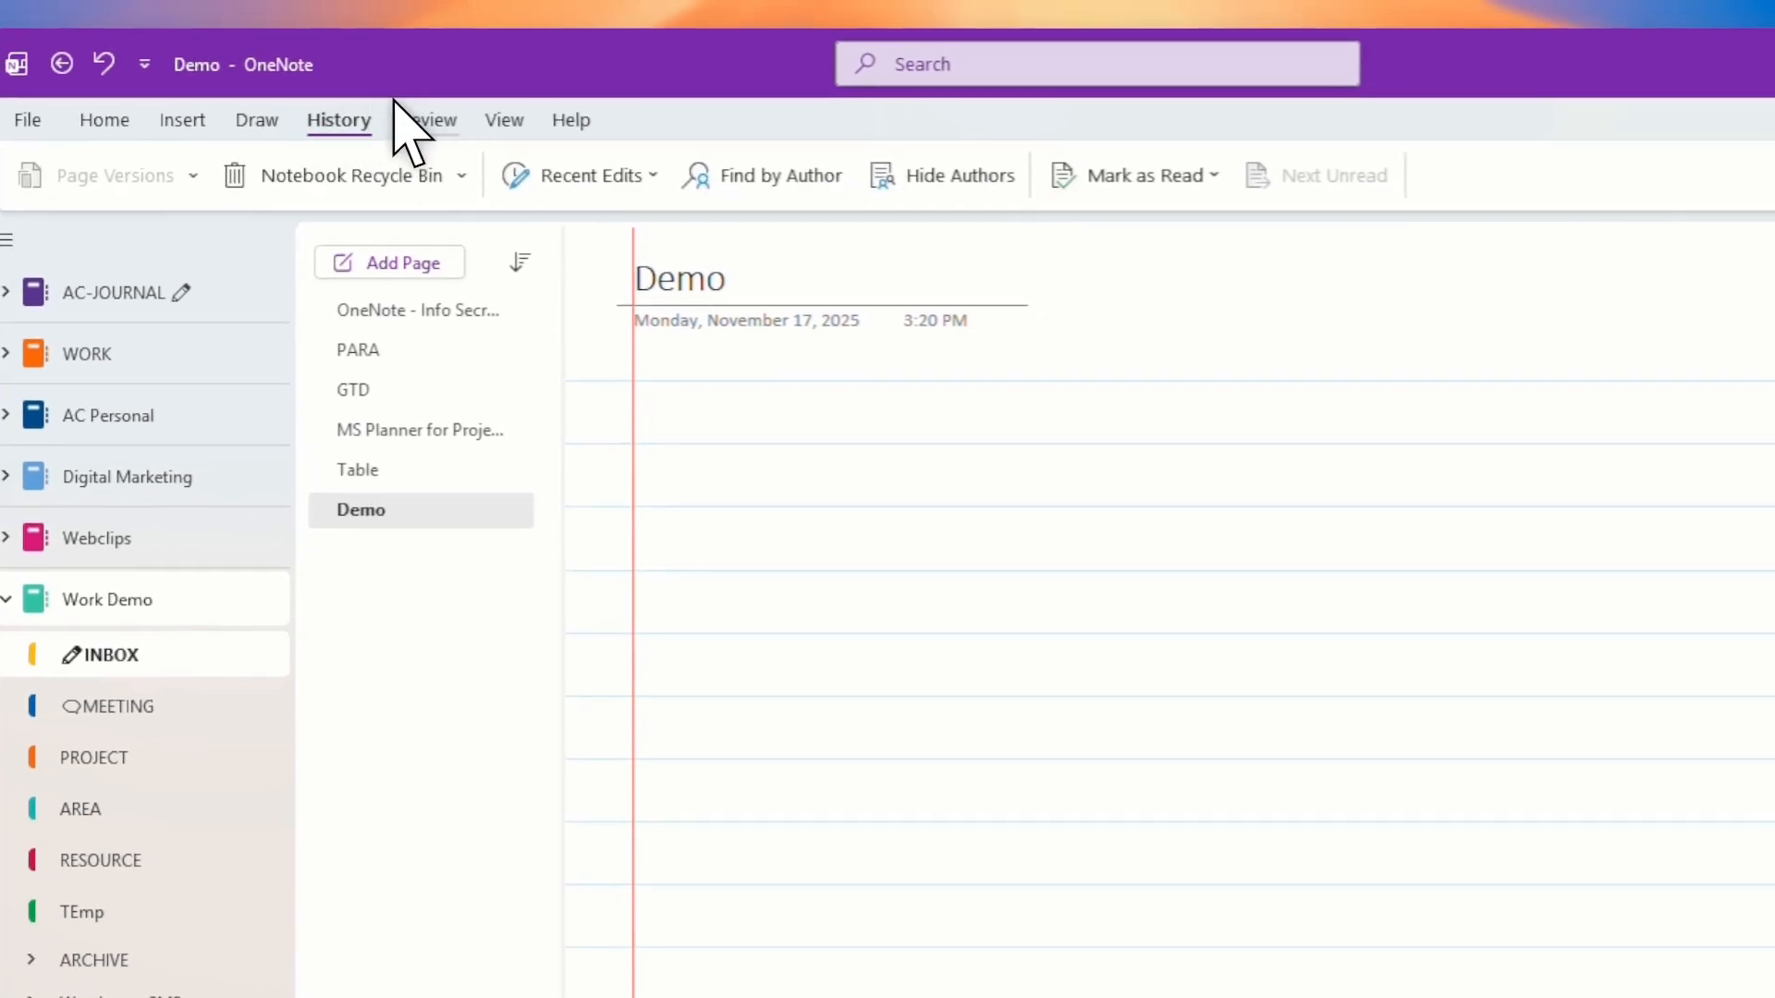
{"action": "left_click", "coordinate": [433, 120]}
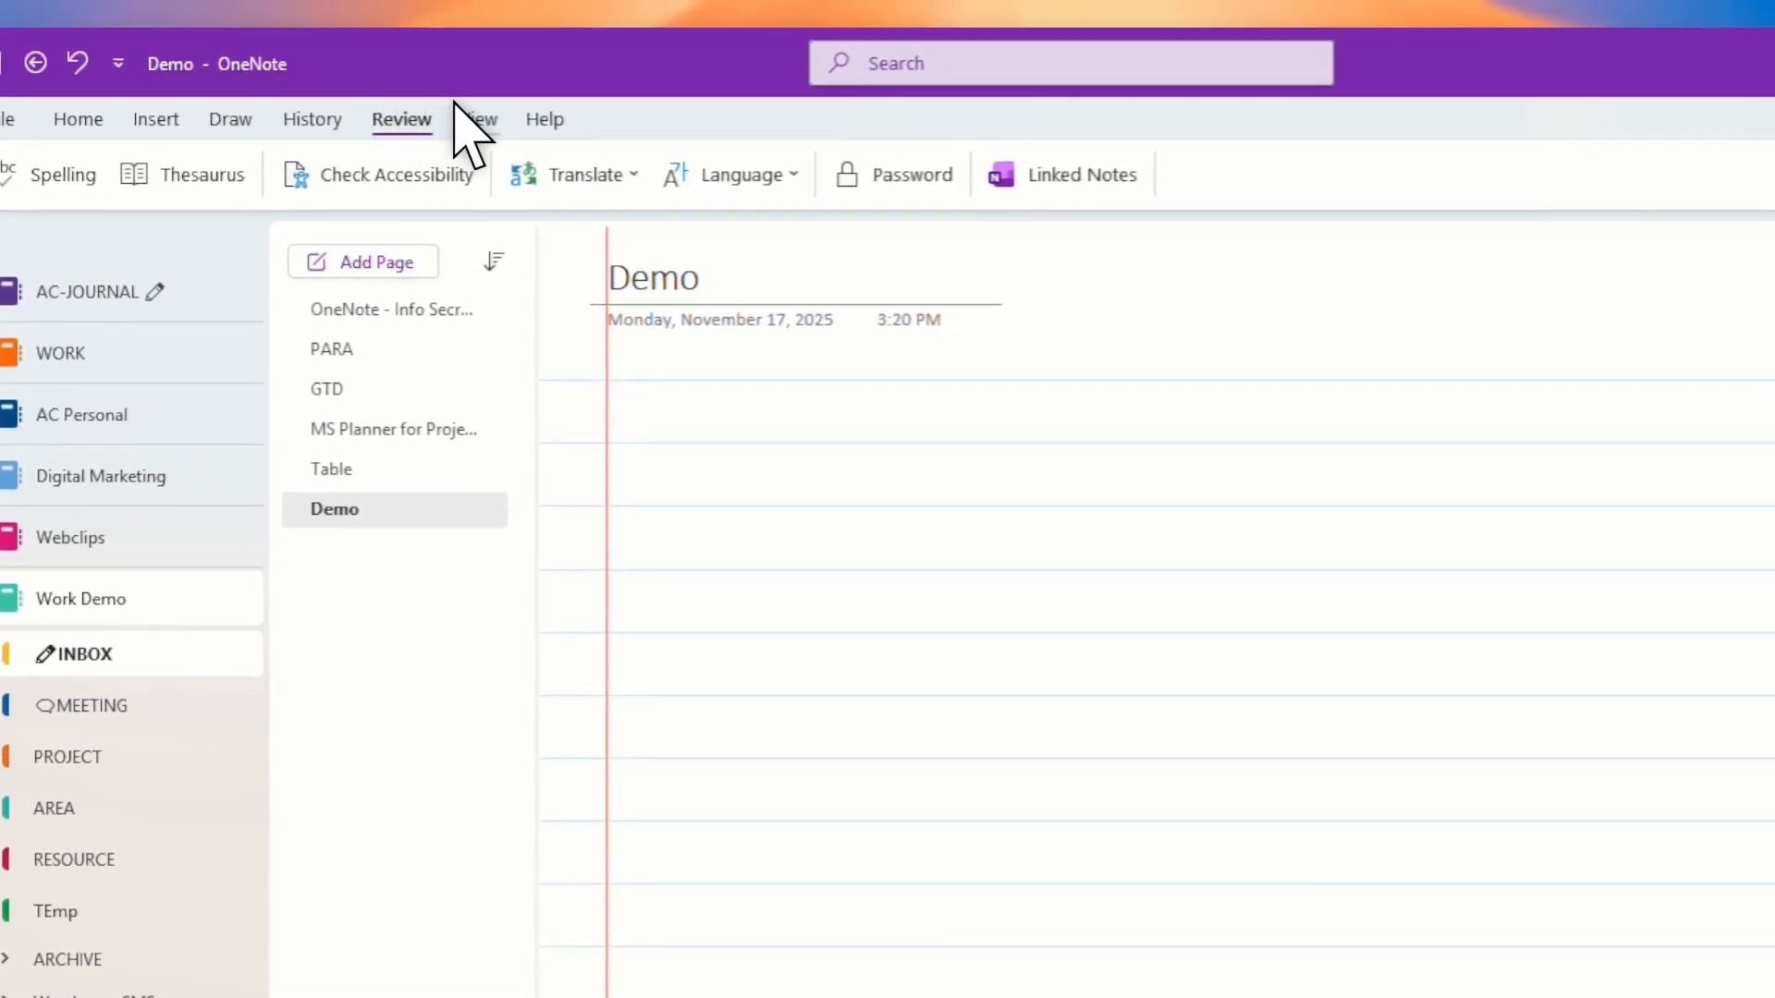
{"action": "left_click", "coordinate": [471, 115]}
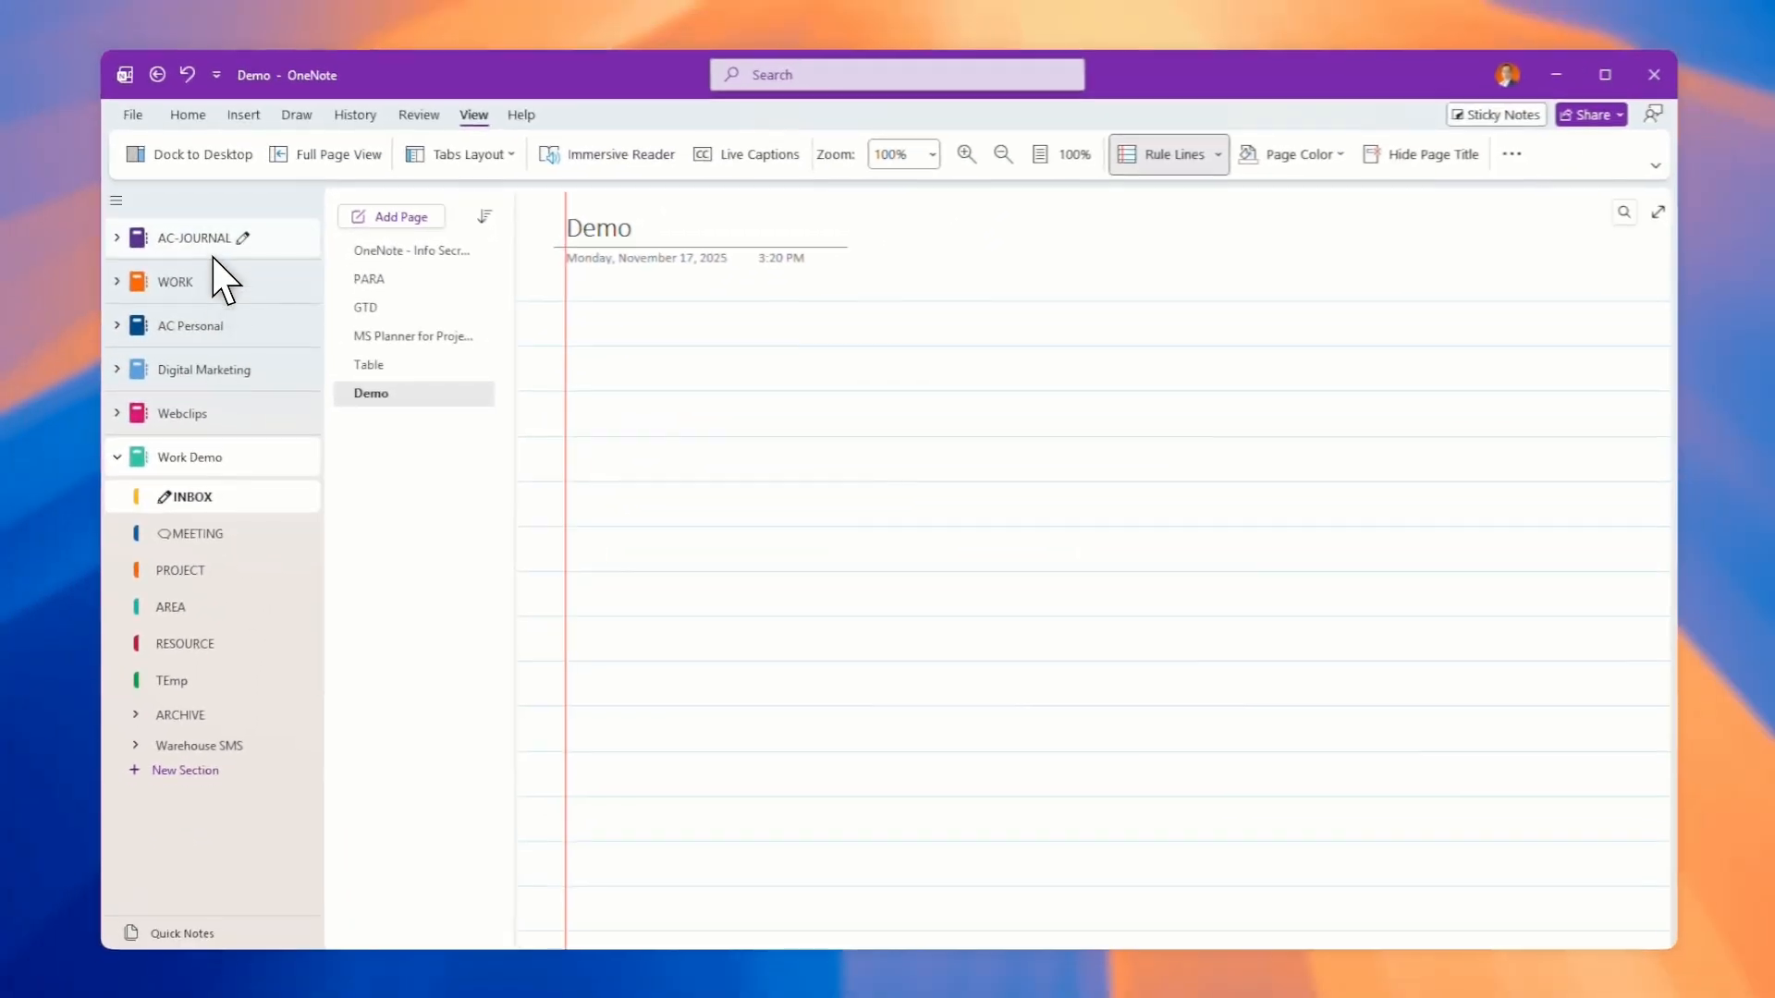
Step: Switch to Horizontal Tabs layout and drag the Demo page to second in the list
{"action": "left_click", "coordinate": [464, 154]}
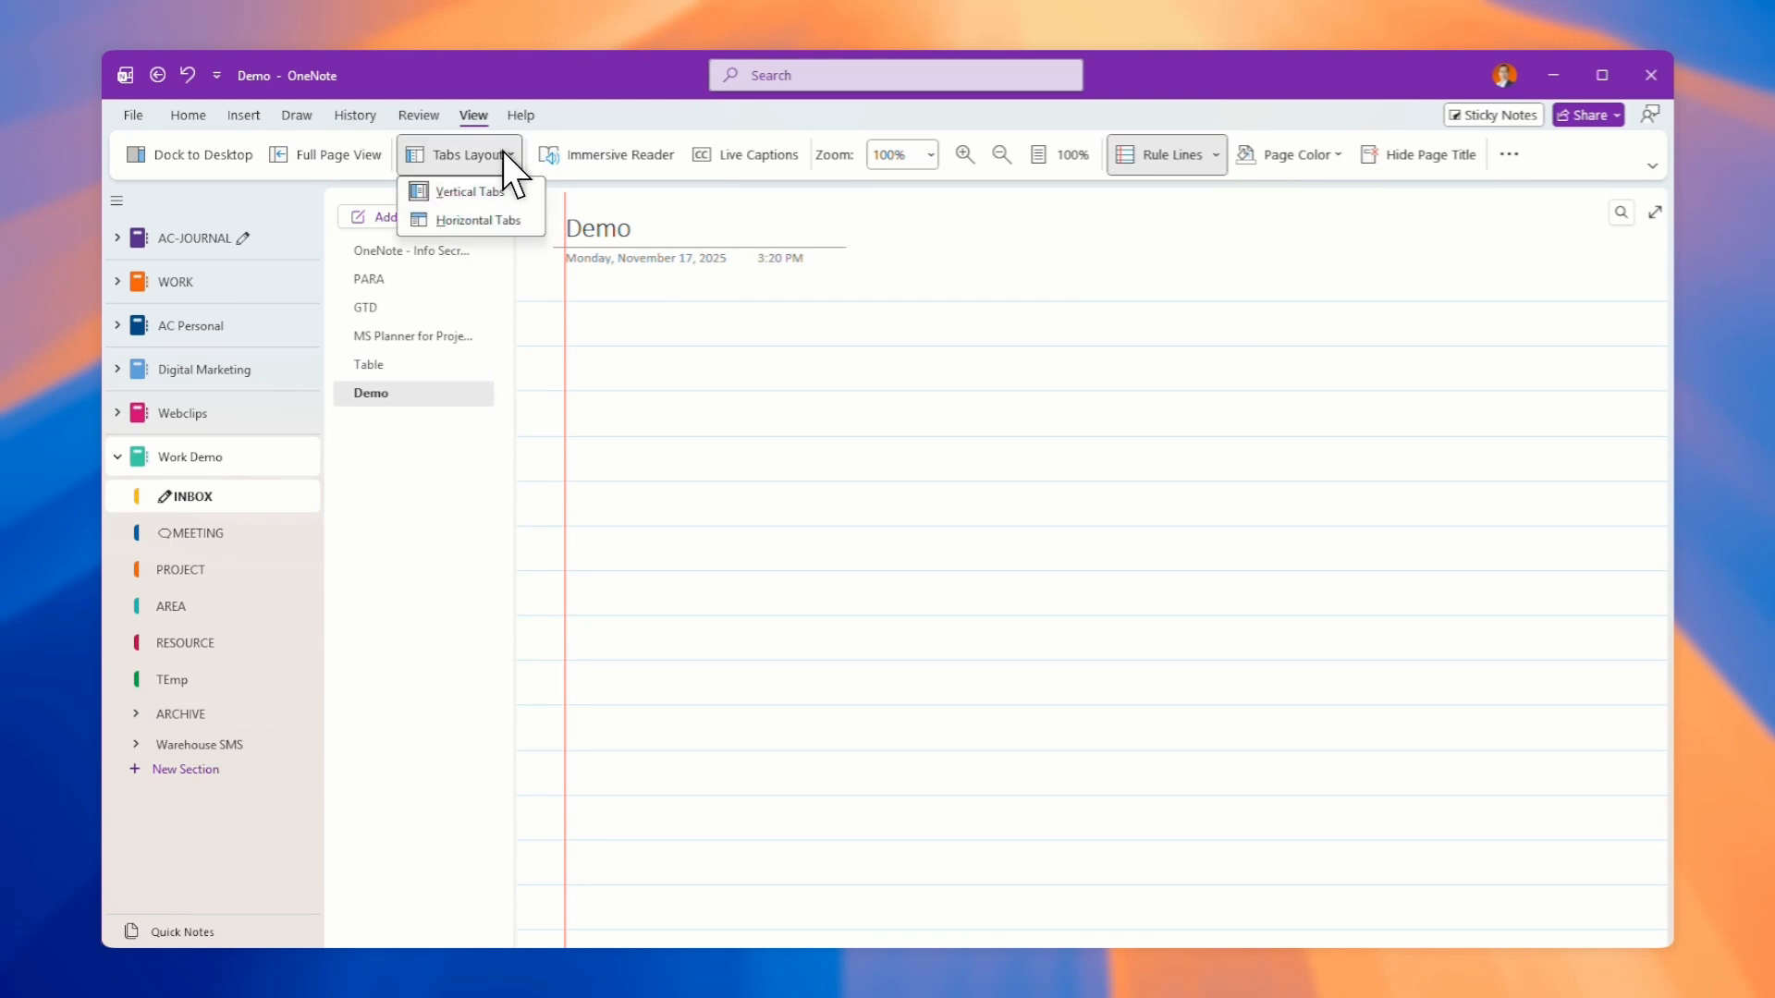
{"action": "mouse_move", "coordinate": [464, 242]}
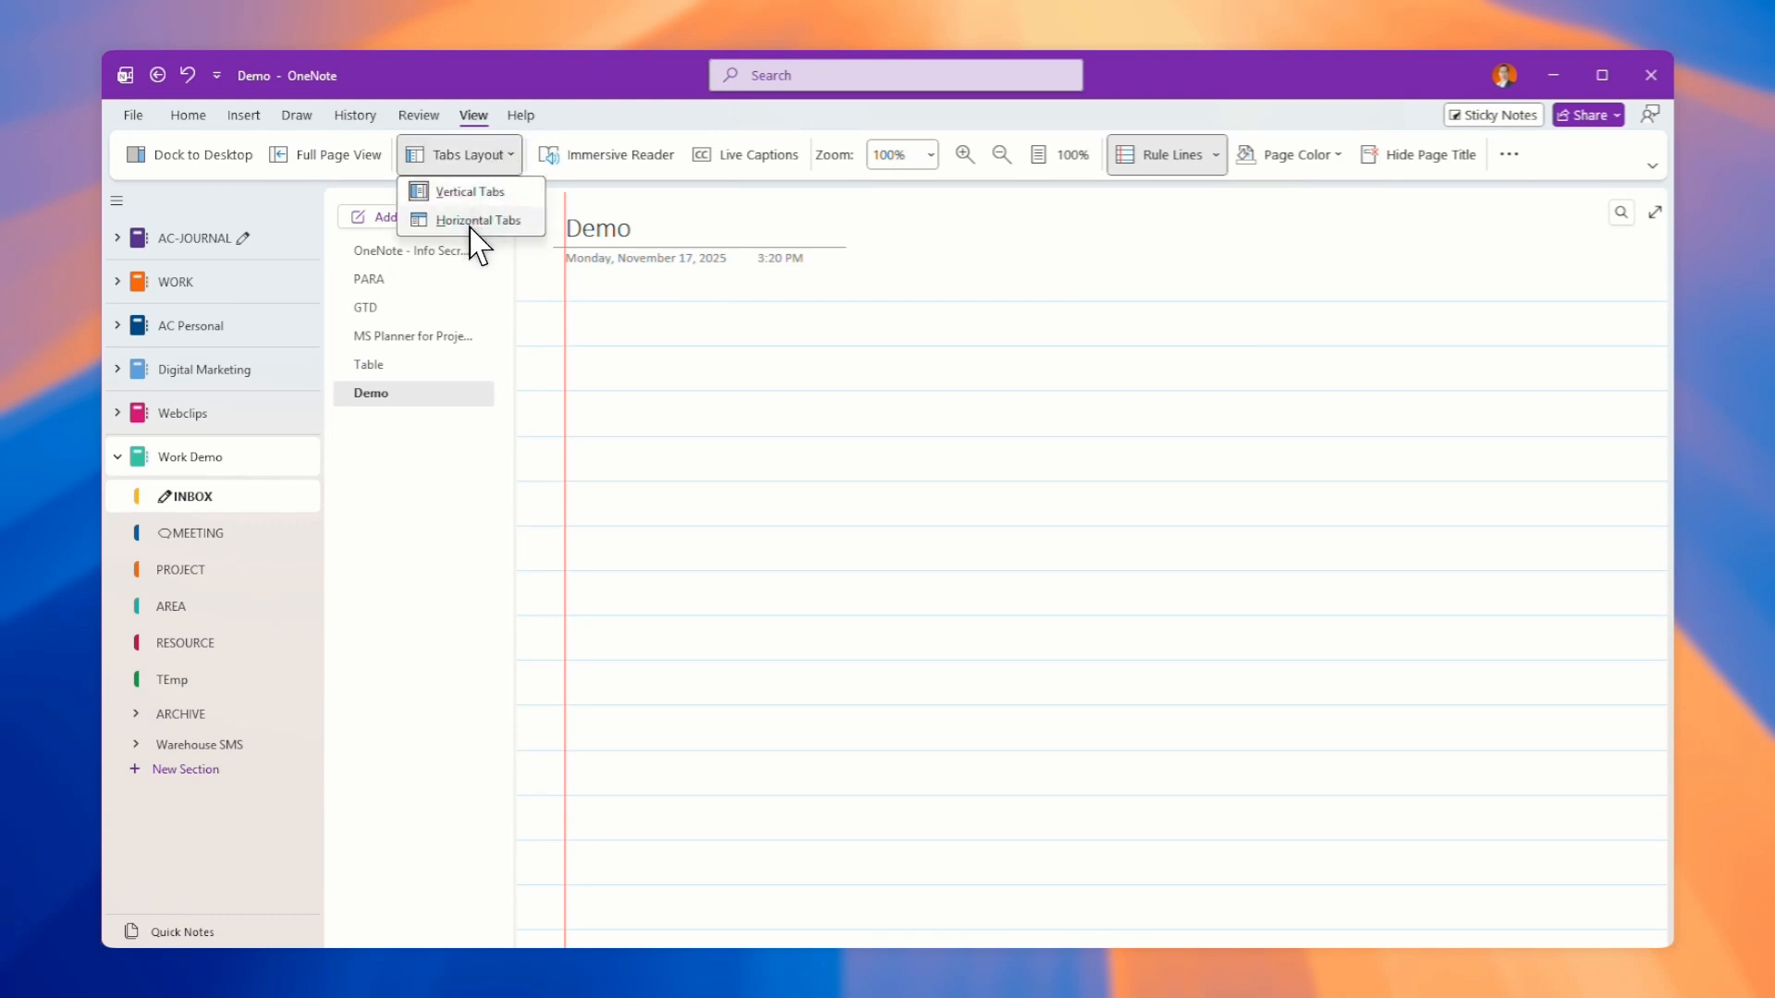
{"action": "left_click", "coordinate": [481, 220]}
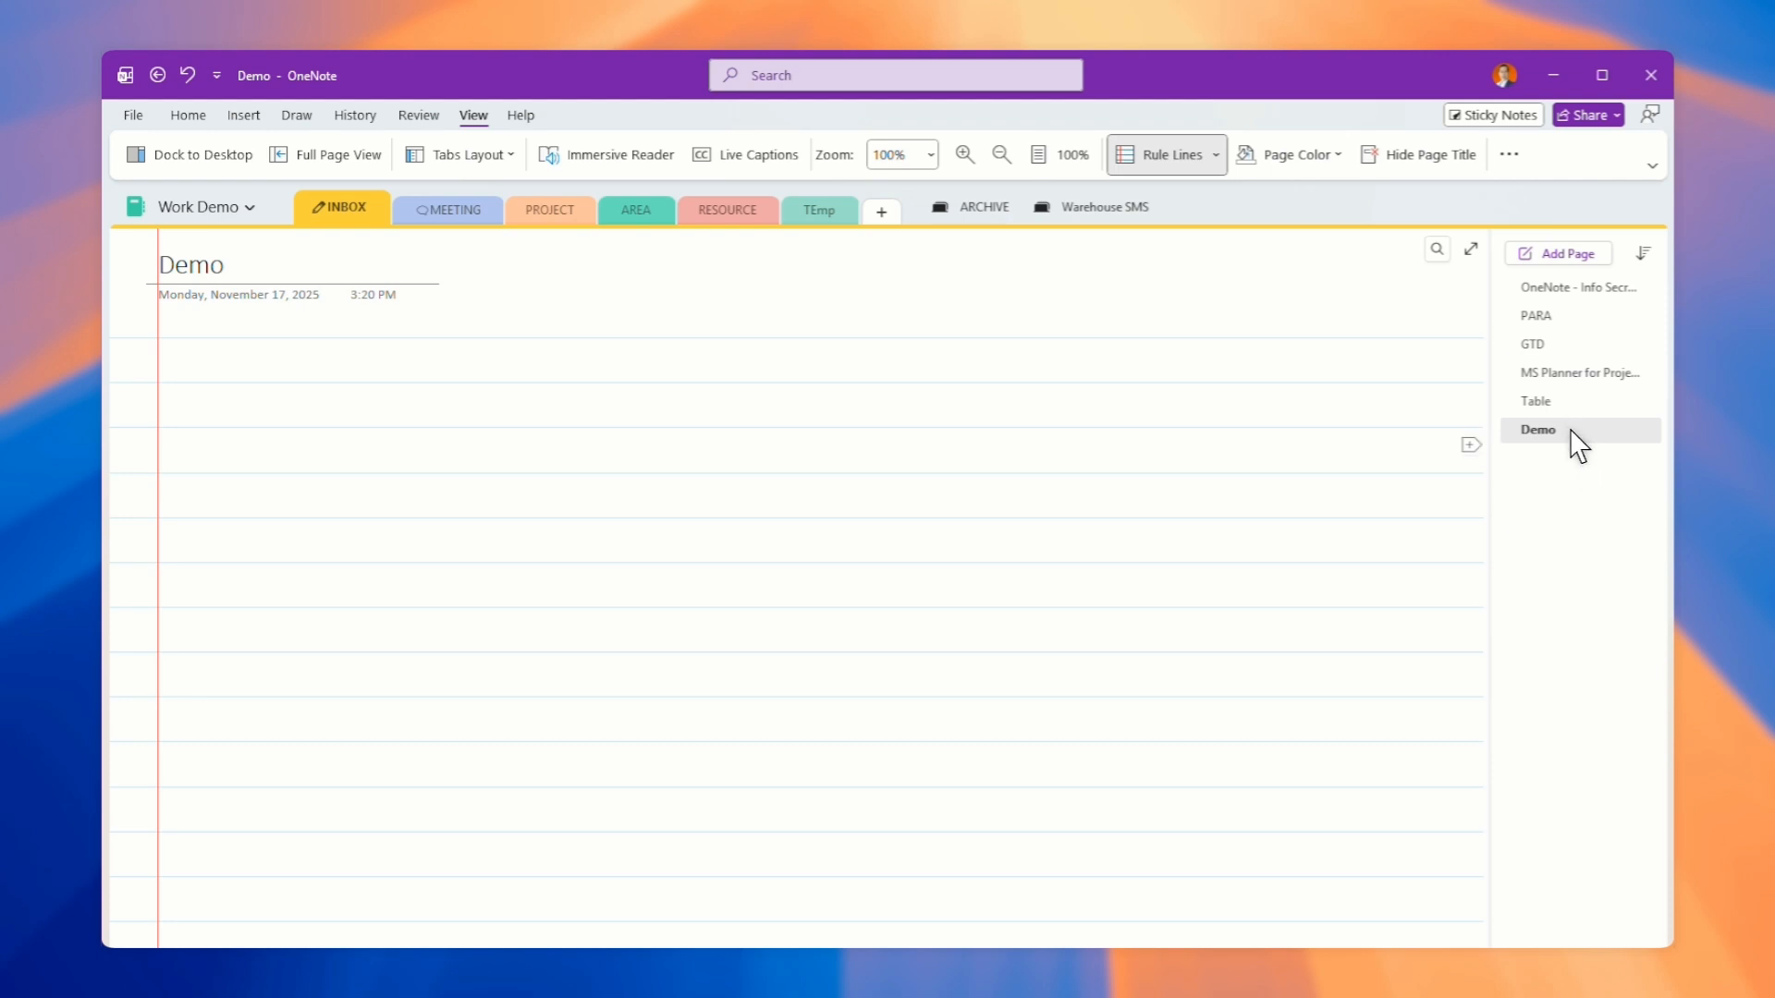
{"action": "left_click_drag", "start_coordinate": [1536, 429], "coordinate": [1559, 316]}
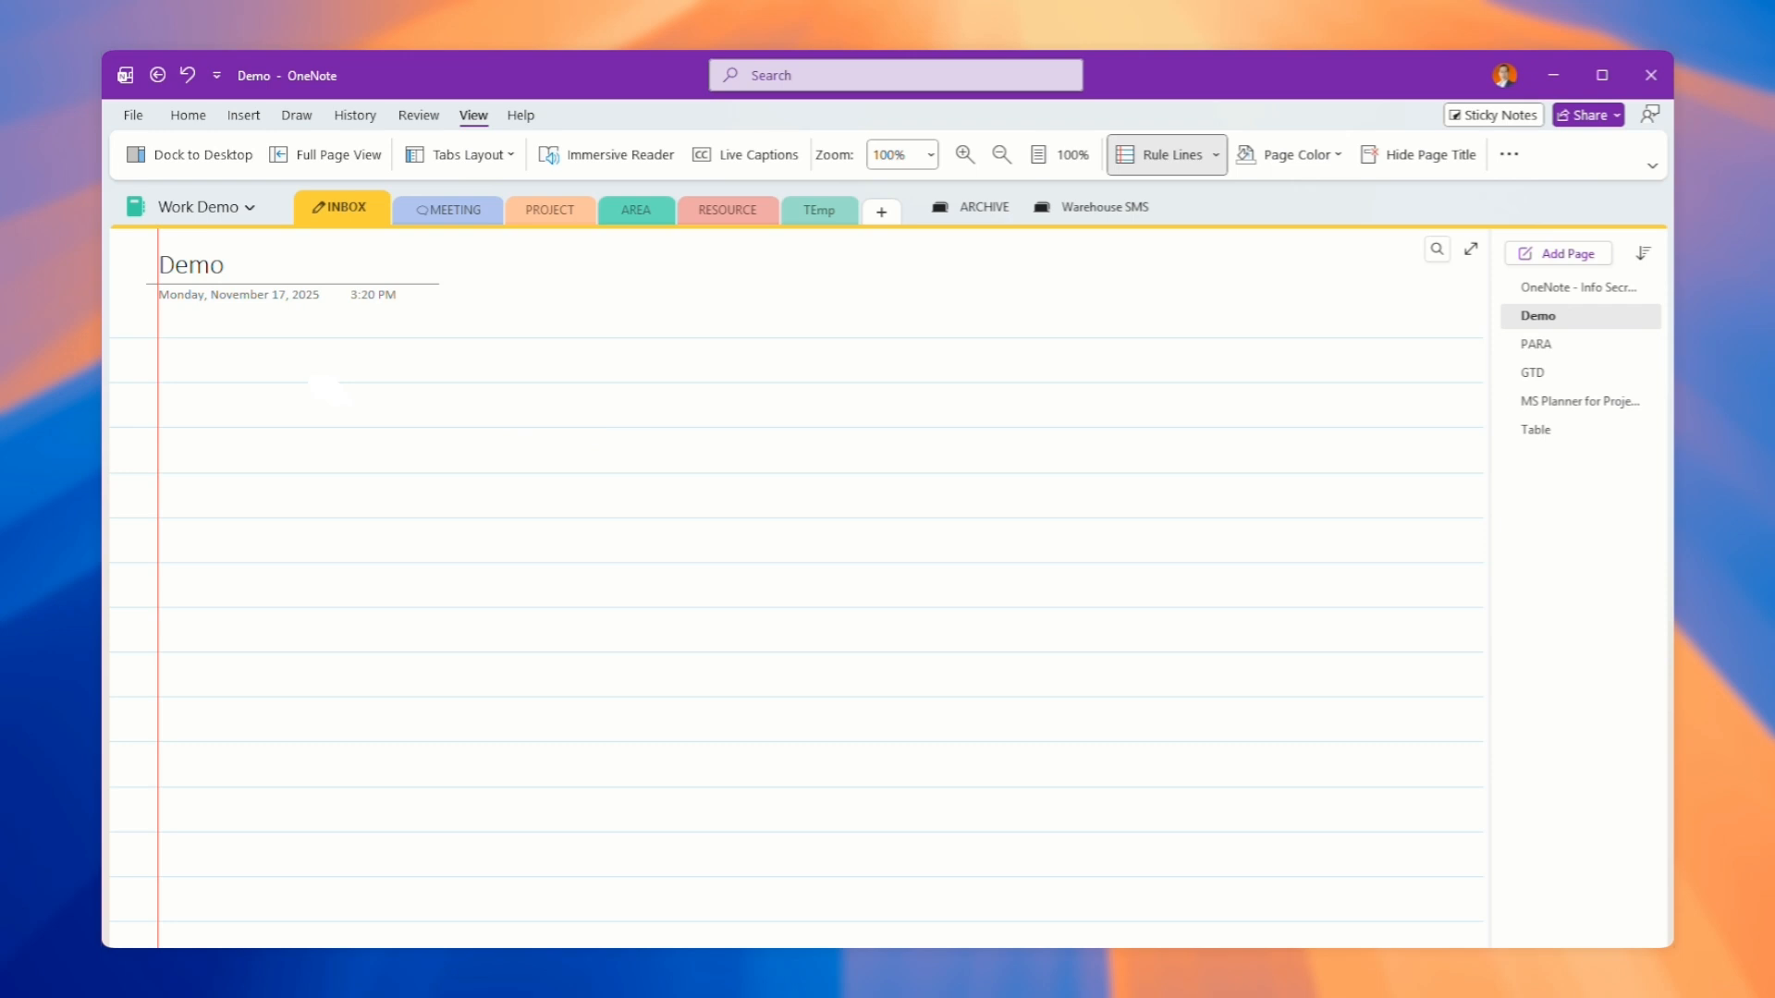
Step: Visit the MEETING and RESOURCE tabs, return to INBOX, then restore Vertical Tabs layout
{"action": "left_click", "coordinate": [448, 209]}
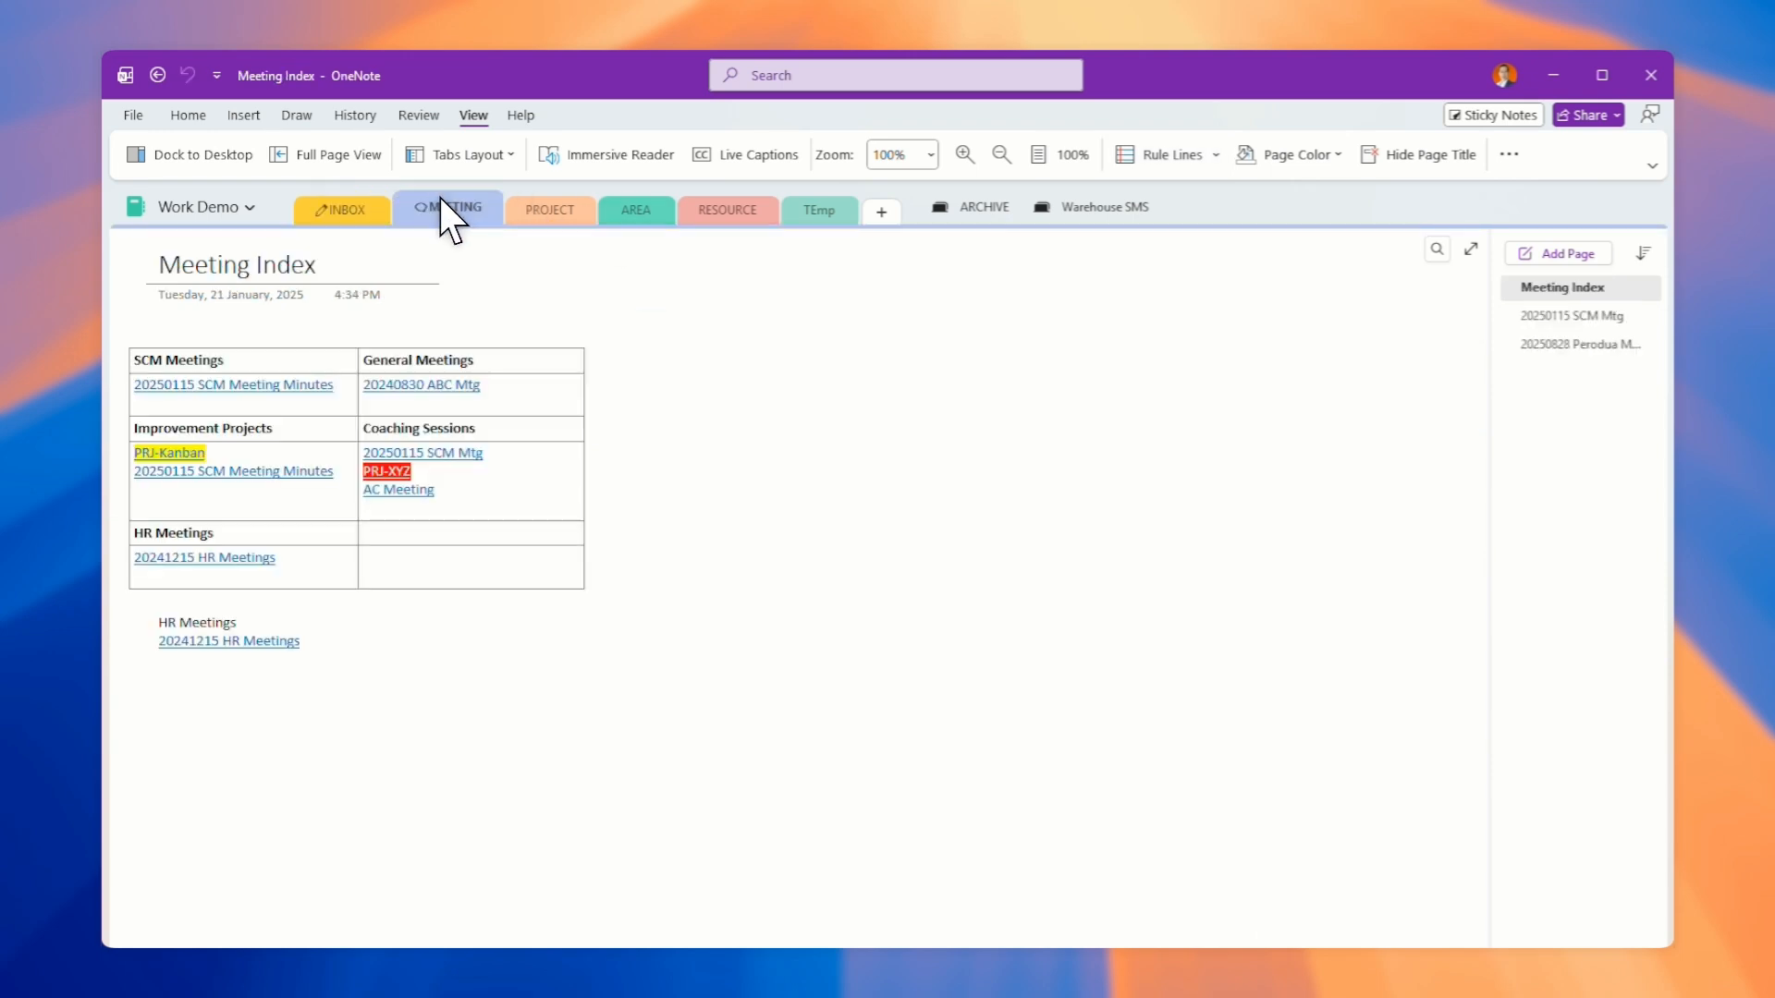
{"action": "left_click", "coordinate": [728, 209]}
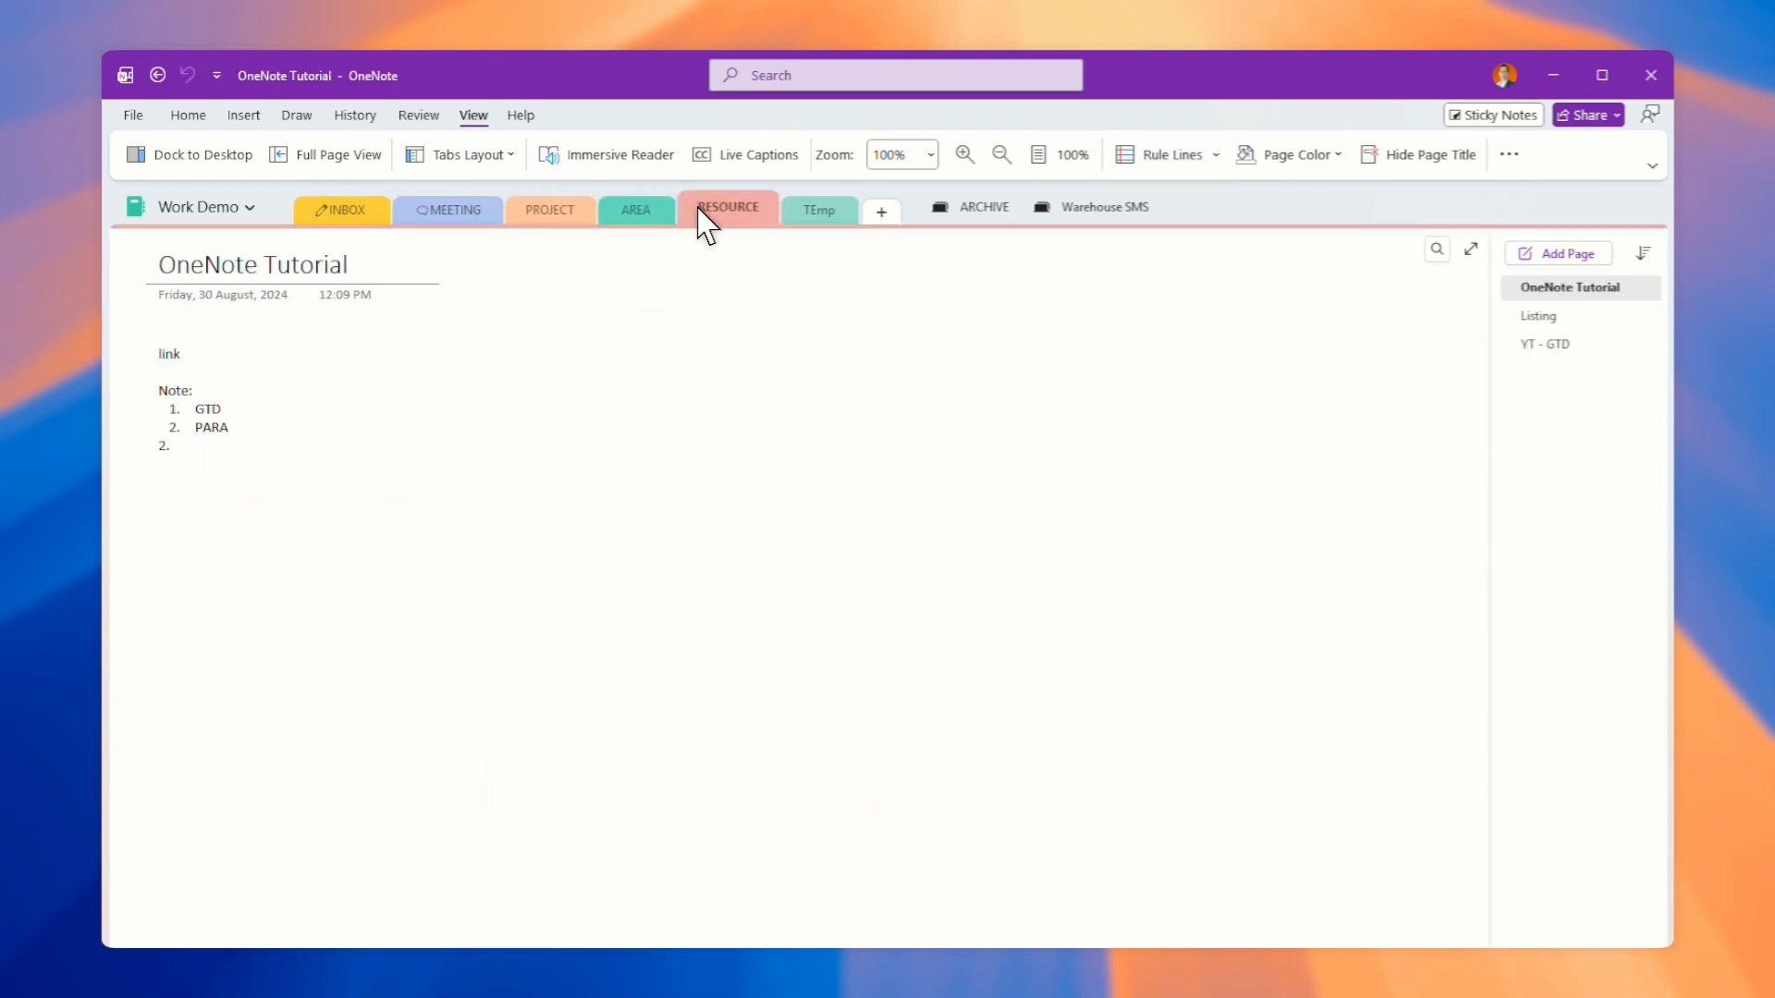
{"action": "left_click", "coordinate": [819, 209]}
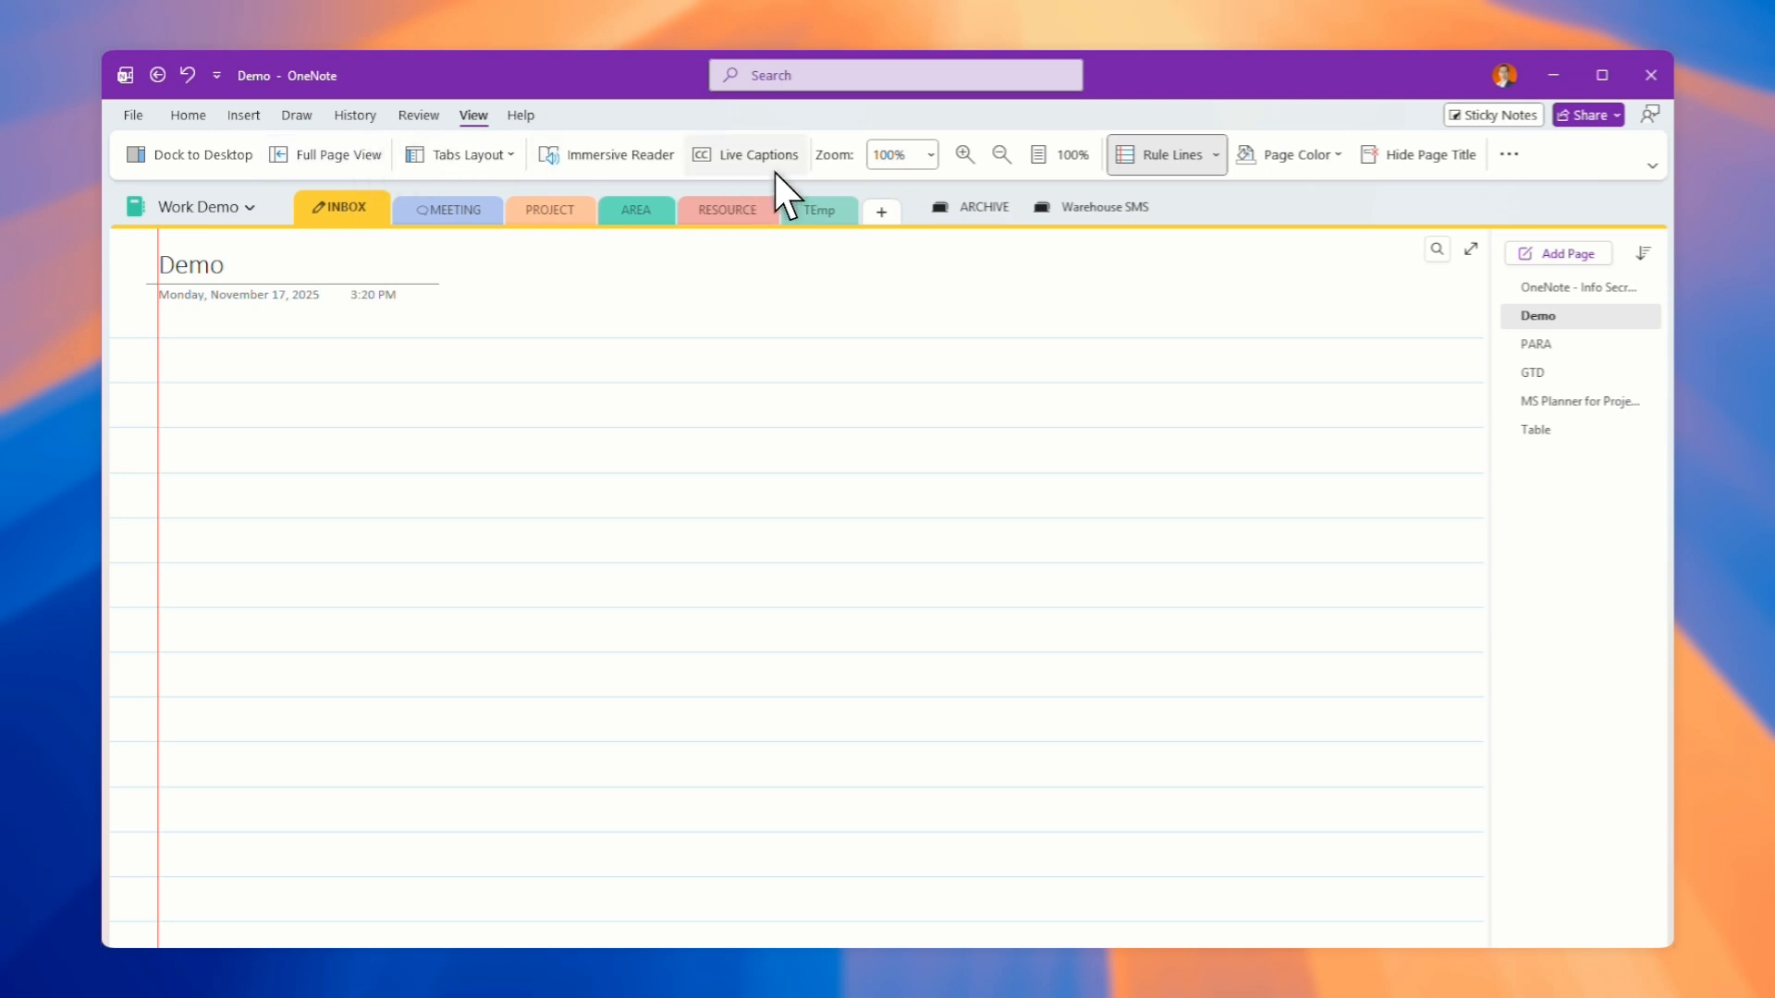
{"action": "left_click", "coordinate": [458, 155]}
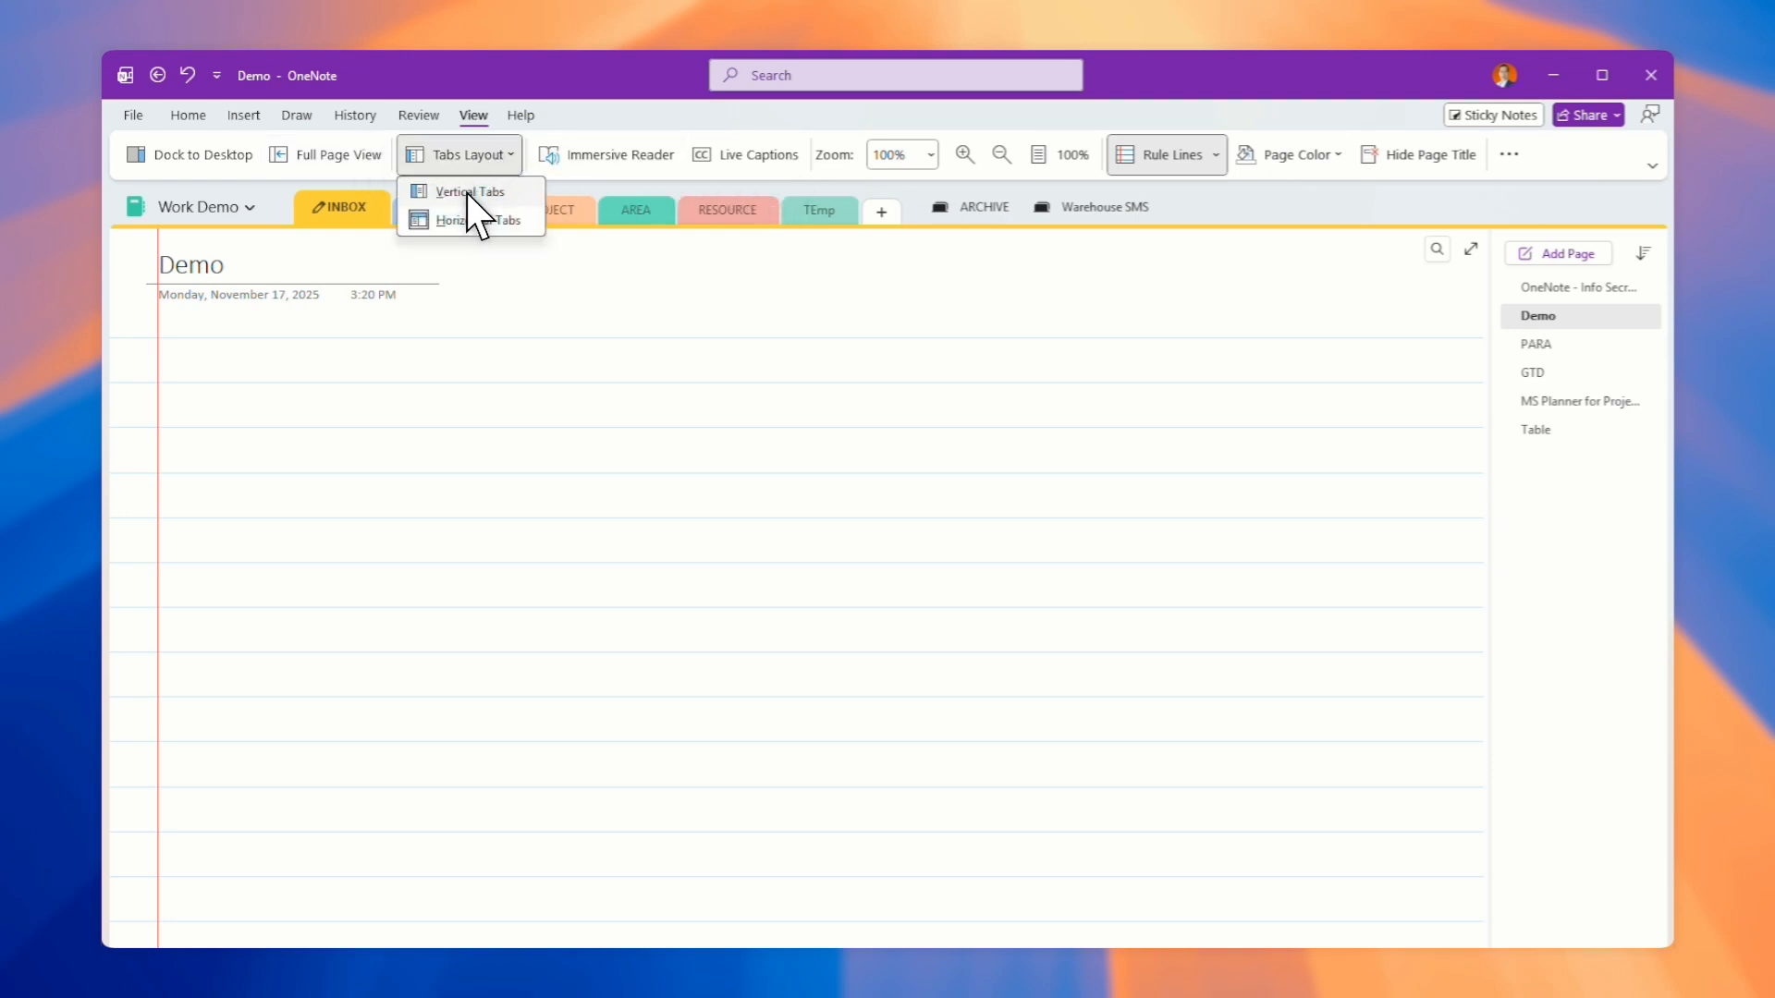
{"action": "left_click", "coordinate": [461, 191]}
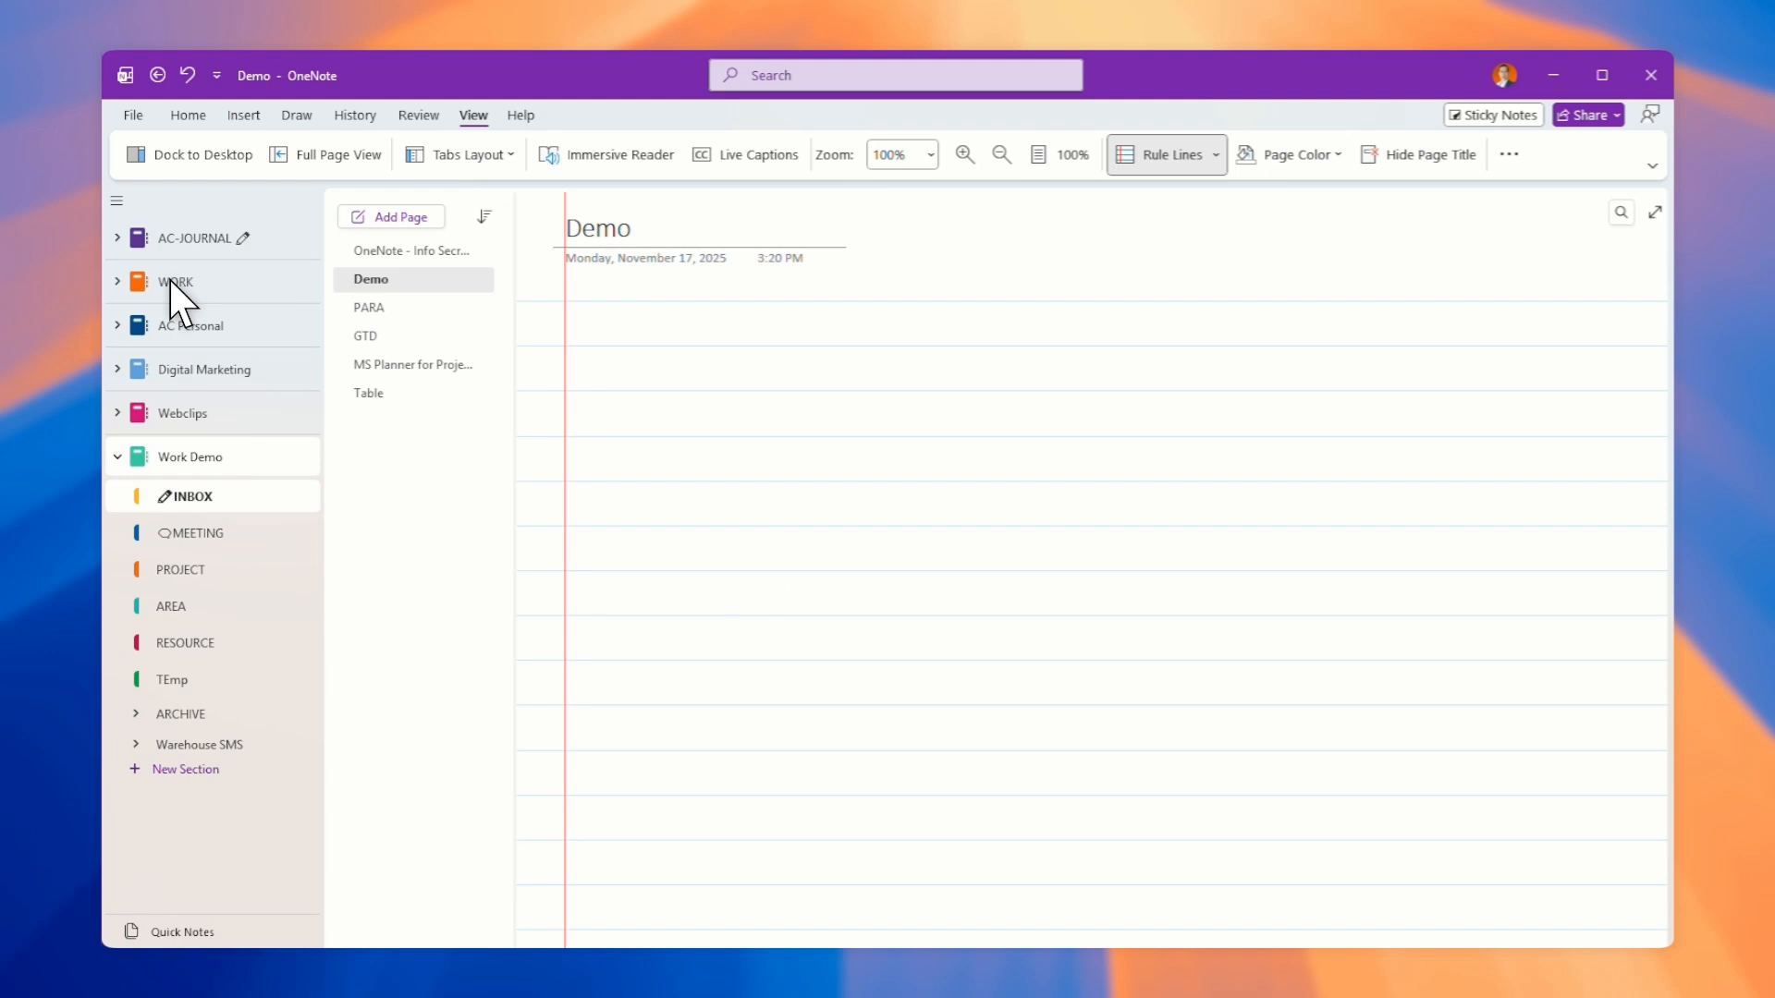
Step: Collapse the navigation pane, open the Info Secret Weapon page and show the Draw tools
{"action": "left_click", "coordinate": [116, 199]}
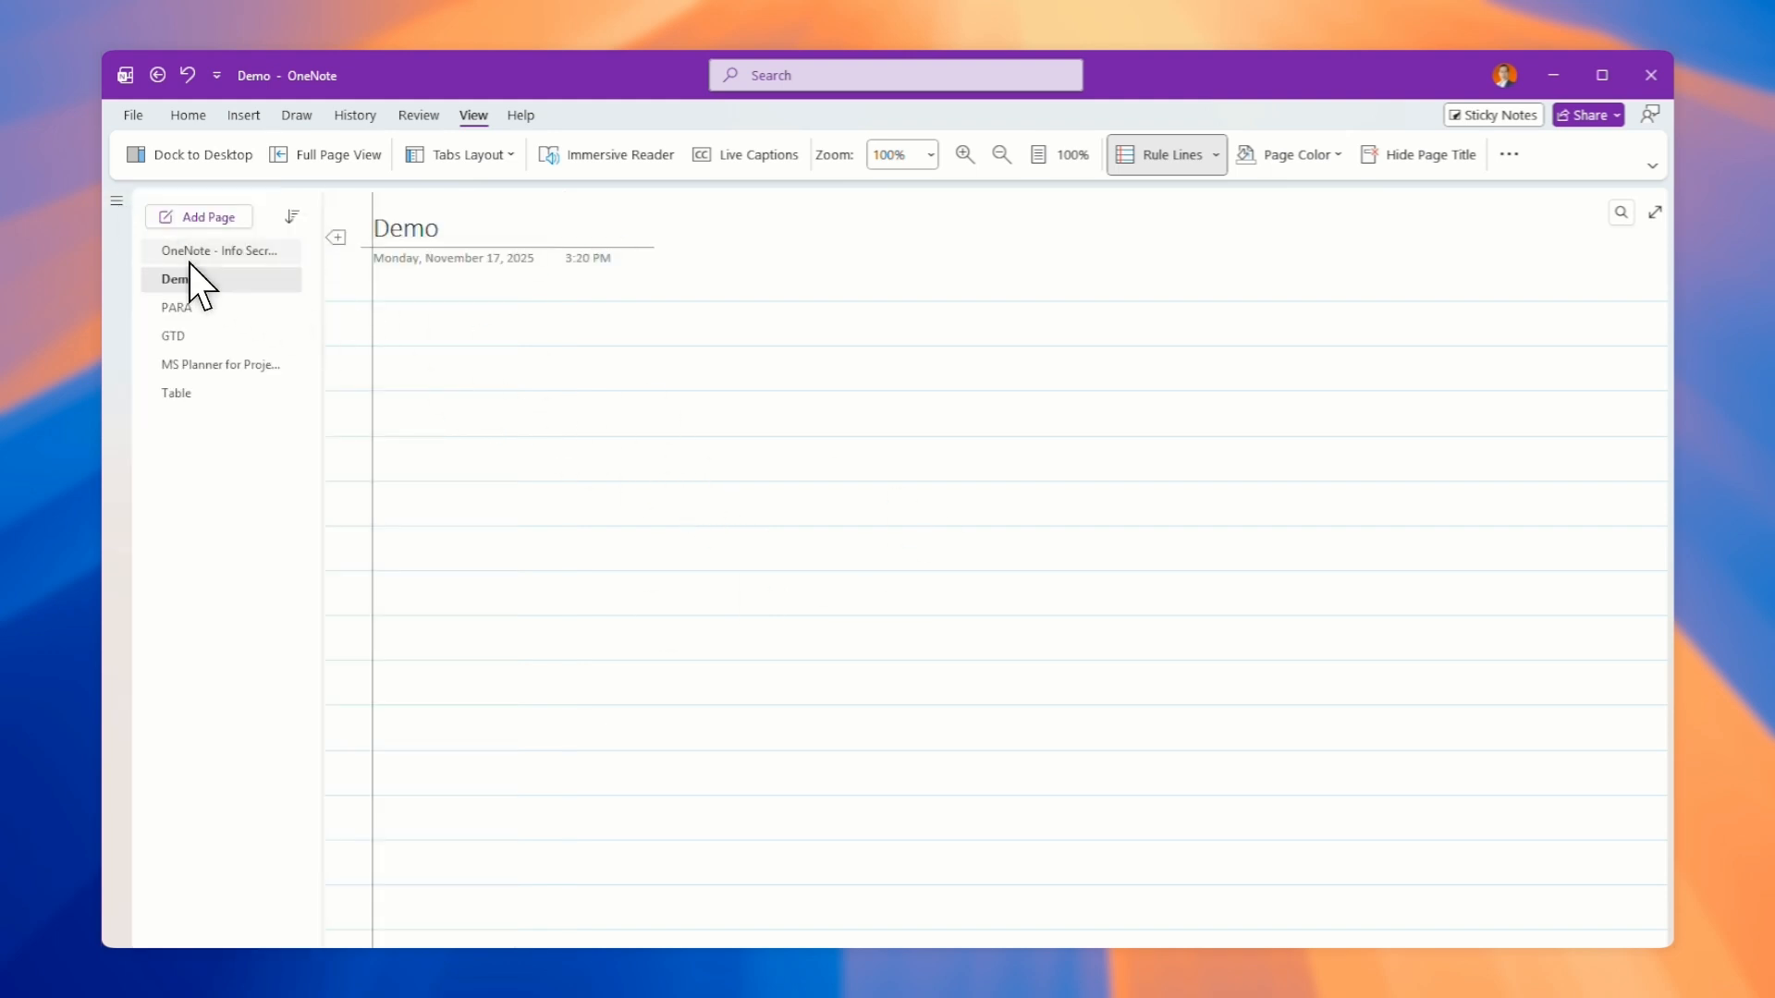
{"action": "left_click", "coordinate": [119, 201]}
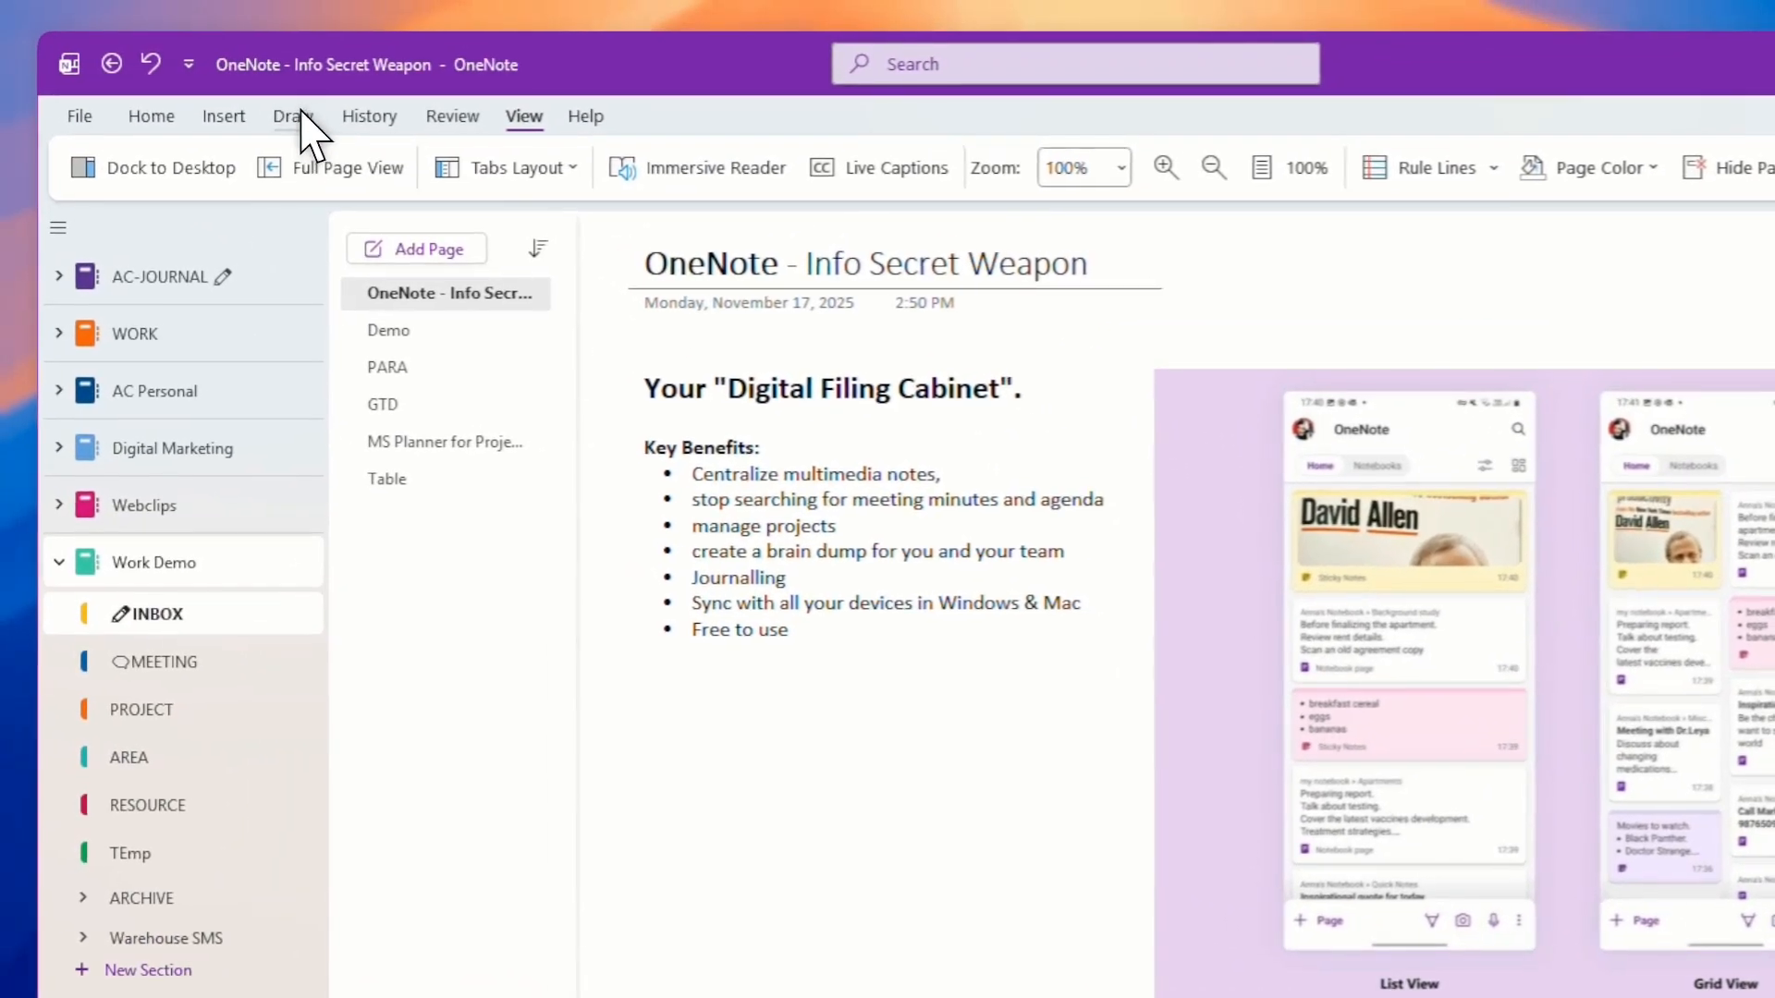
{"action": "left_click", "coordinate": [293, 115]}
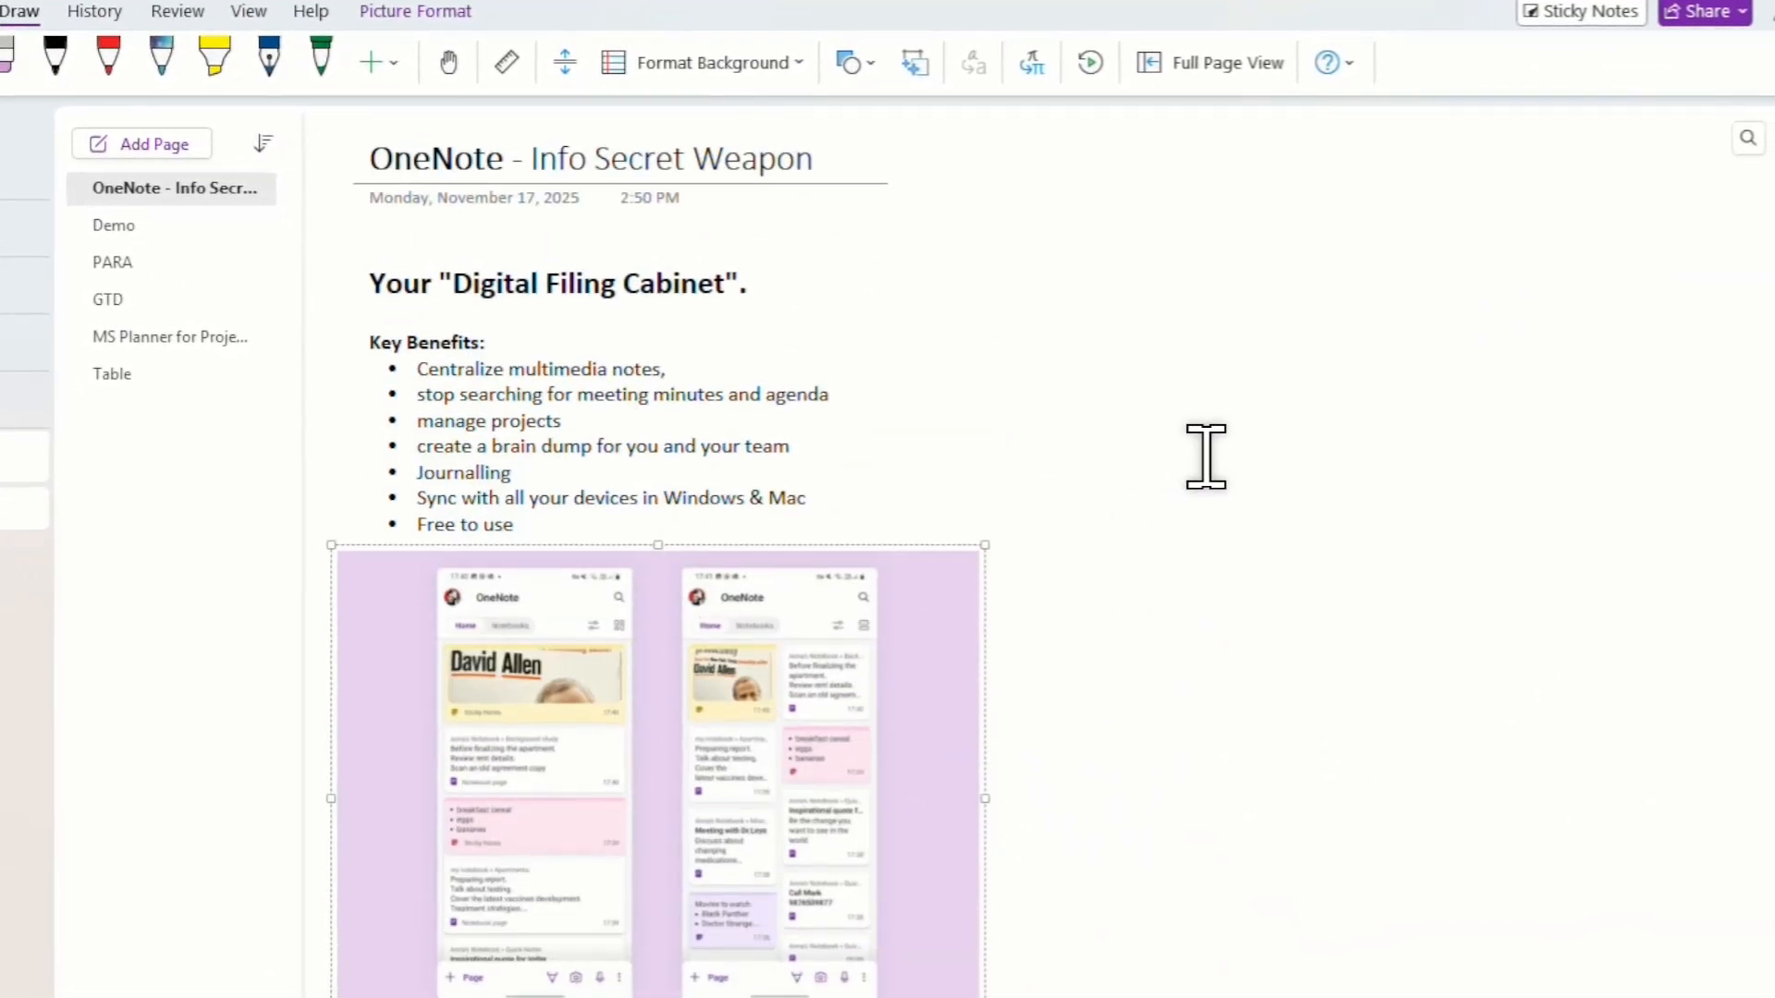
Step: Move the phone screenshots image to the left of the Key Benefits list
{"action": "scroll", "scroll_direction": "down", "scroll_amount": 3}
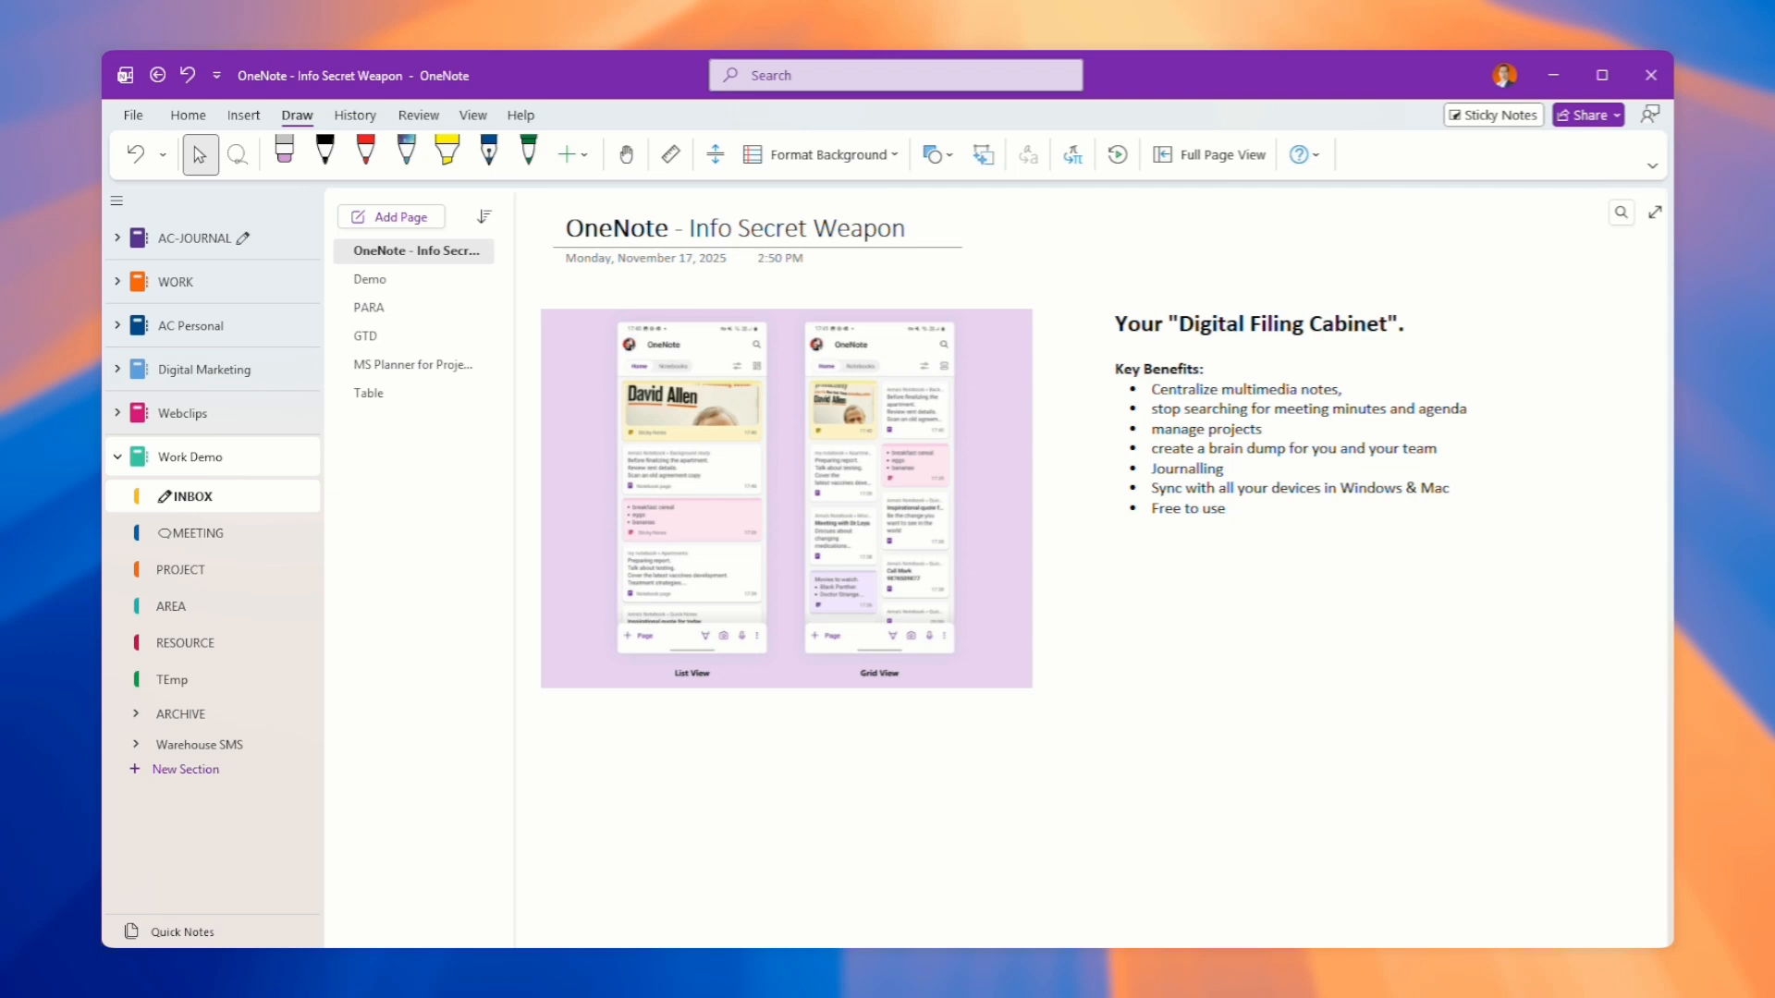
{"action": "mouse_move", "coordinate": [996, 421]}
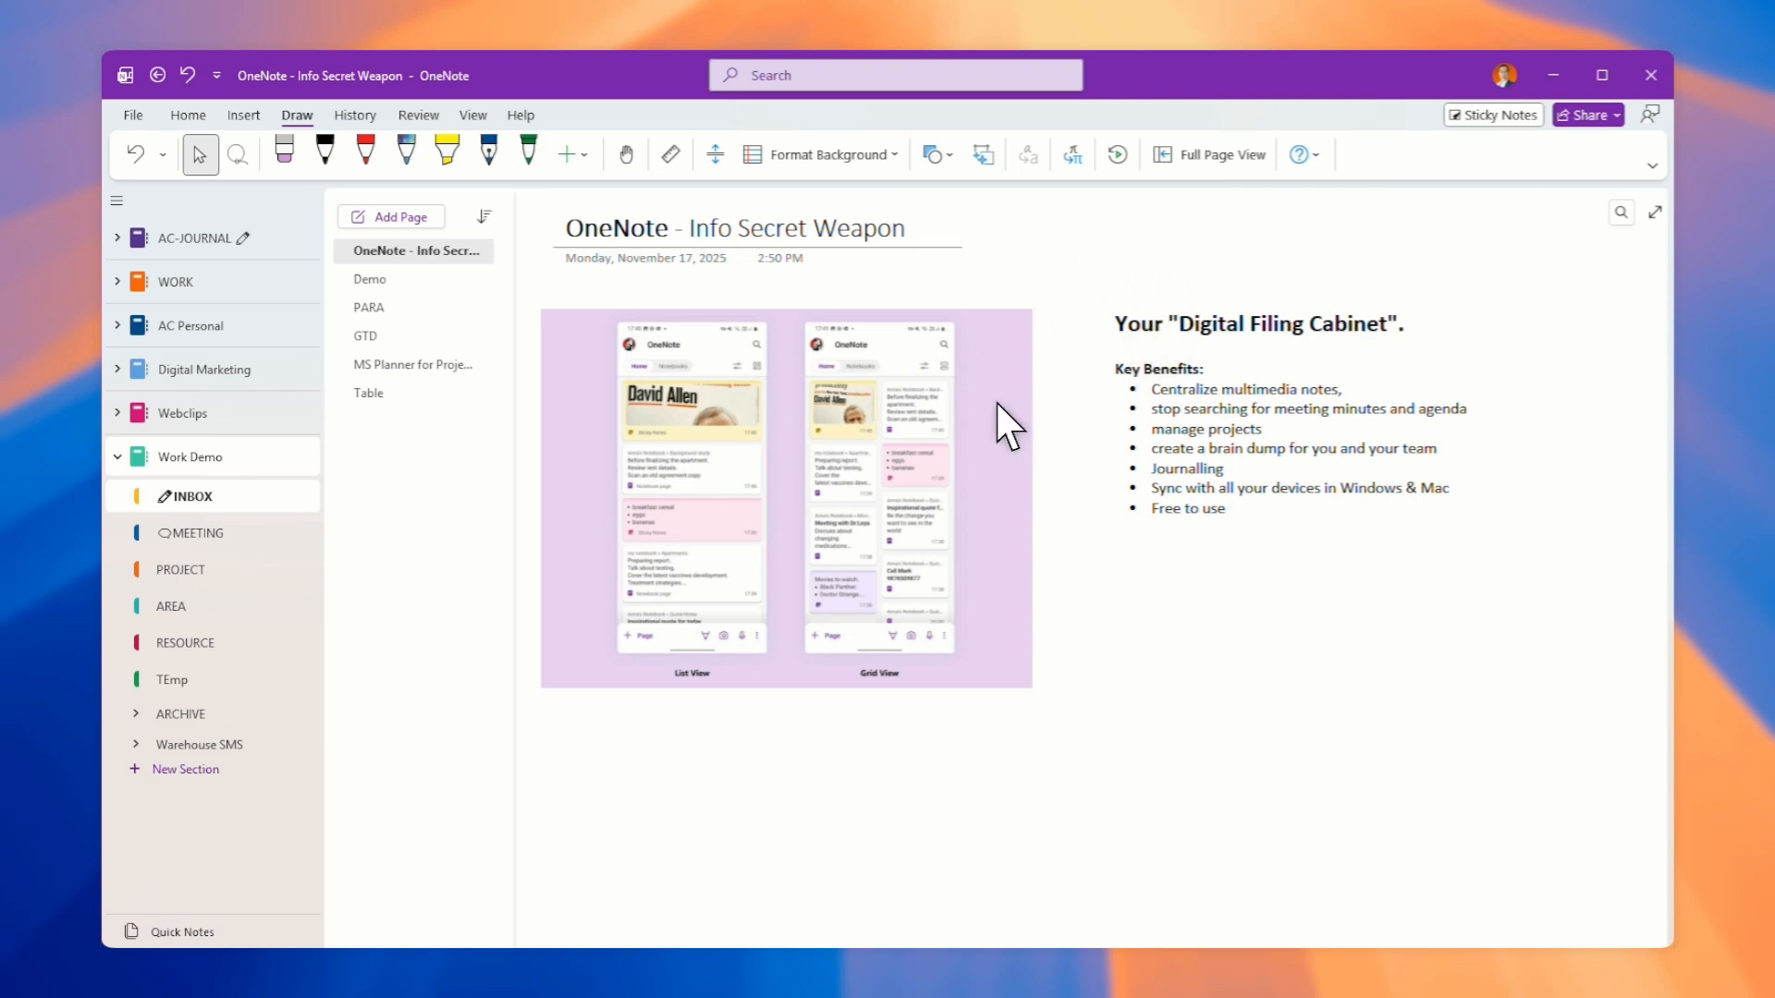
{"action": "left_click", "coordinate": [934, 155]}
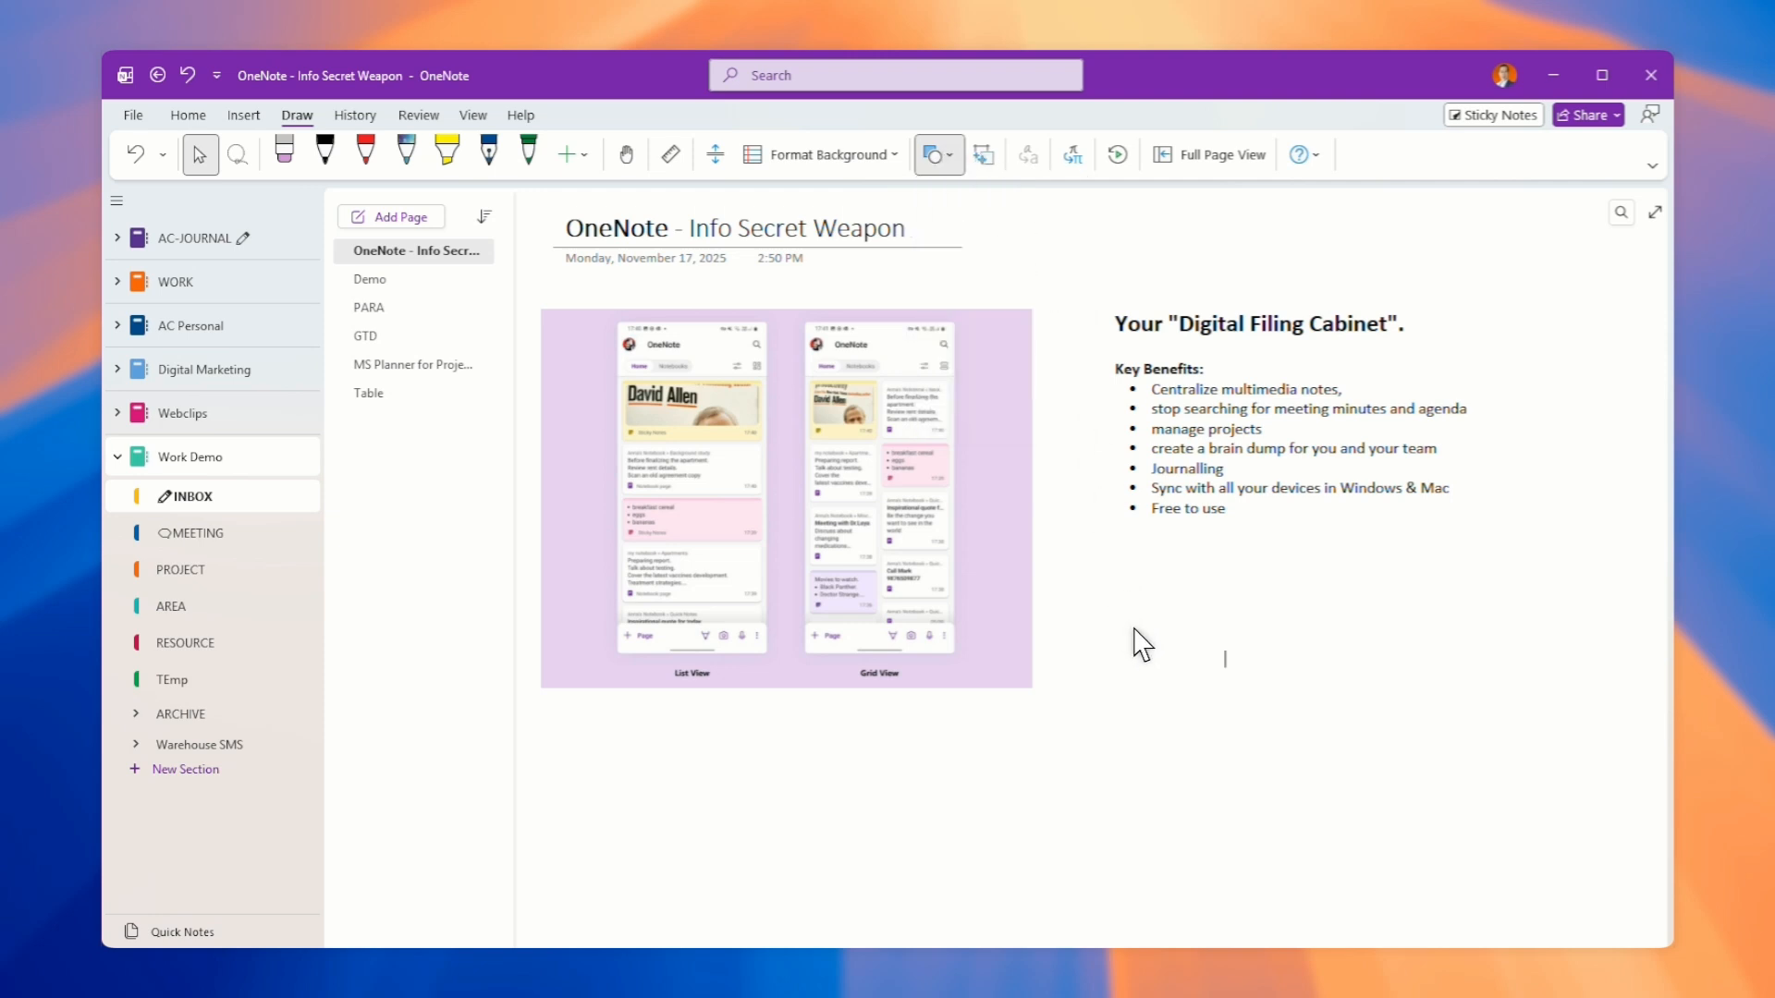
{"action": "mouse_move", "coordinate": [185, 508]}
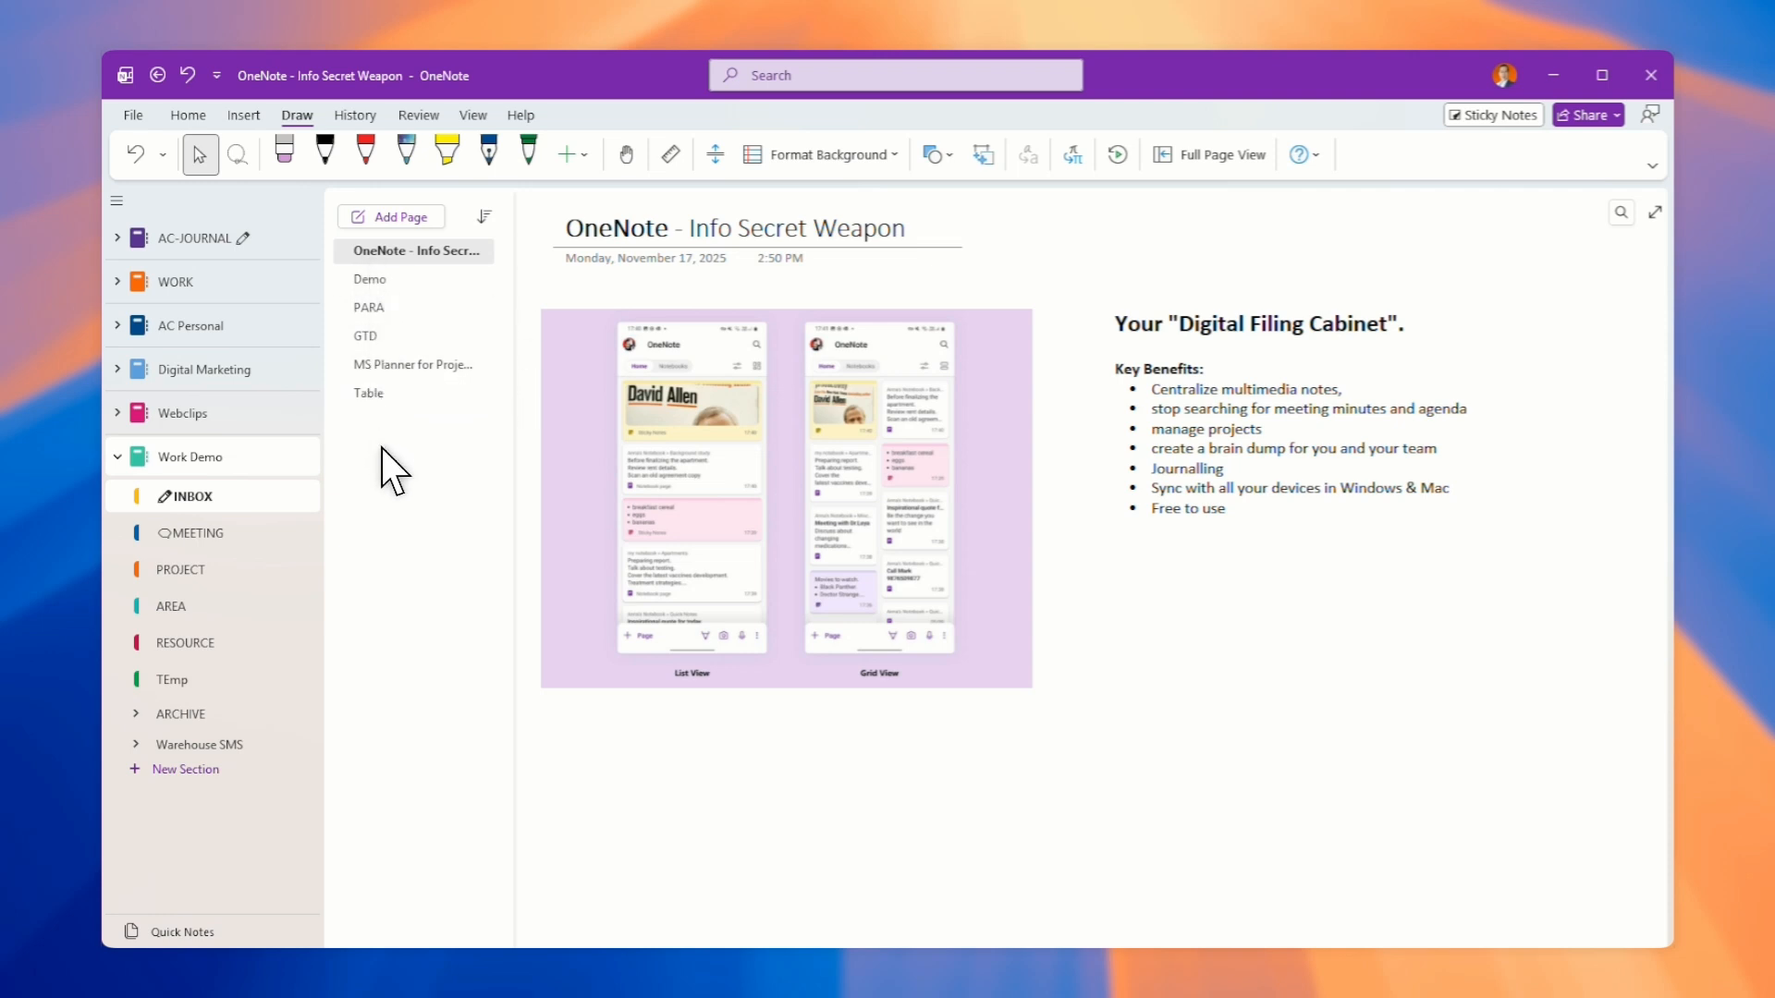
{"action": "mouse_move", "coordinate": [1135, 636]}
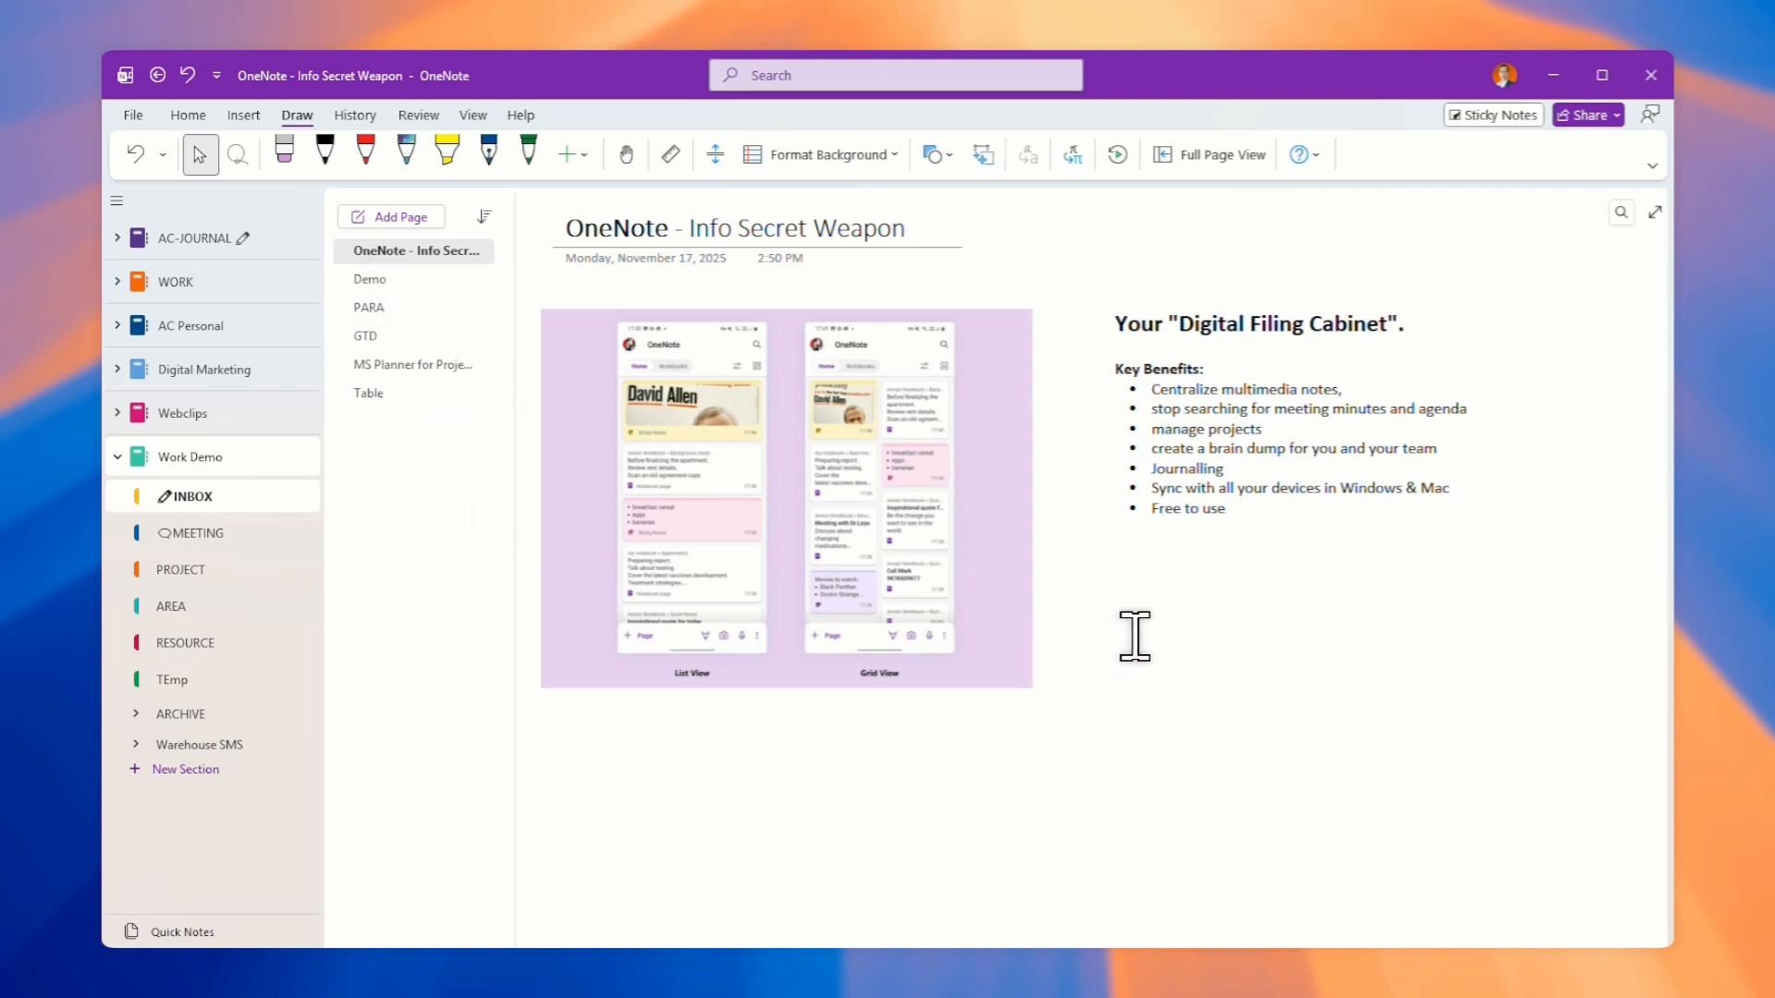
{"action": "mouse_move", "coordinate": [1146, 610]}
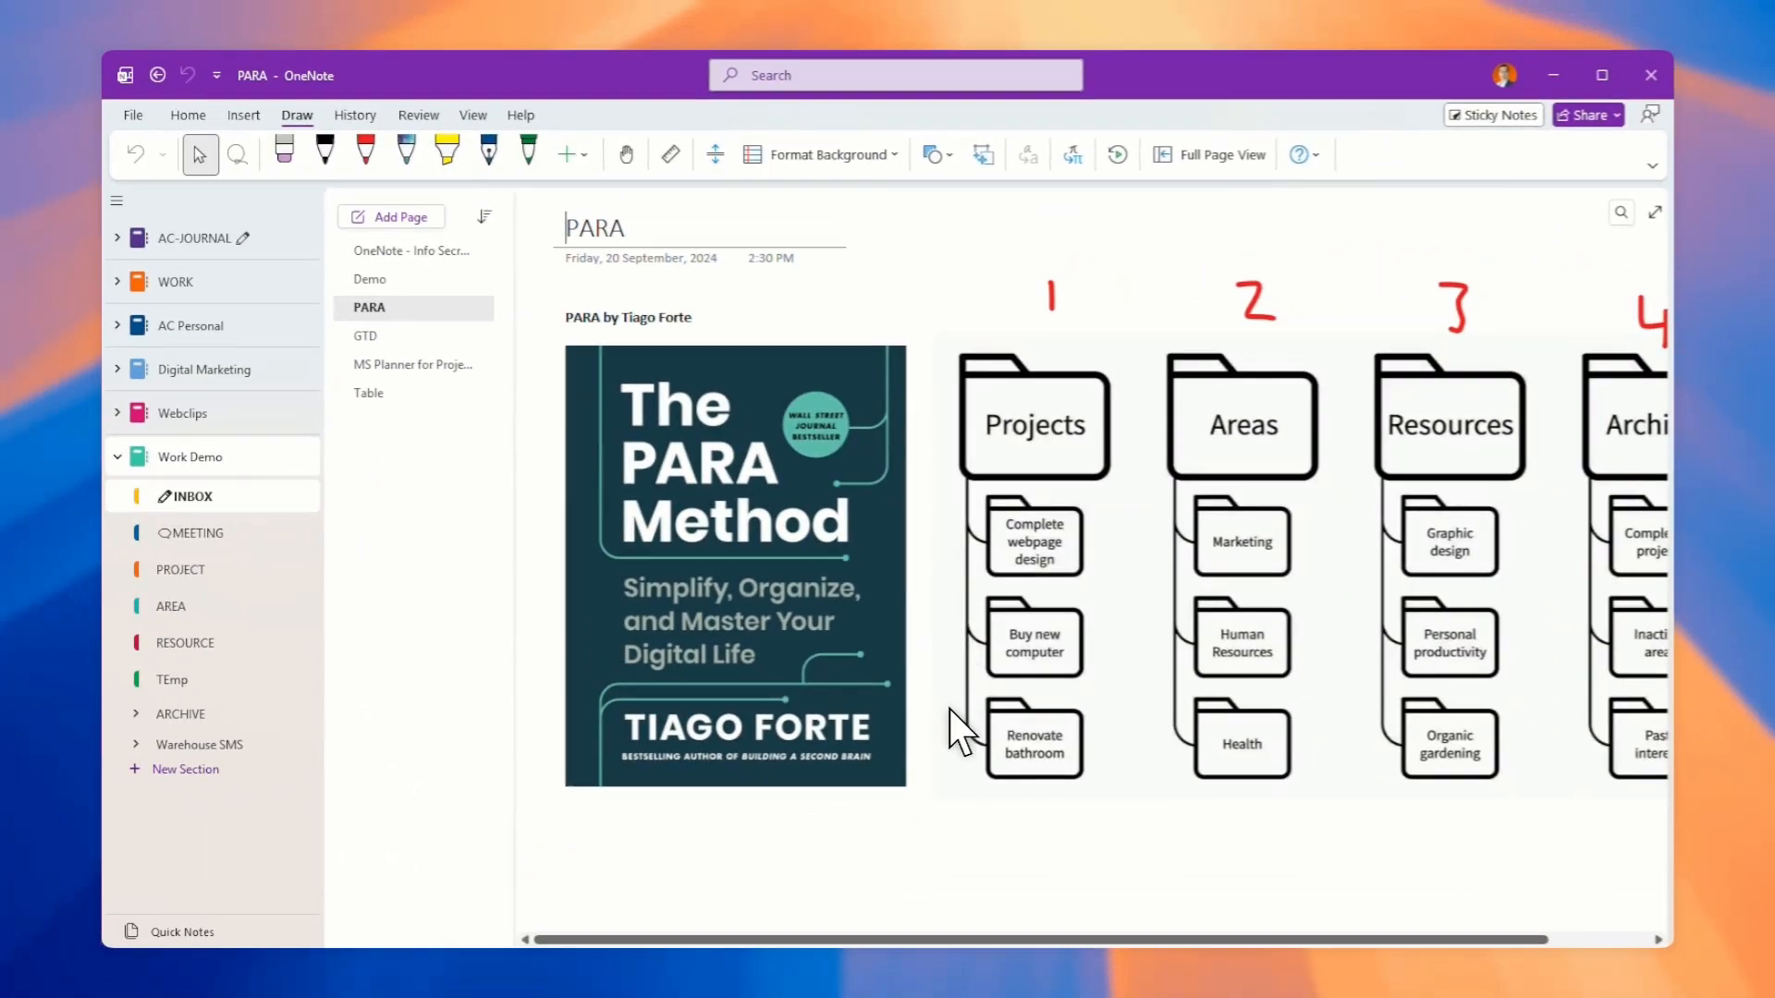
{"action": "mouse_move", "coordinate": [1104, 481]}
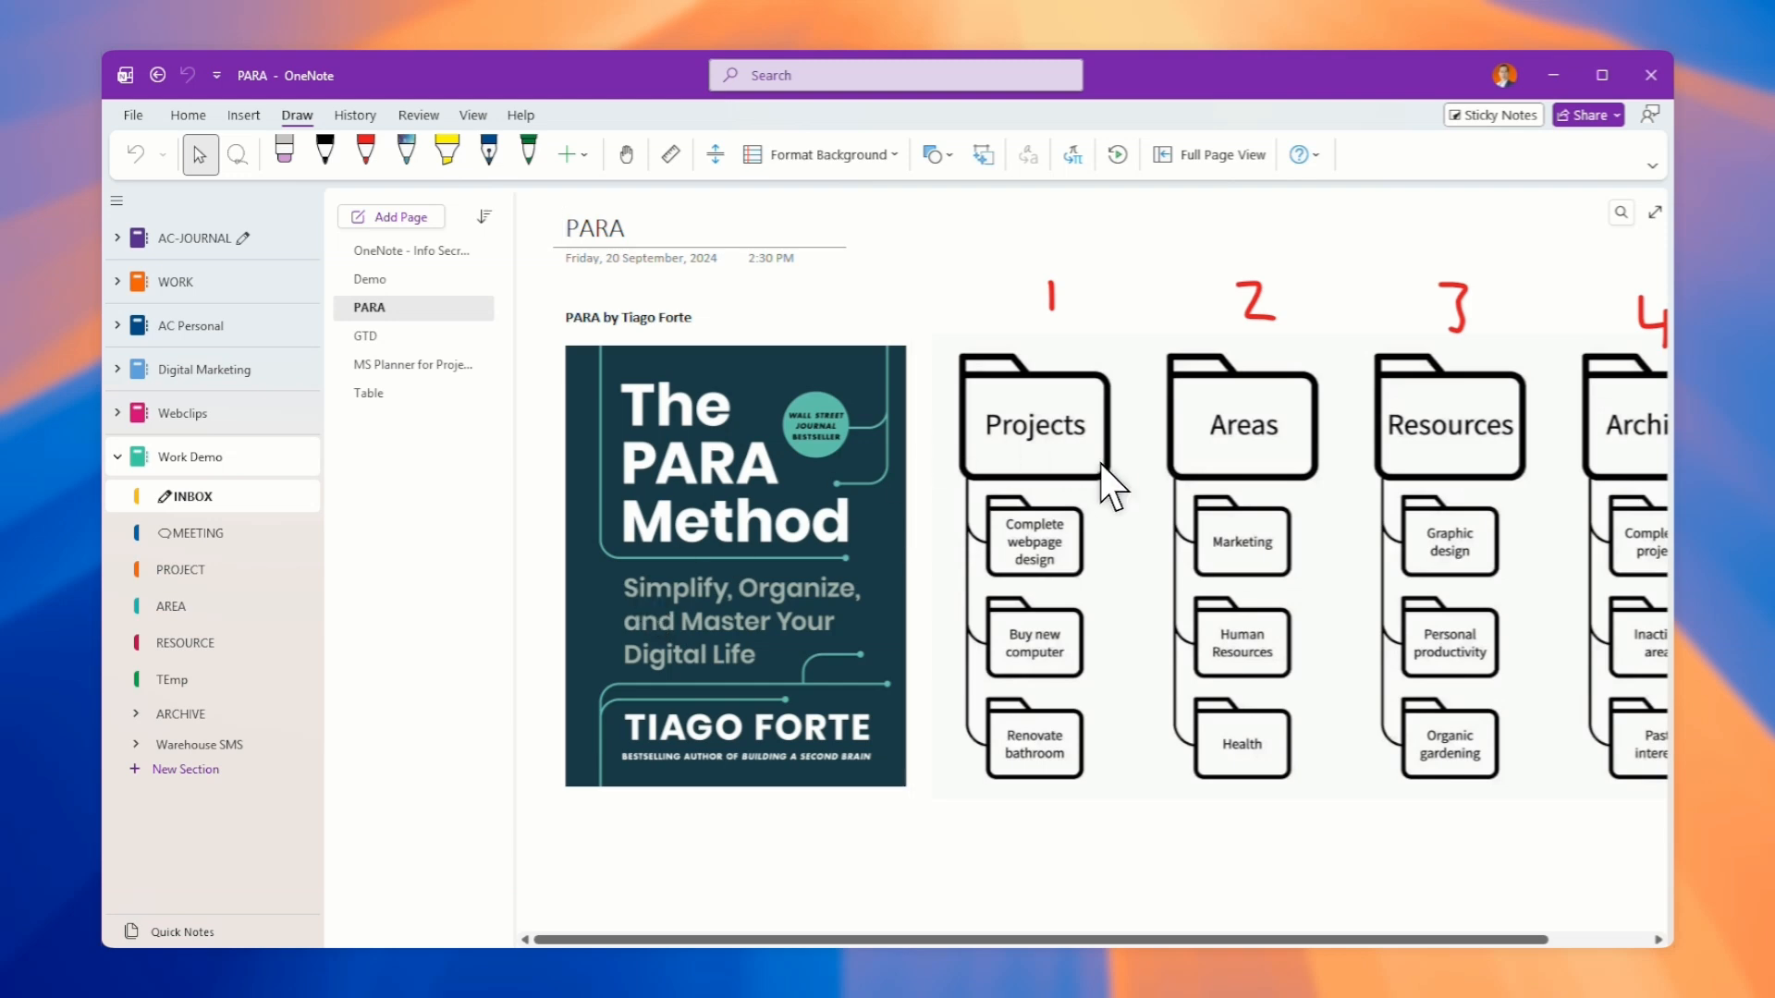
{"action": "mouse_move", "coordinate": [1144, 893]}
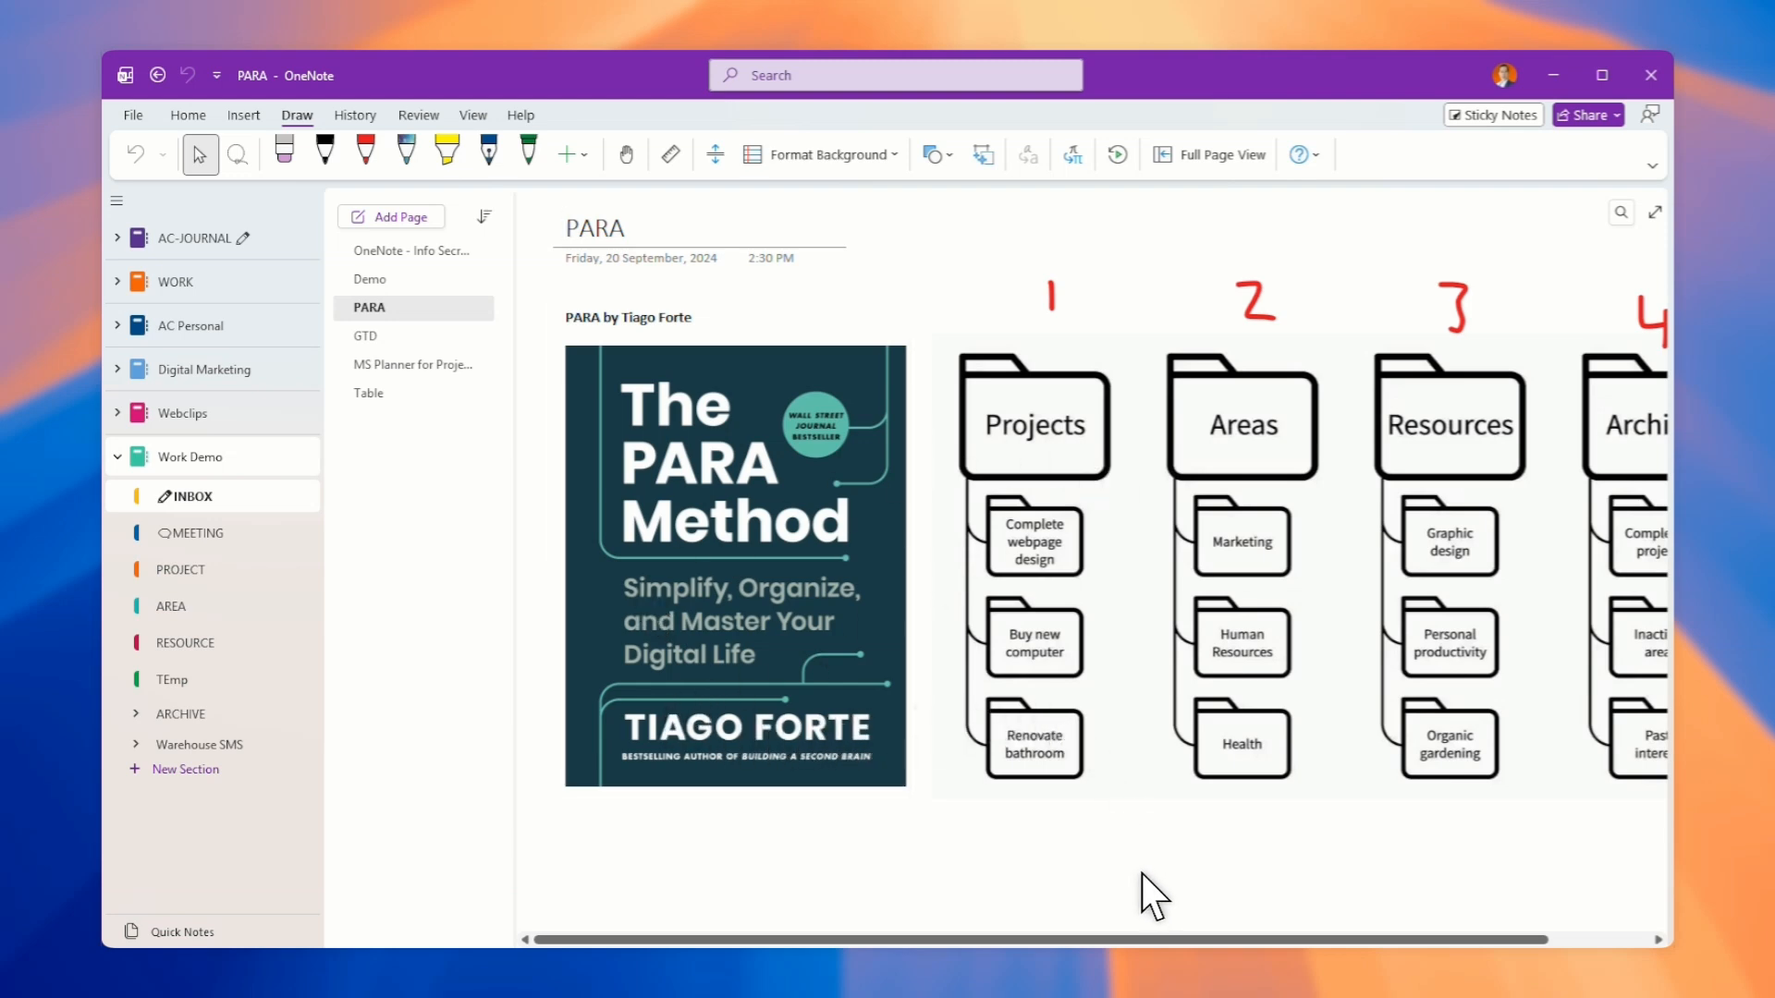
Step: Open the RESOURCE section showing the OneNote Tutorial page on GTD and PARA
{"action": "scroll", "scroll_direction": "right", "scroll_amount": 3}
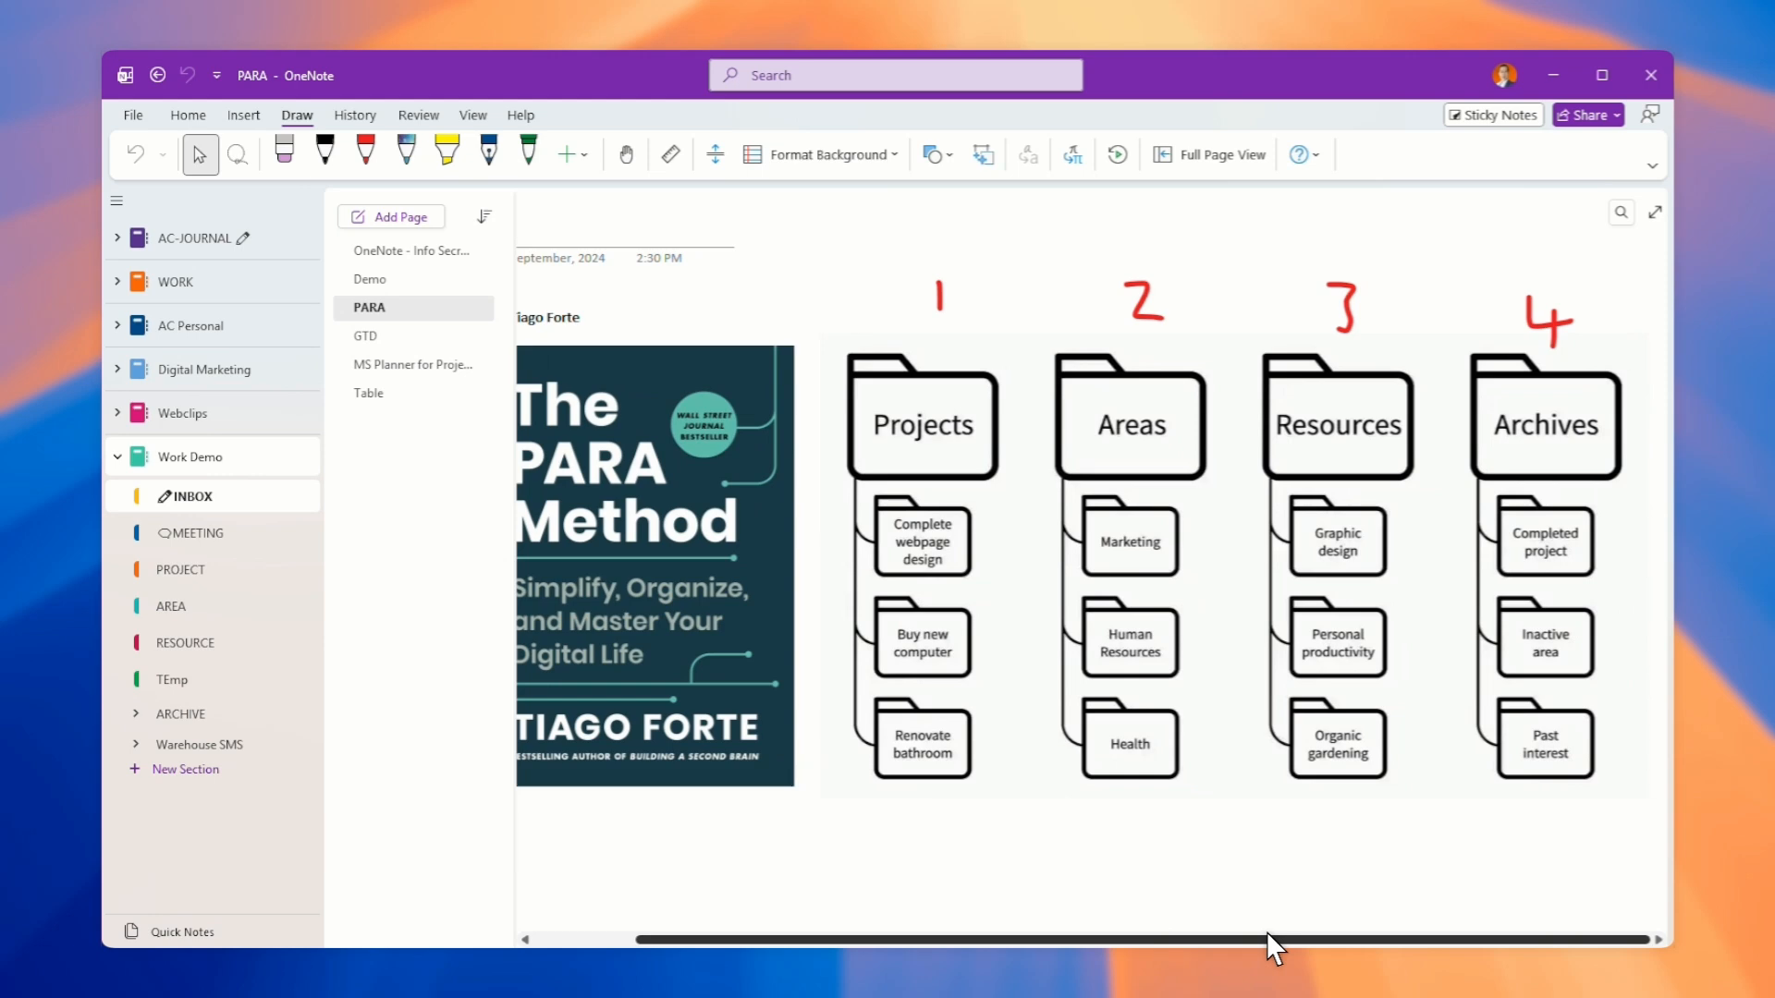
{"action": "mouse_move", "coordinate": [1351, 453]}
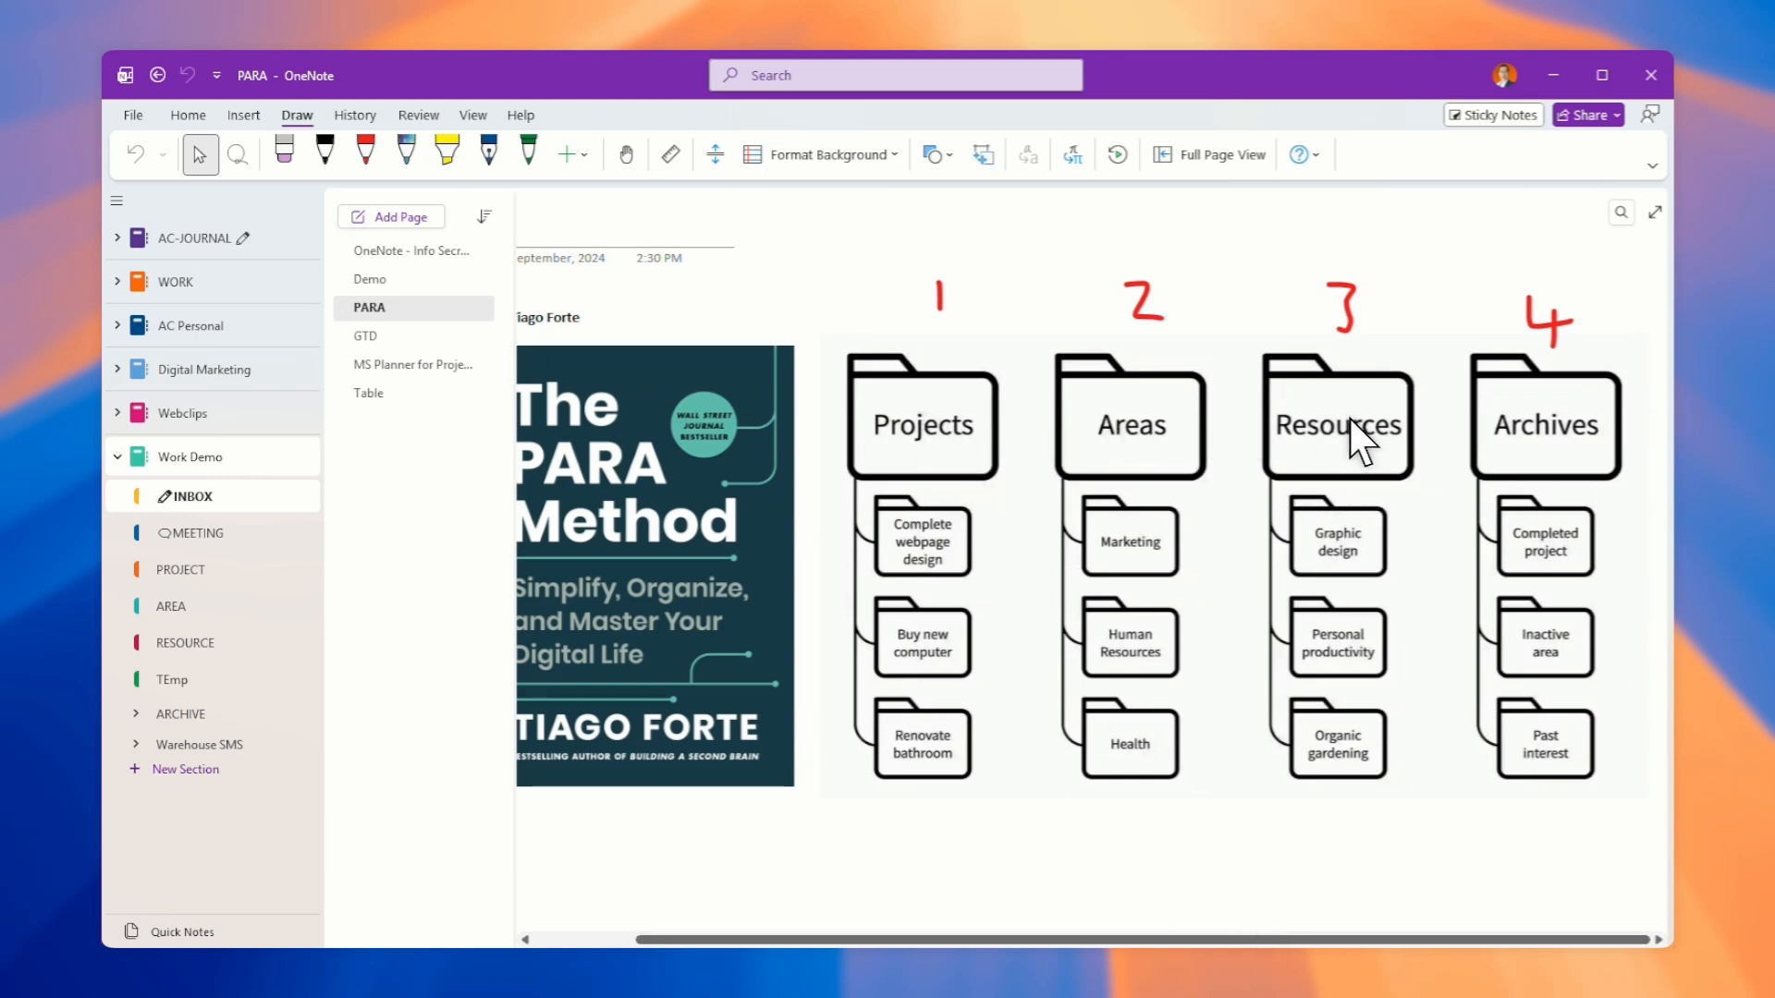
{"action": "mouse_move", "coordinate": [1290, 444]}
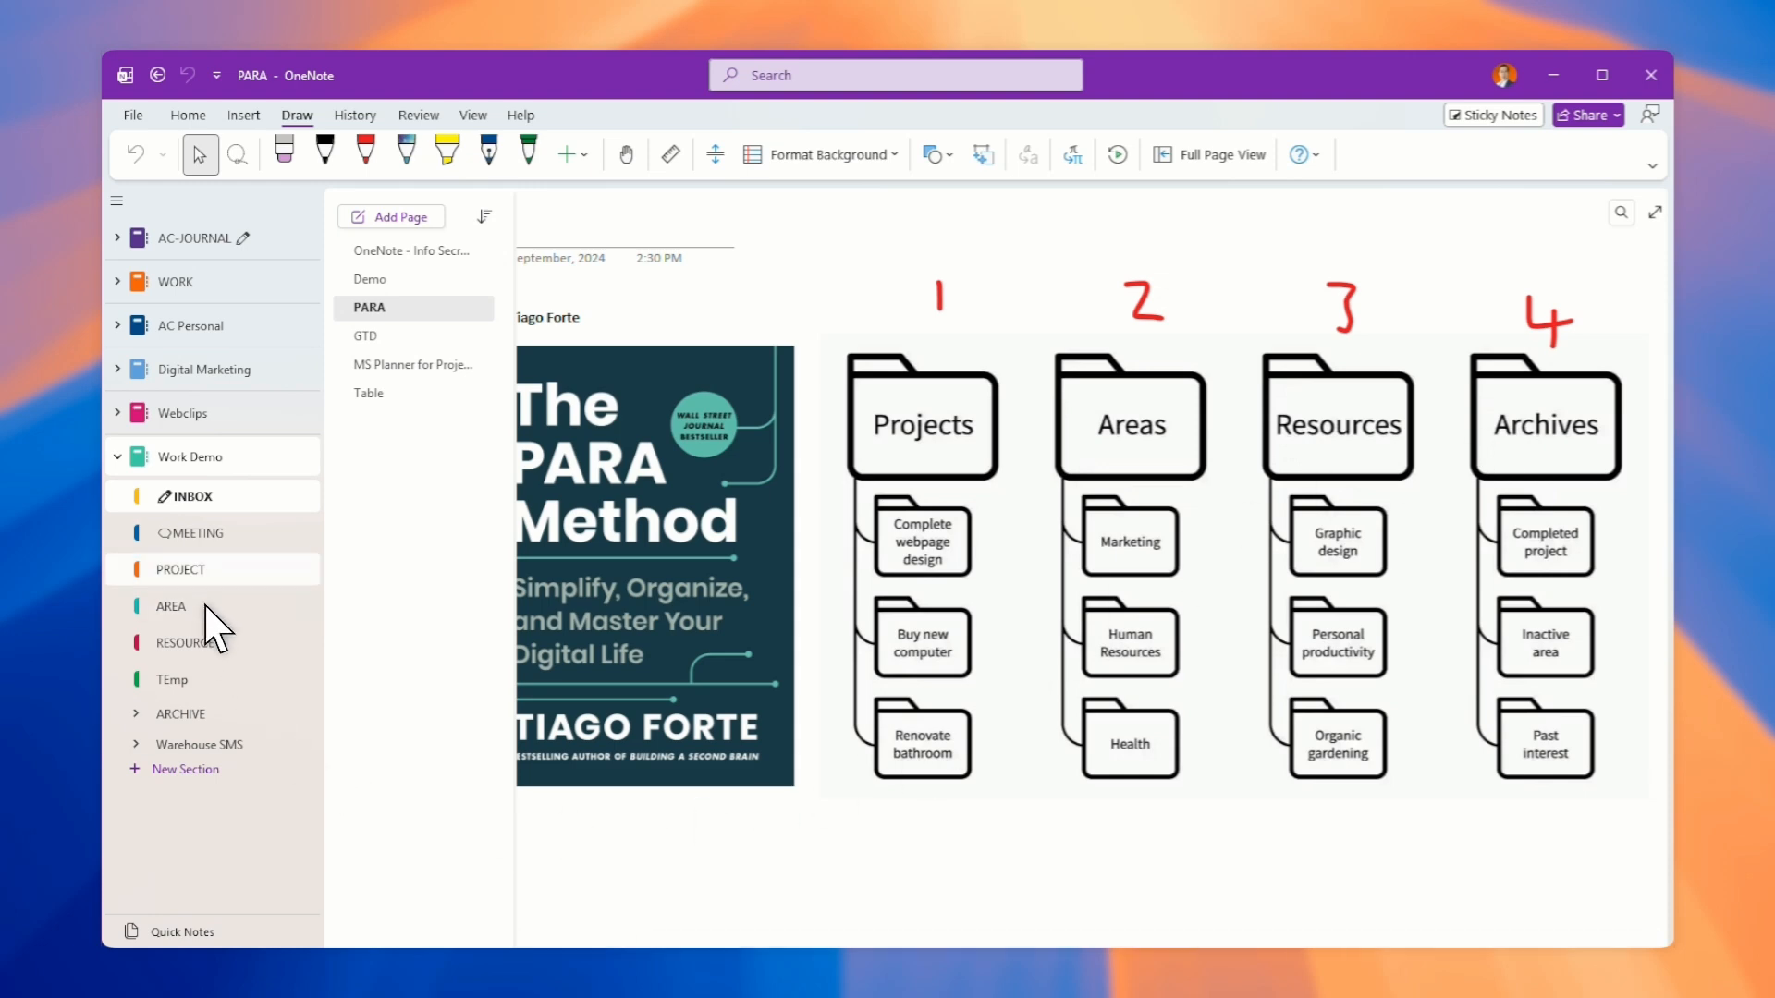
{"action": "mouse_move", "coordinate": [204, 591]}
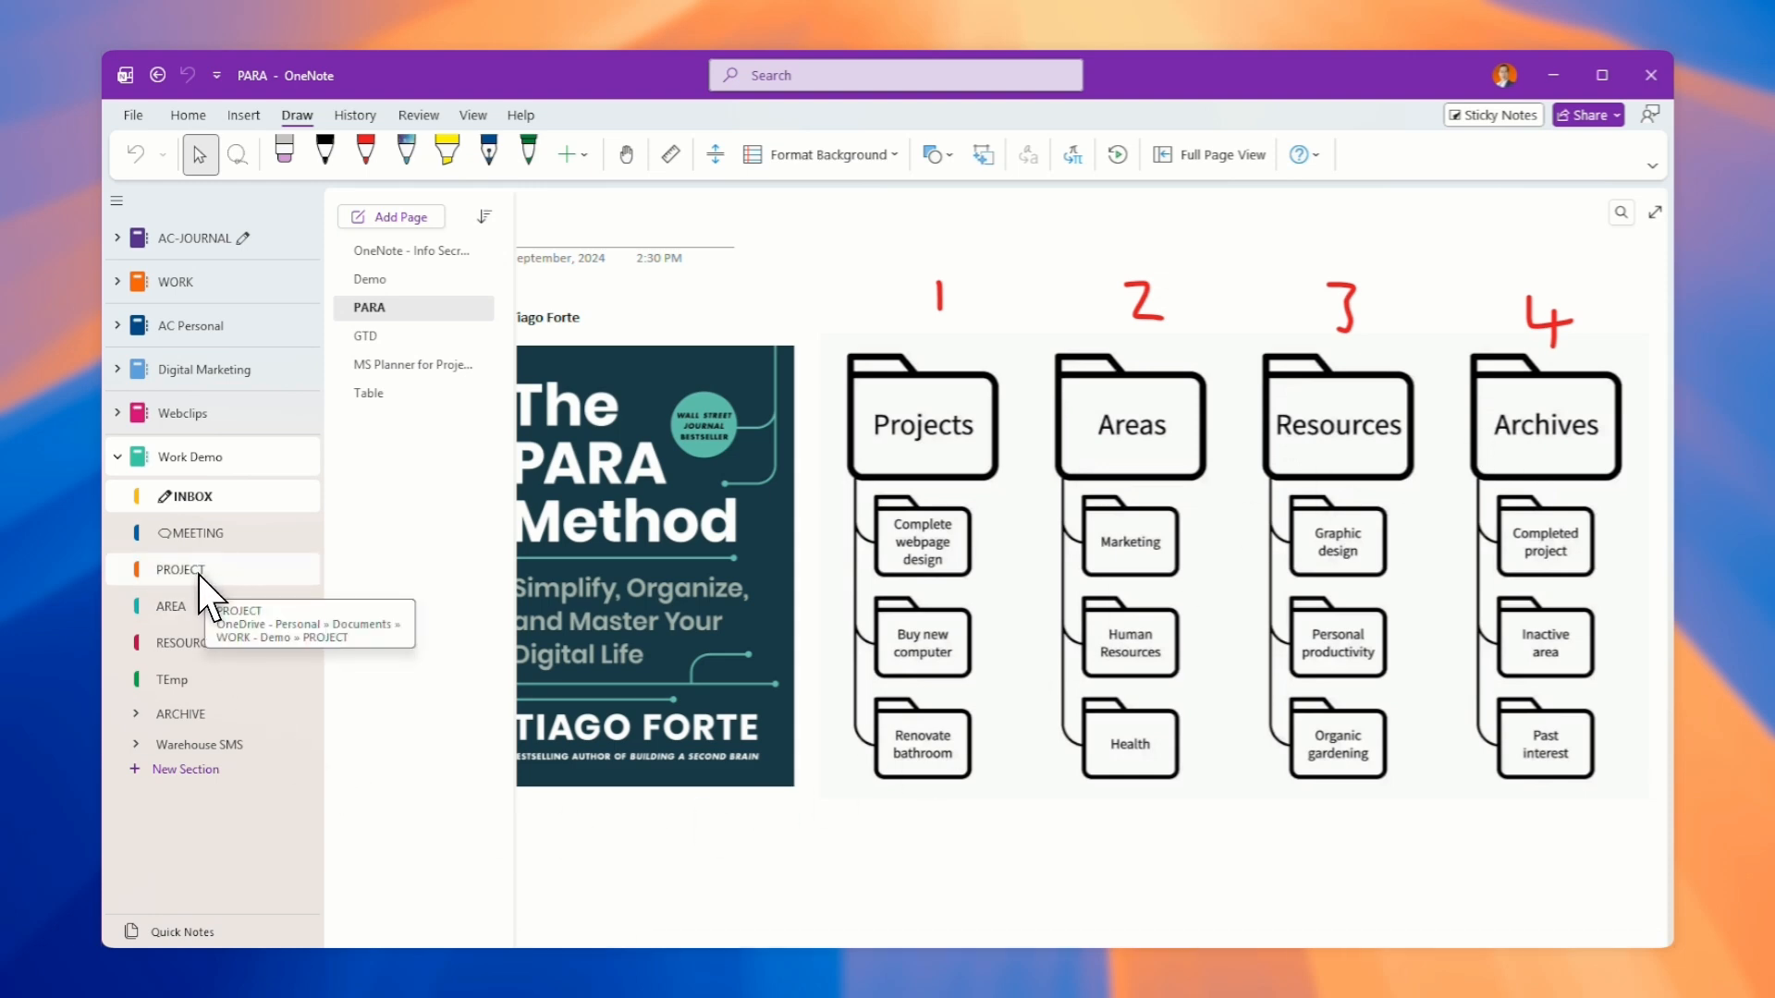
{"action": "mouse_move", "coordinate": [194, 656]}
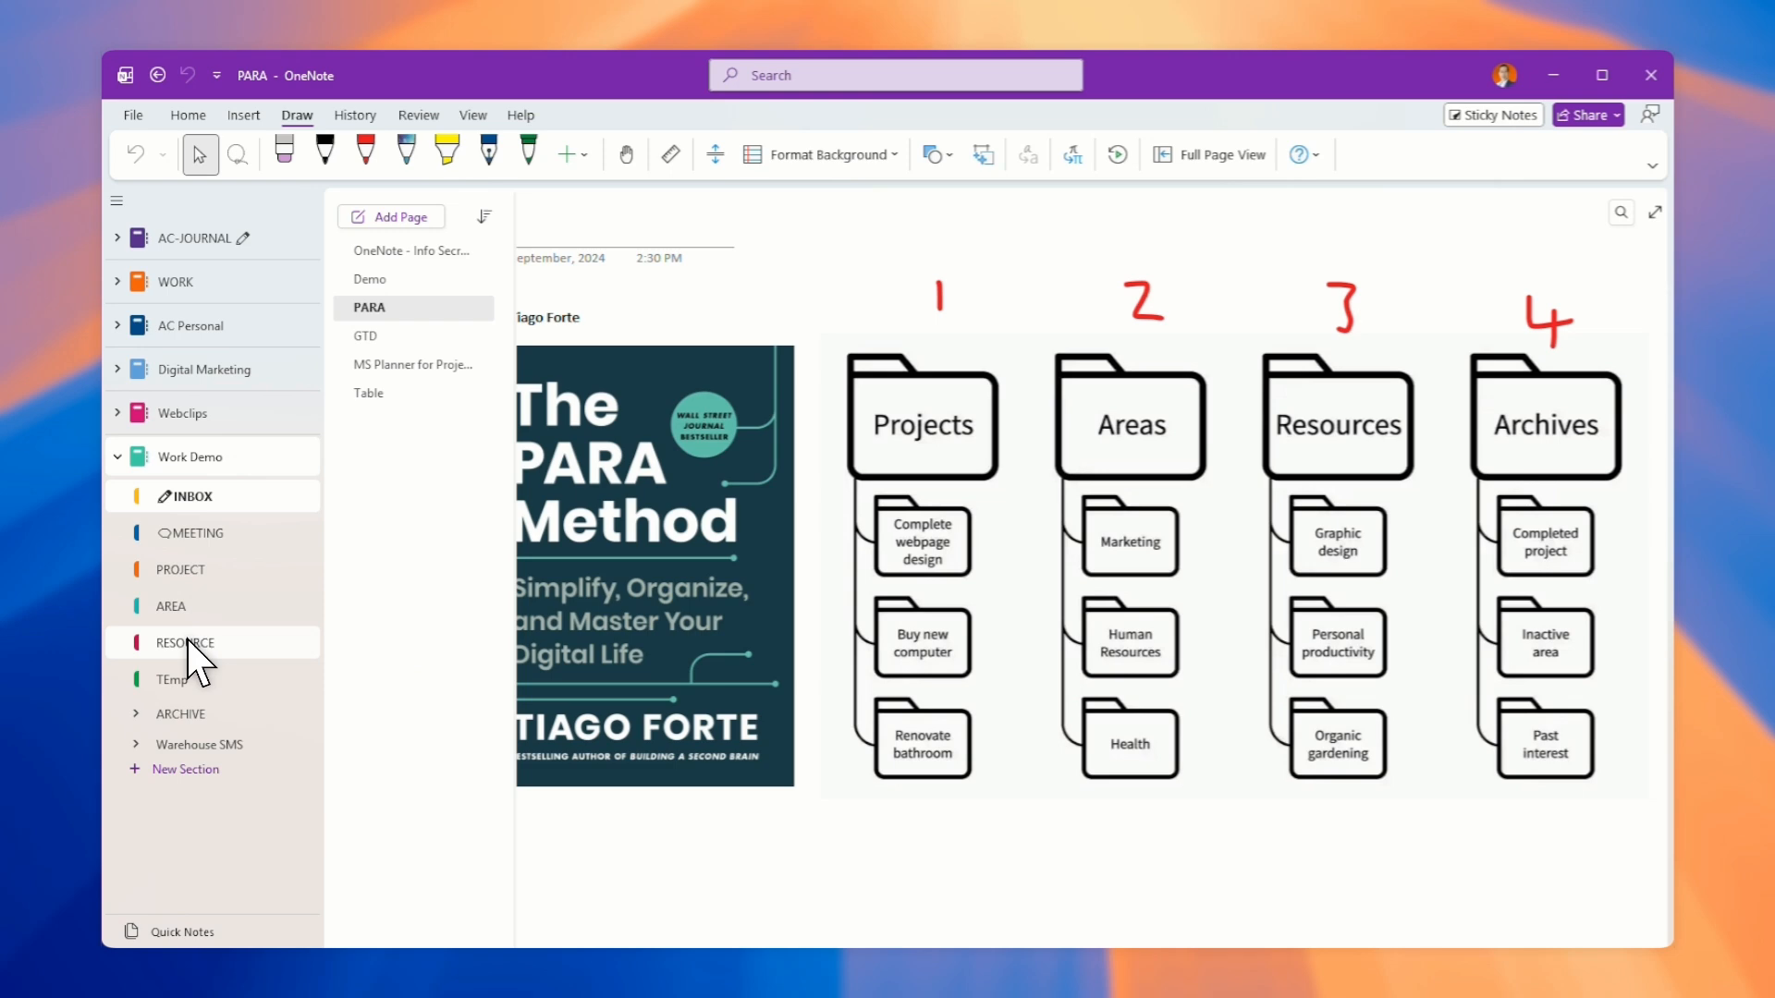
{"action": "left_click", "coordinate": [167, 680]}
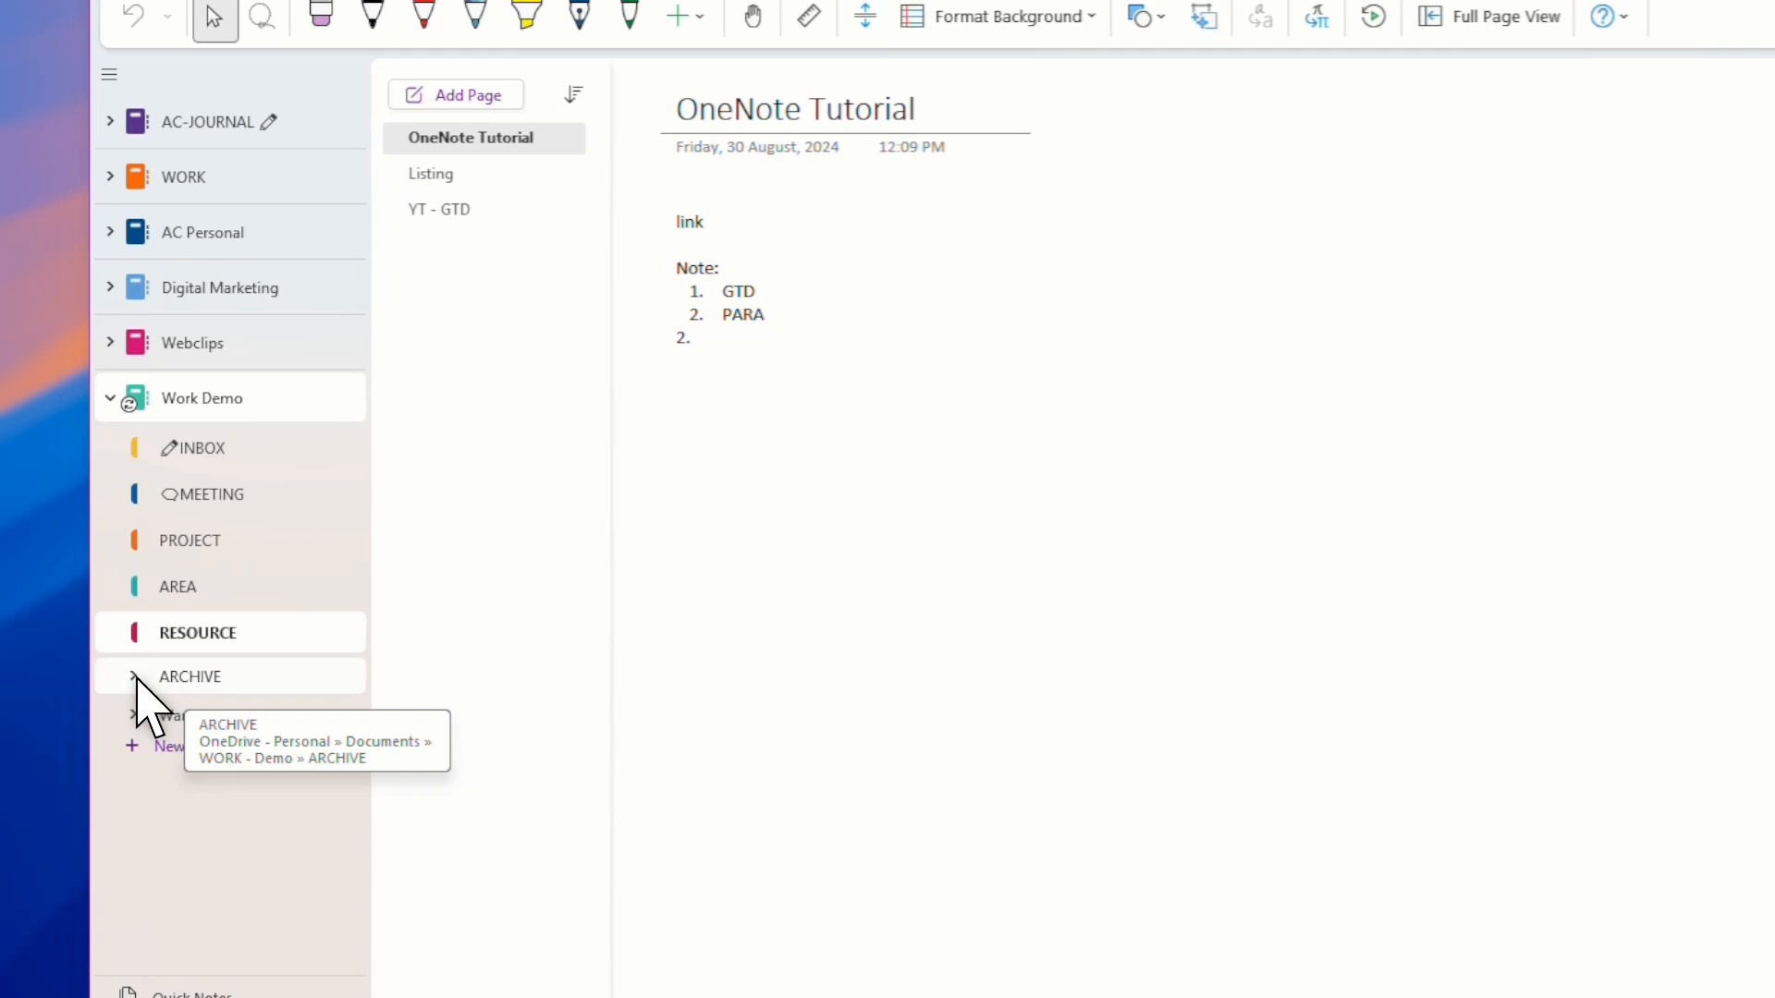
Step: Expand the ARCHIVE group, add a section and bring up its options
{"action": "left_click", "coordinate": [130, 677]}
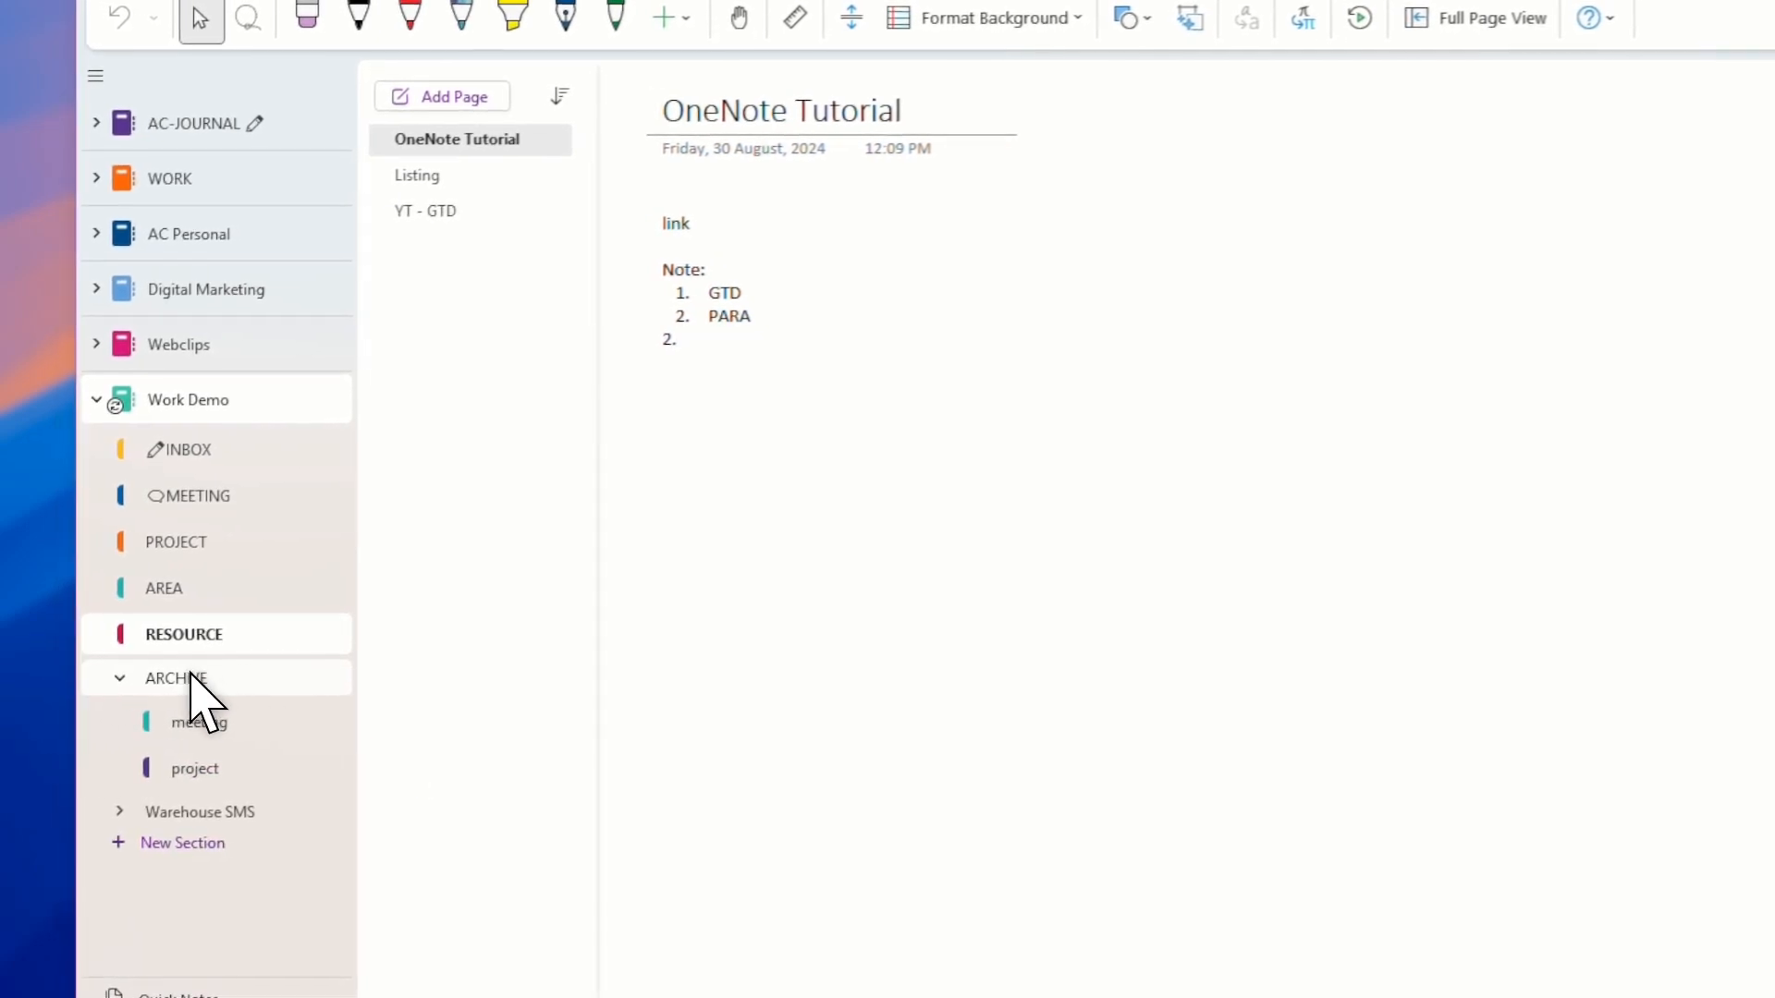
{"action": "left_click", "coordinate": [182, 843]}
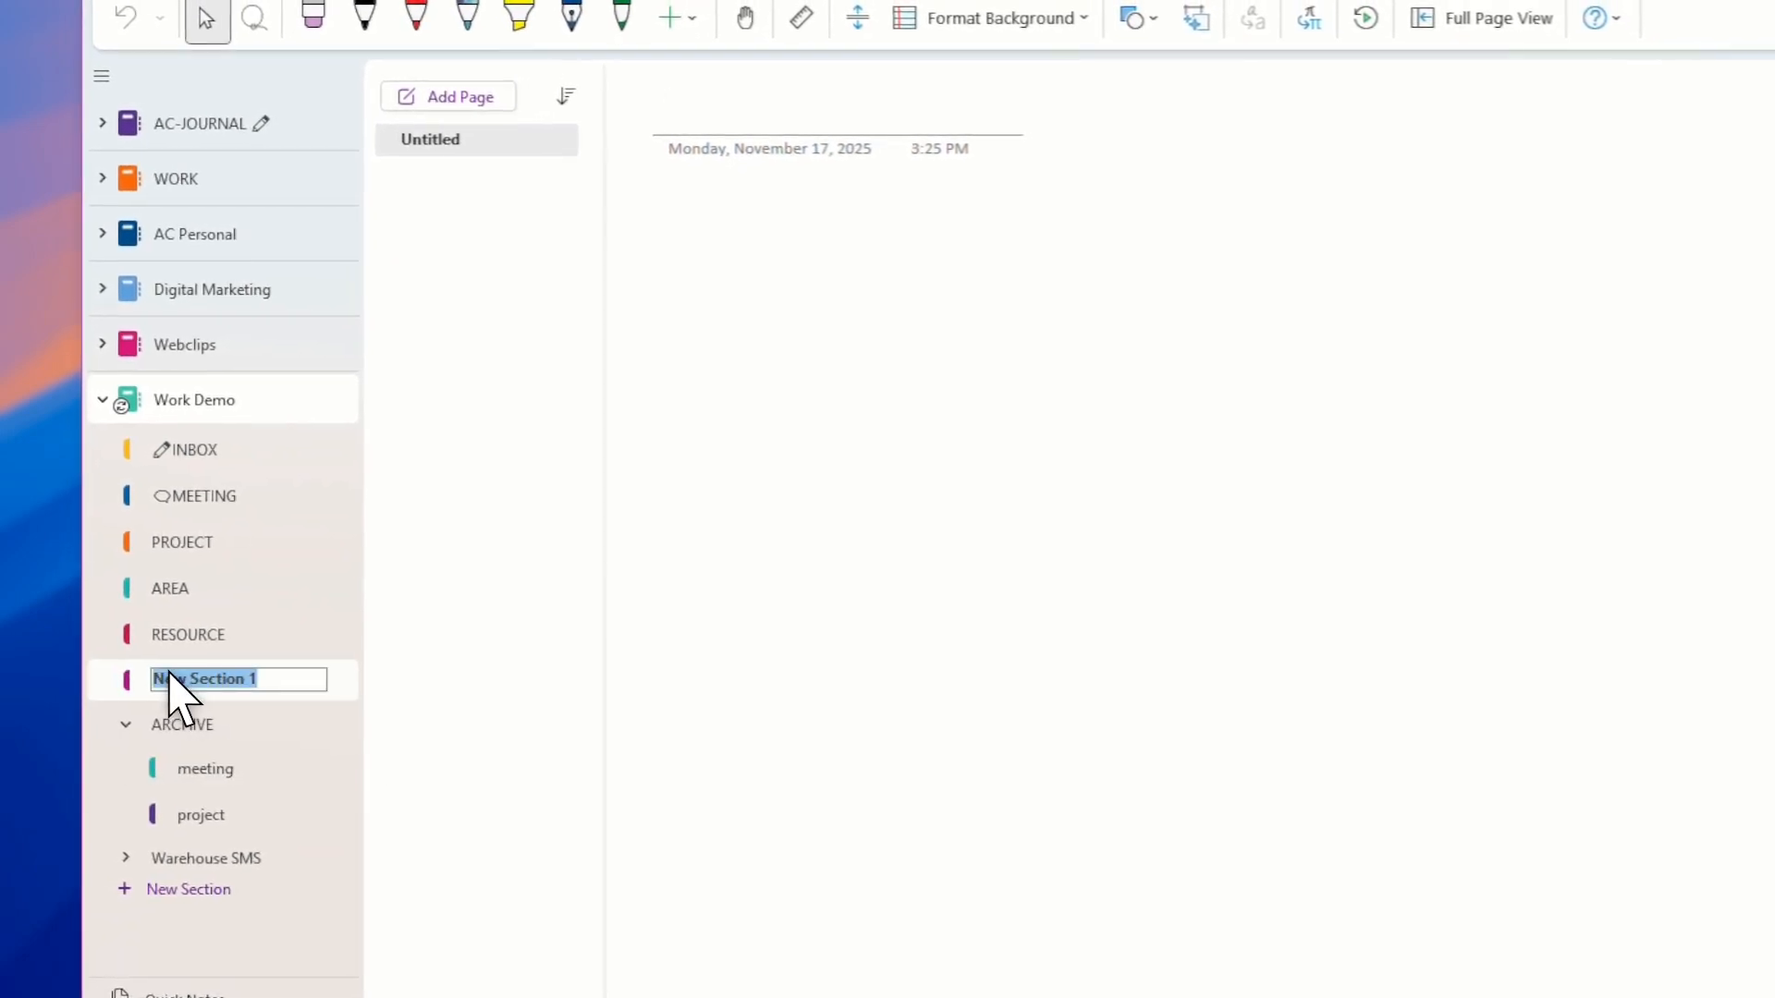
{"action": "right_click", "coordinate": [222, 681]}
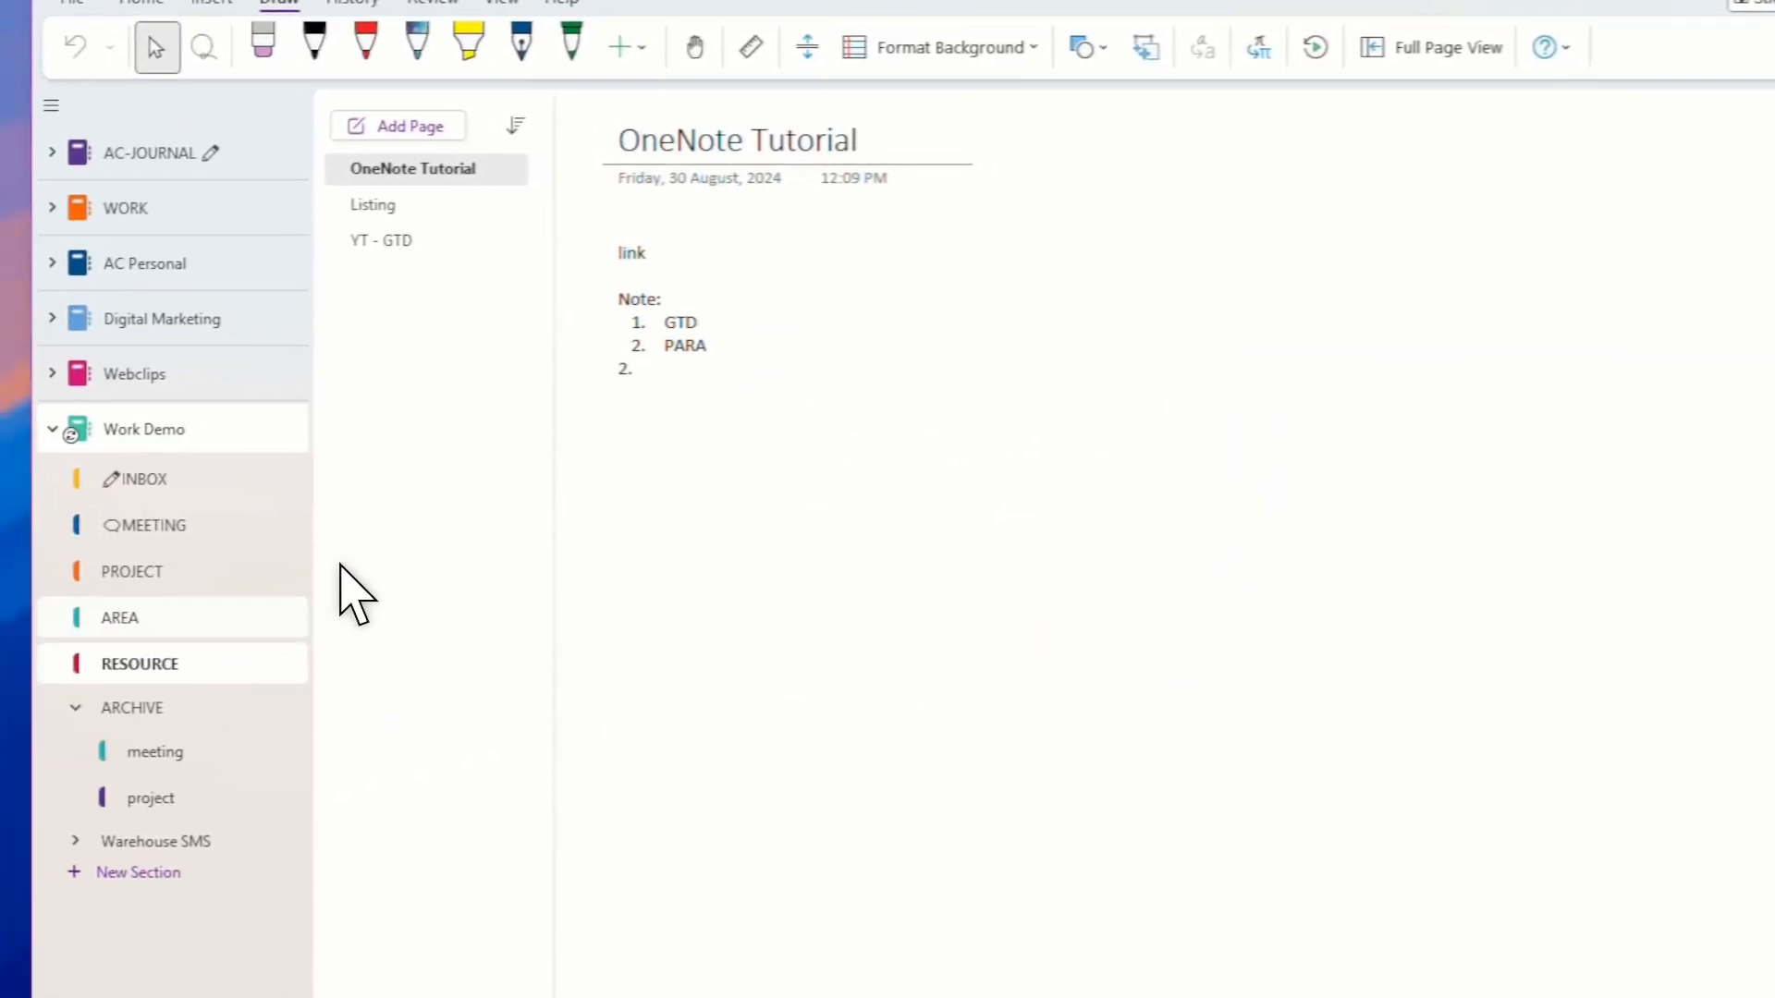
{"action": "mouse_move", "coordinate": [222, 701]}
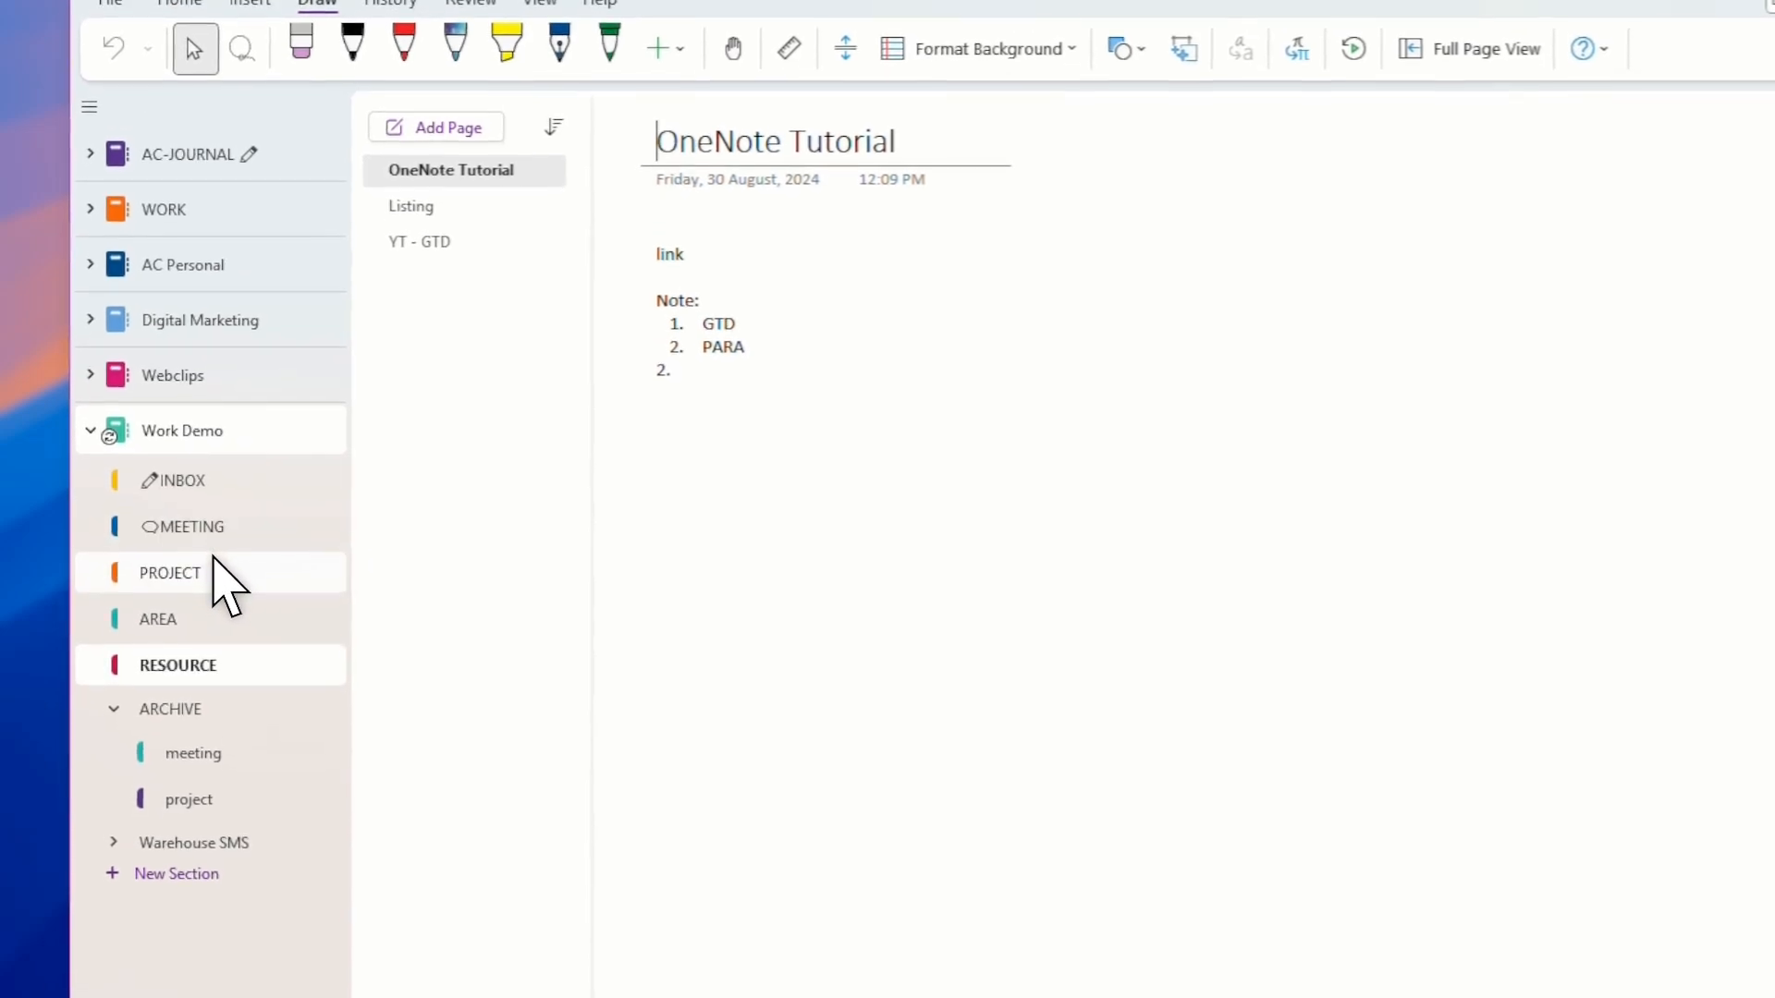
Step: Open the PROJECT section to the PRJ-XYZ page with objective, charter and plan
{"action": "left_click", "coordinate": [170, 571]}
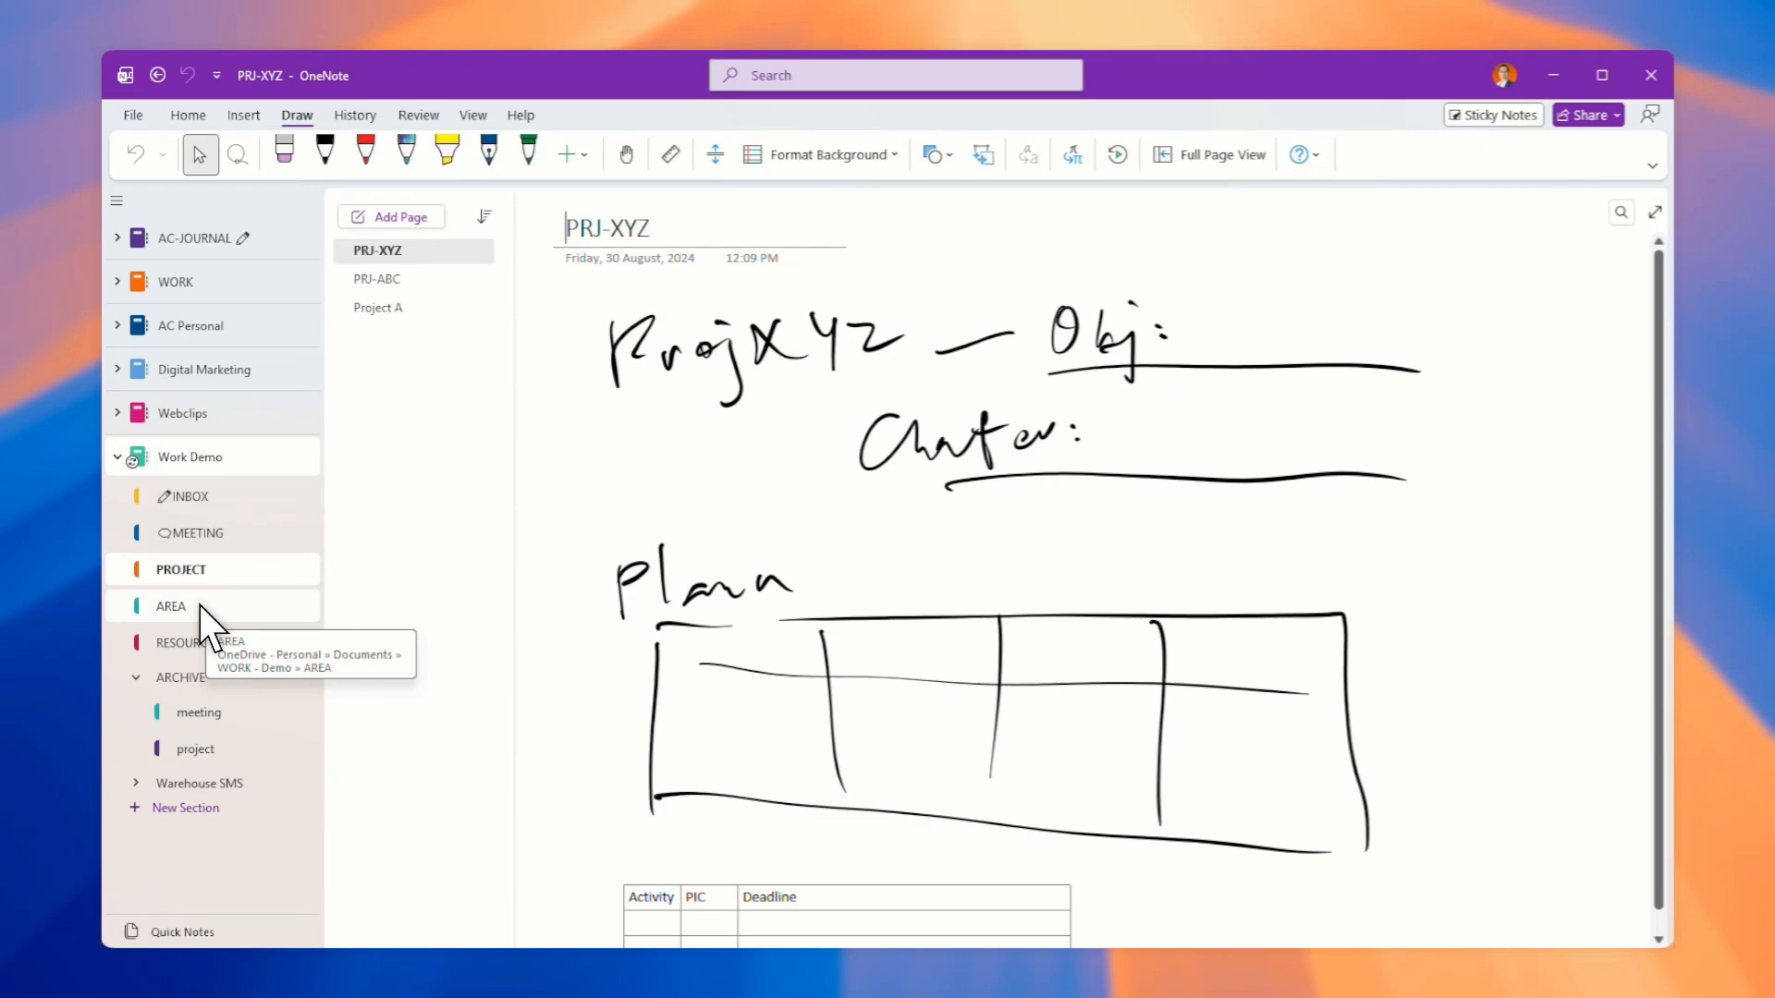
{"action": "left_click", "coordinate": [170, 606]}
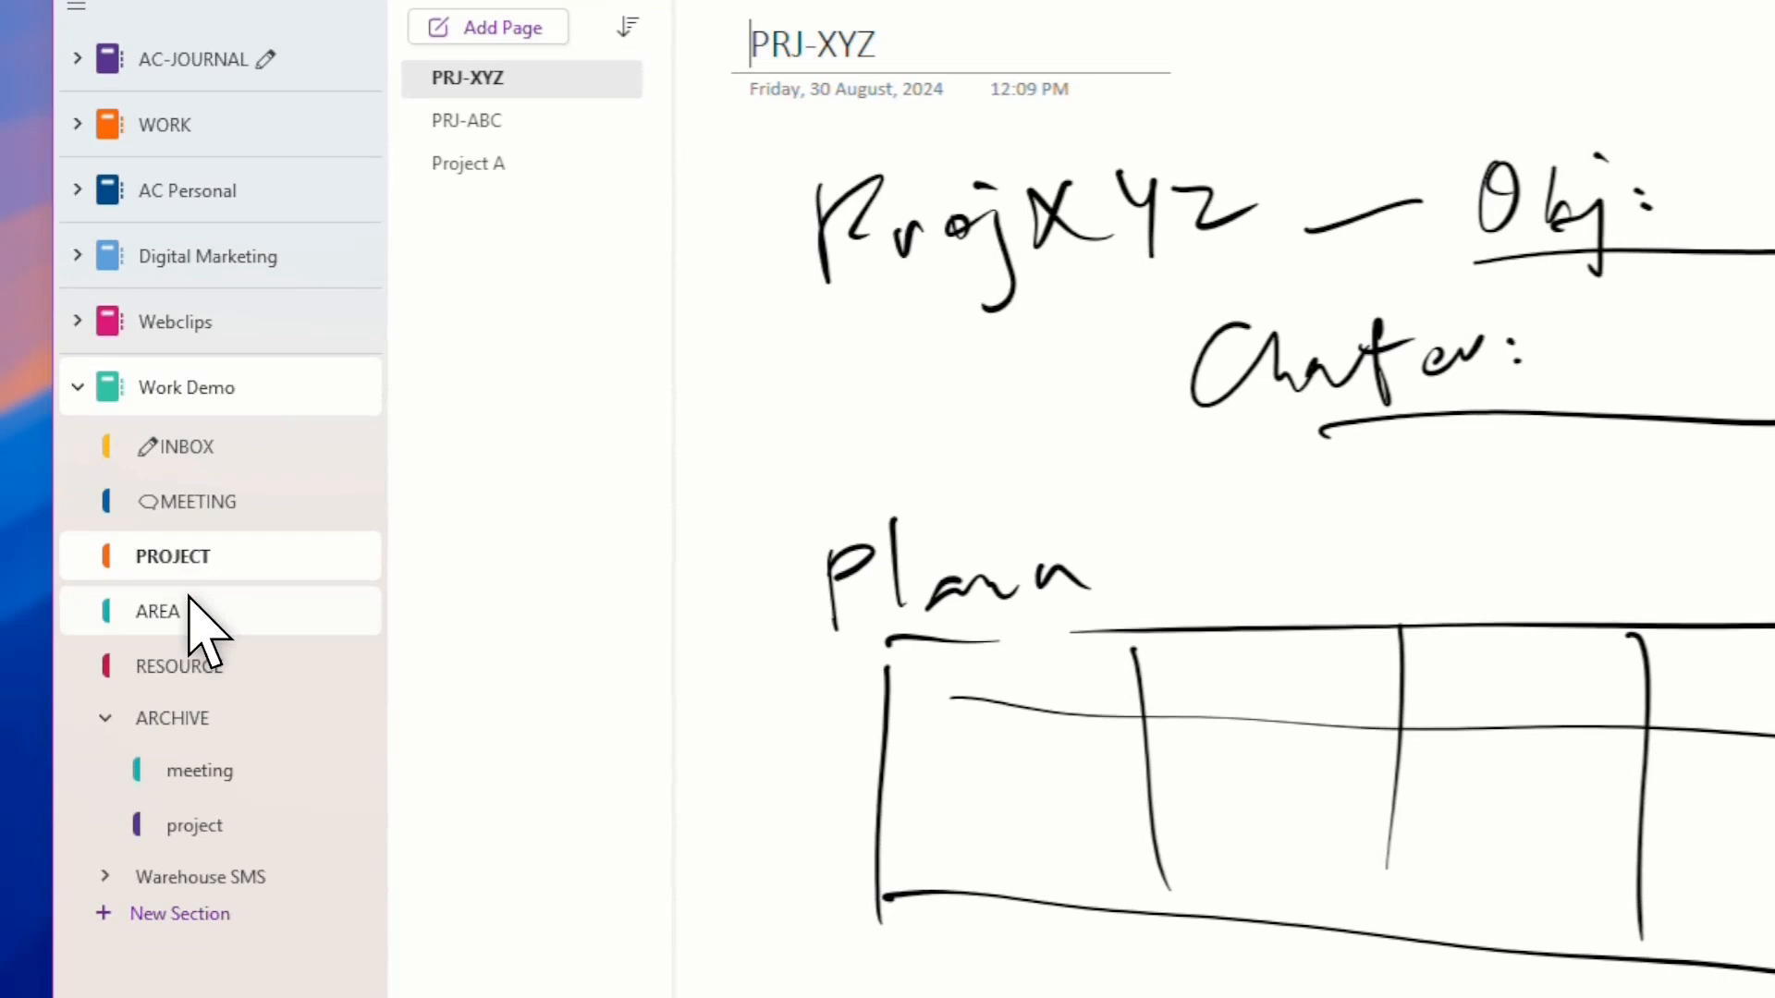
{"action": "mouse_move", "coordinate": [195, 625]}
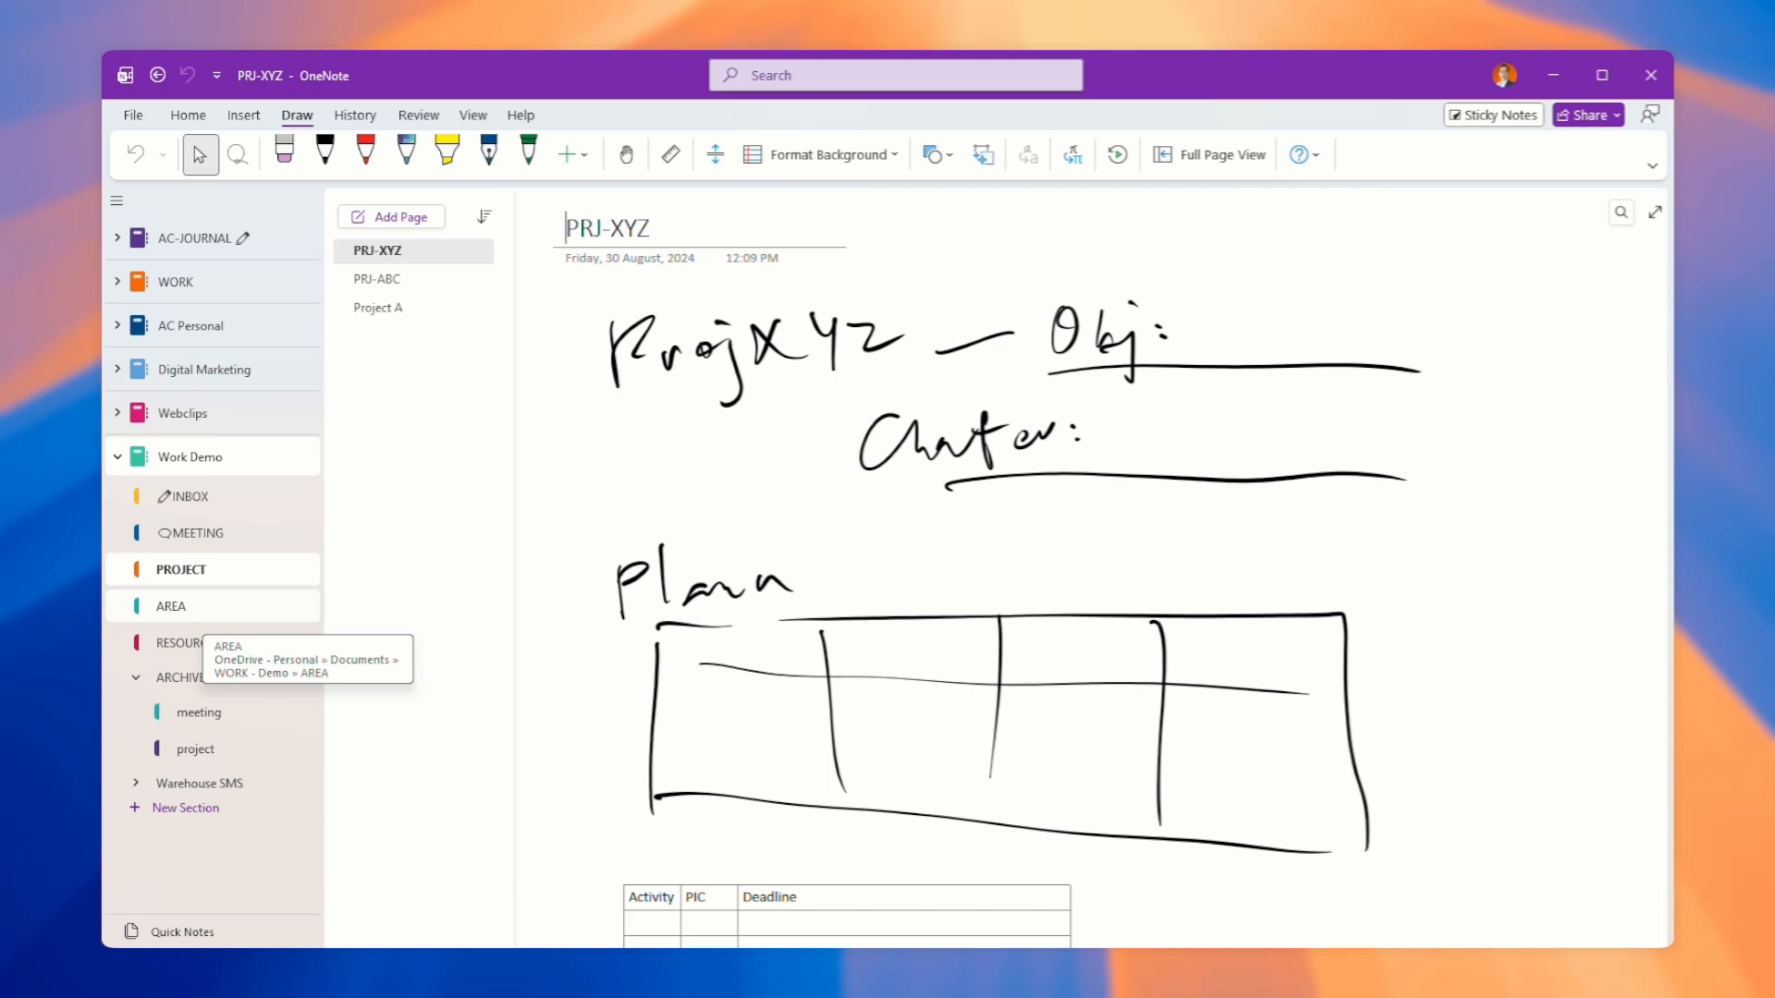
{"action": "mouse_move", "coordinate": [212, 617]}
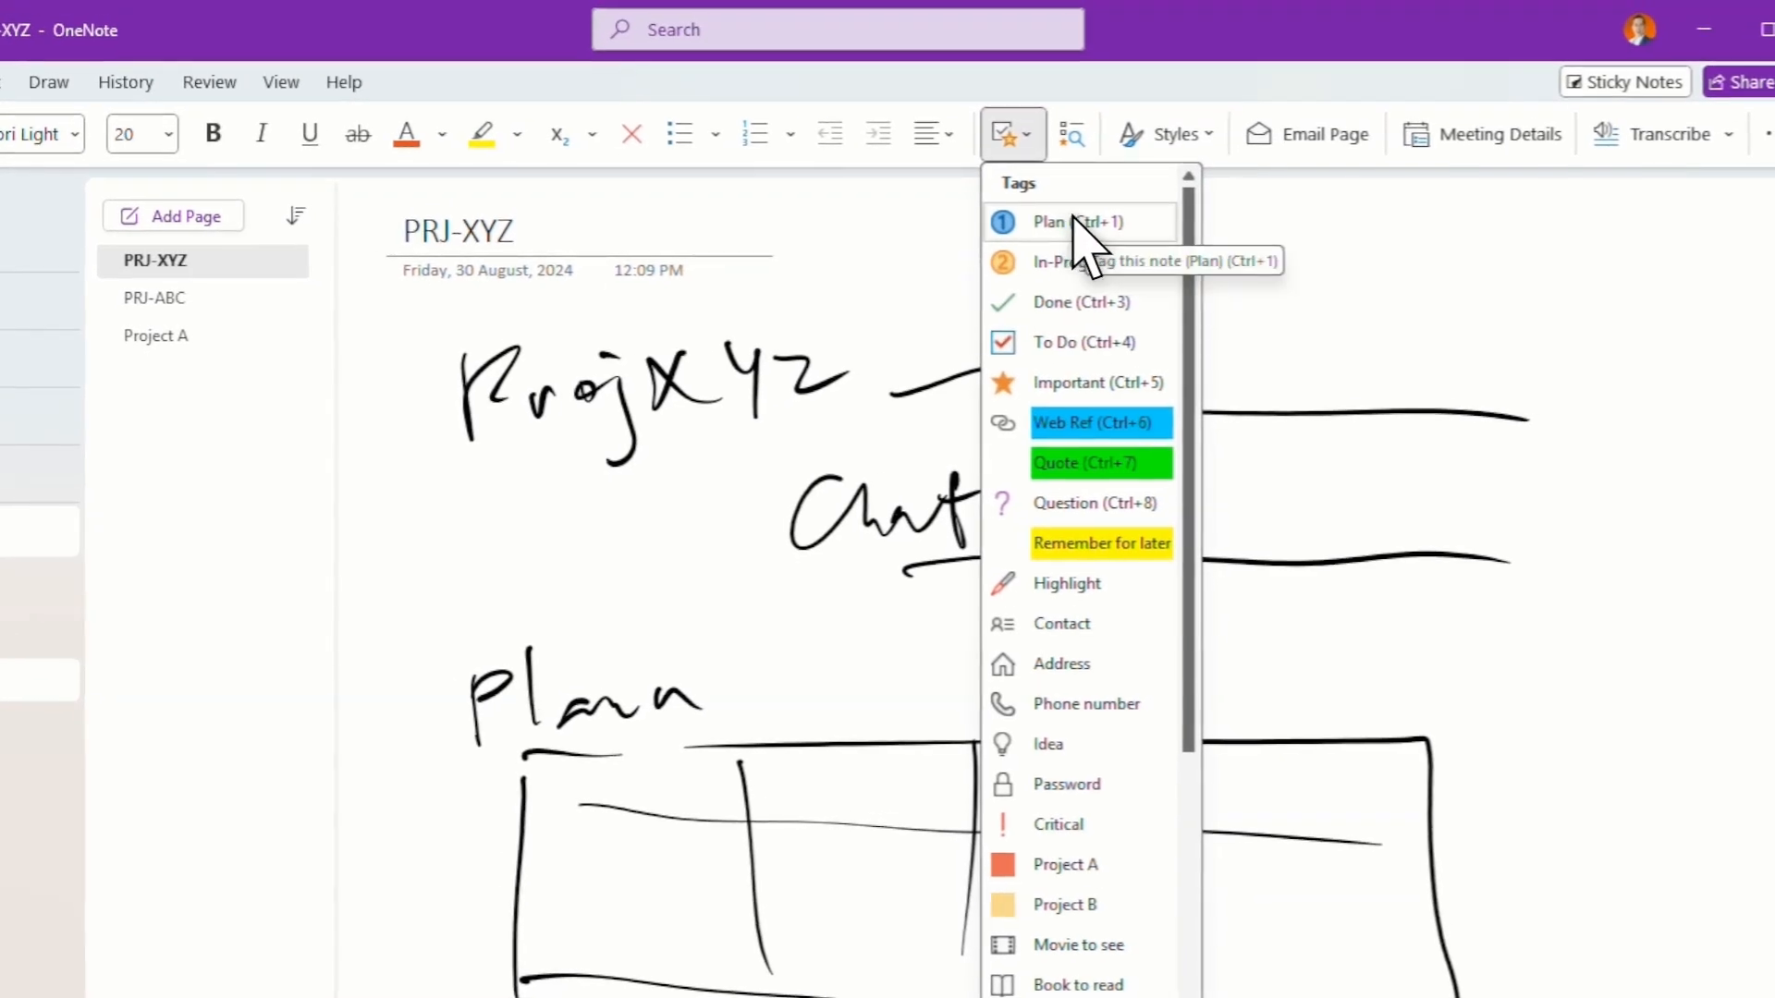
{"action": "mouse_move", "coordinate": [1109, 314]}
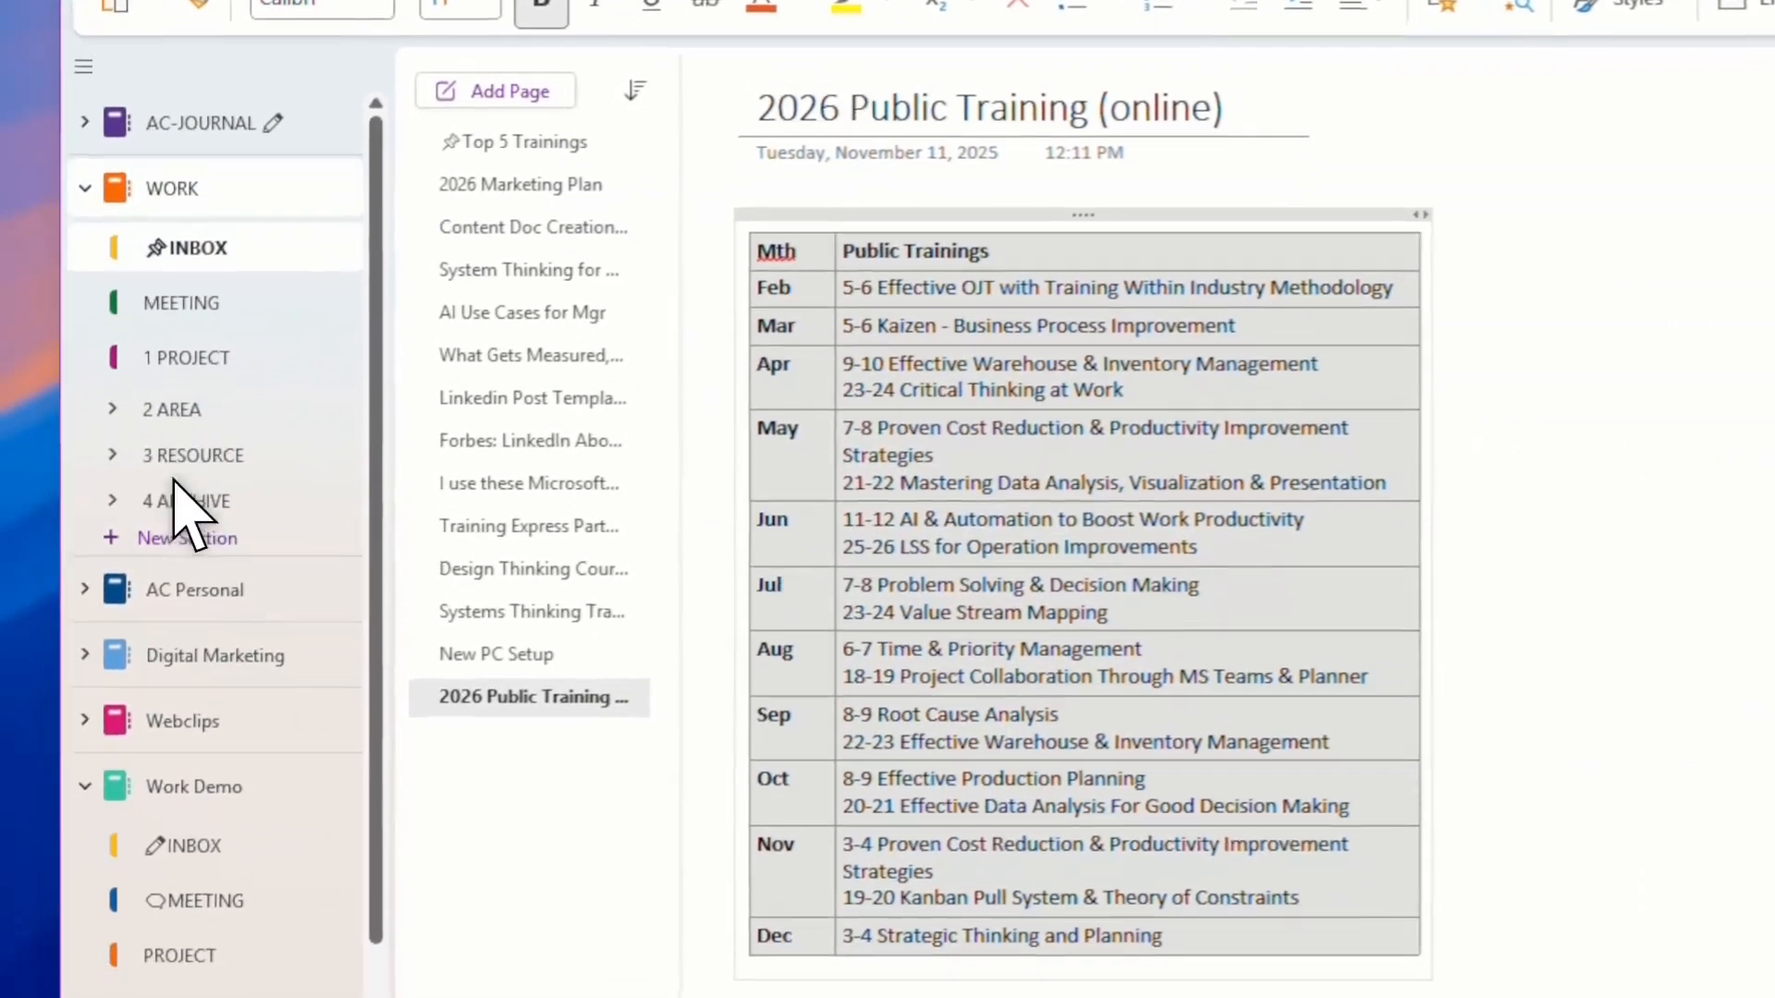
Step: Scroll the navigation pane to the WORK notebook's numbered PARA sections
{"action": "scroll", "scroll_direction": "down", "scroll_amount": 3}
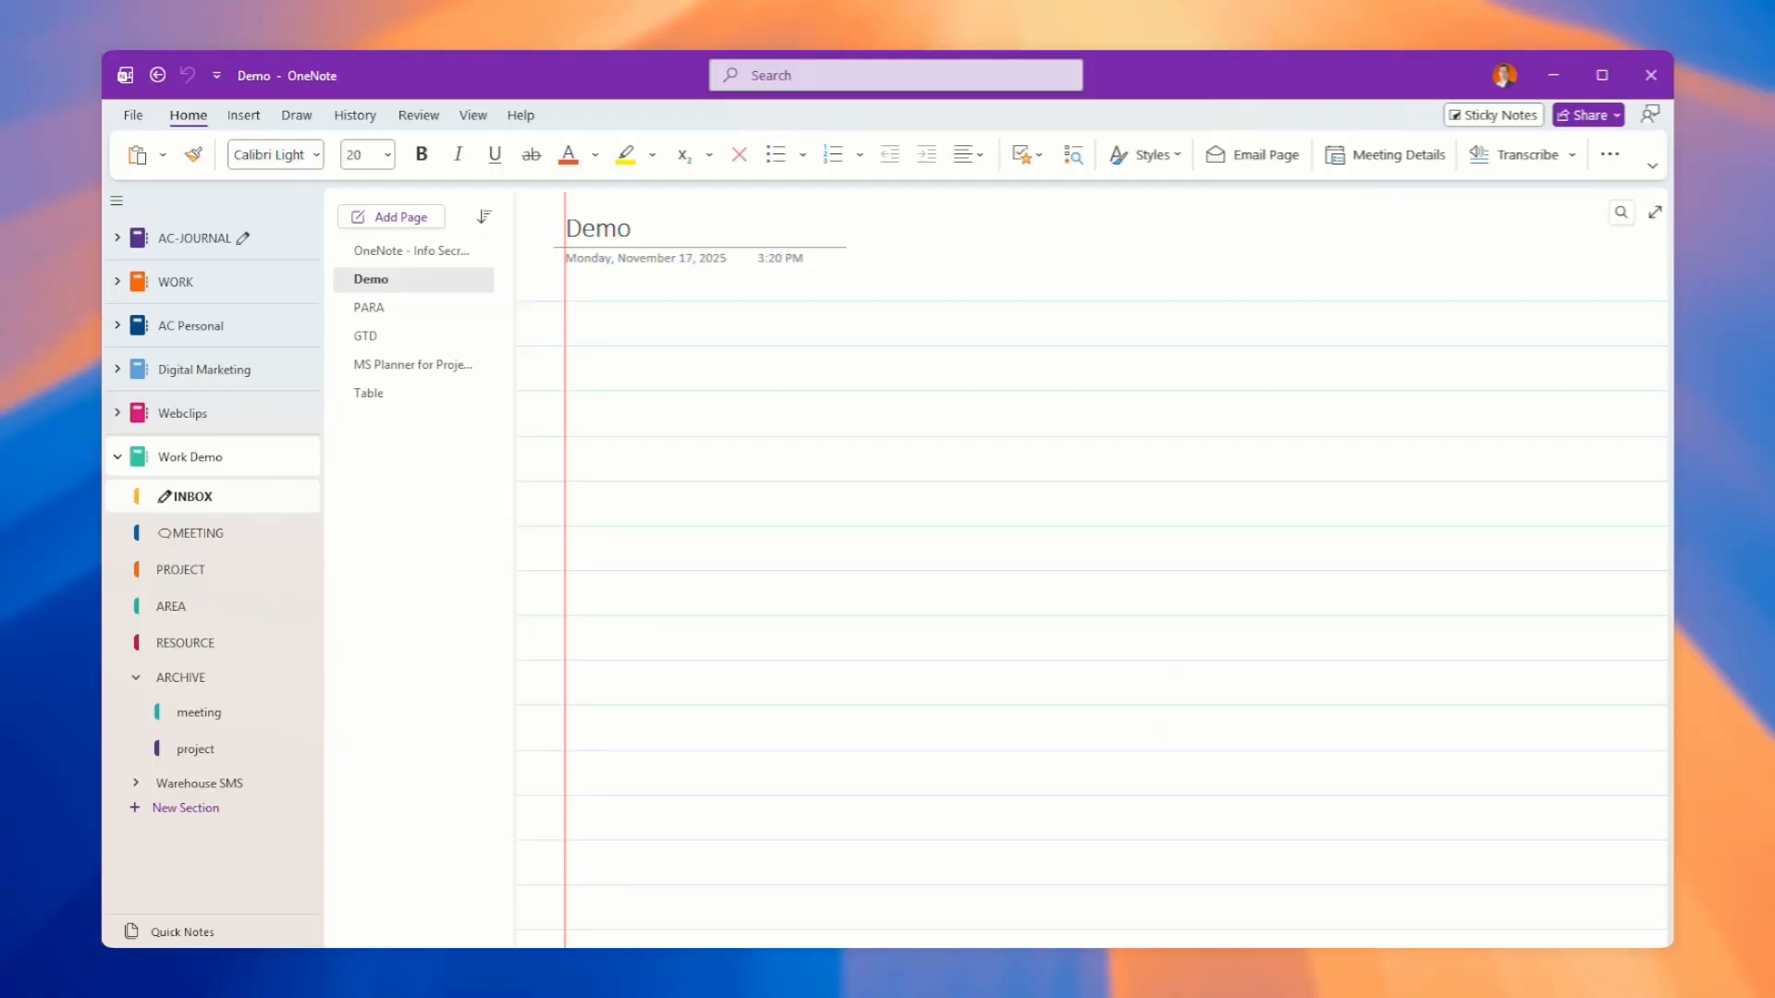
{"action": "mouse_move", "coordinate": [759, 329]}
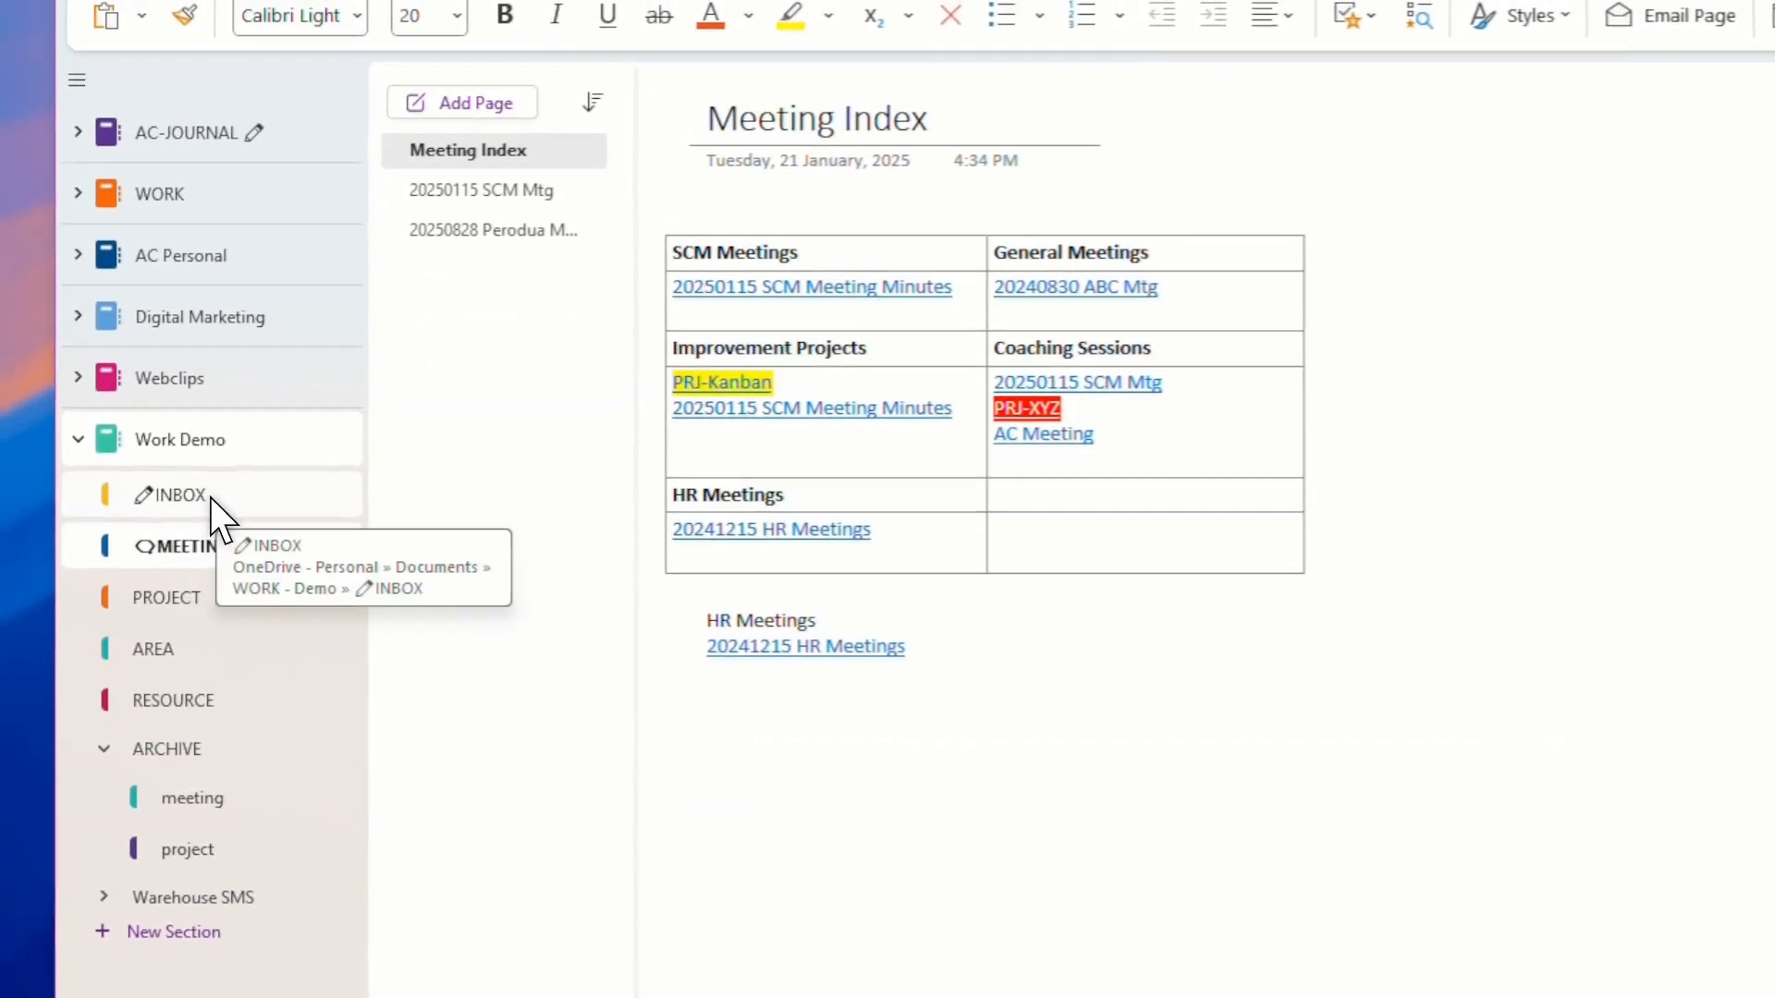
Step: Return to the Work Demo INBOX section showing the PARA page
{"action": "left_click", "coordinate": [178, 496]}
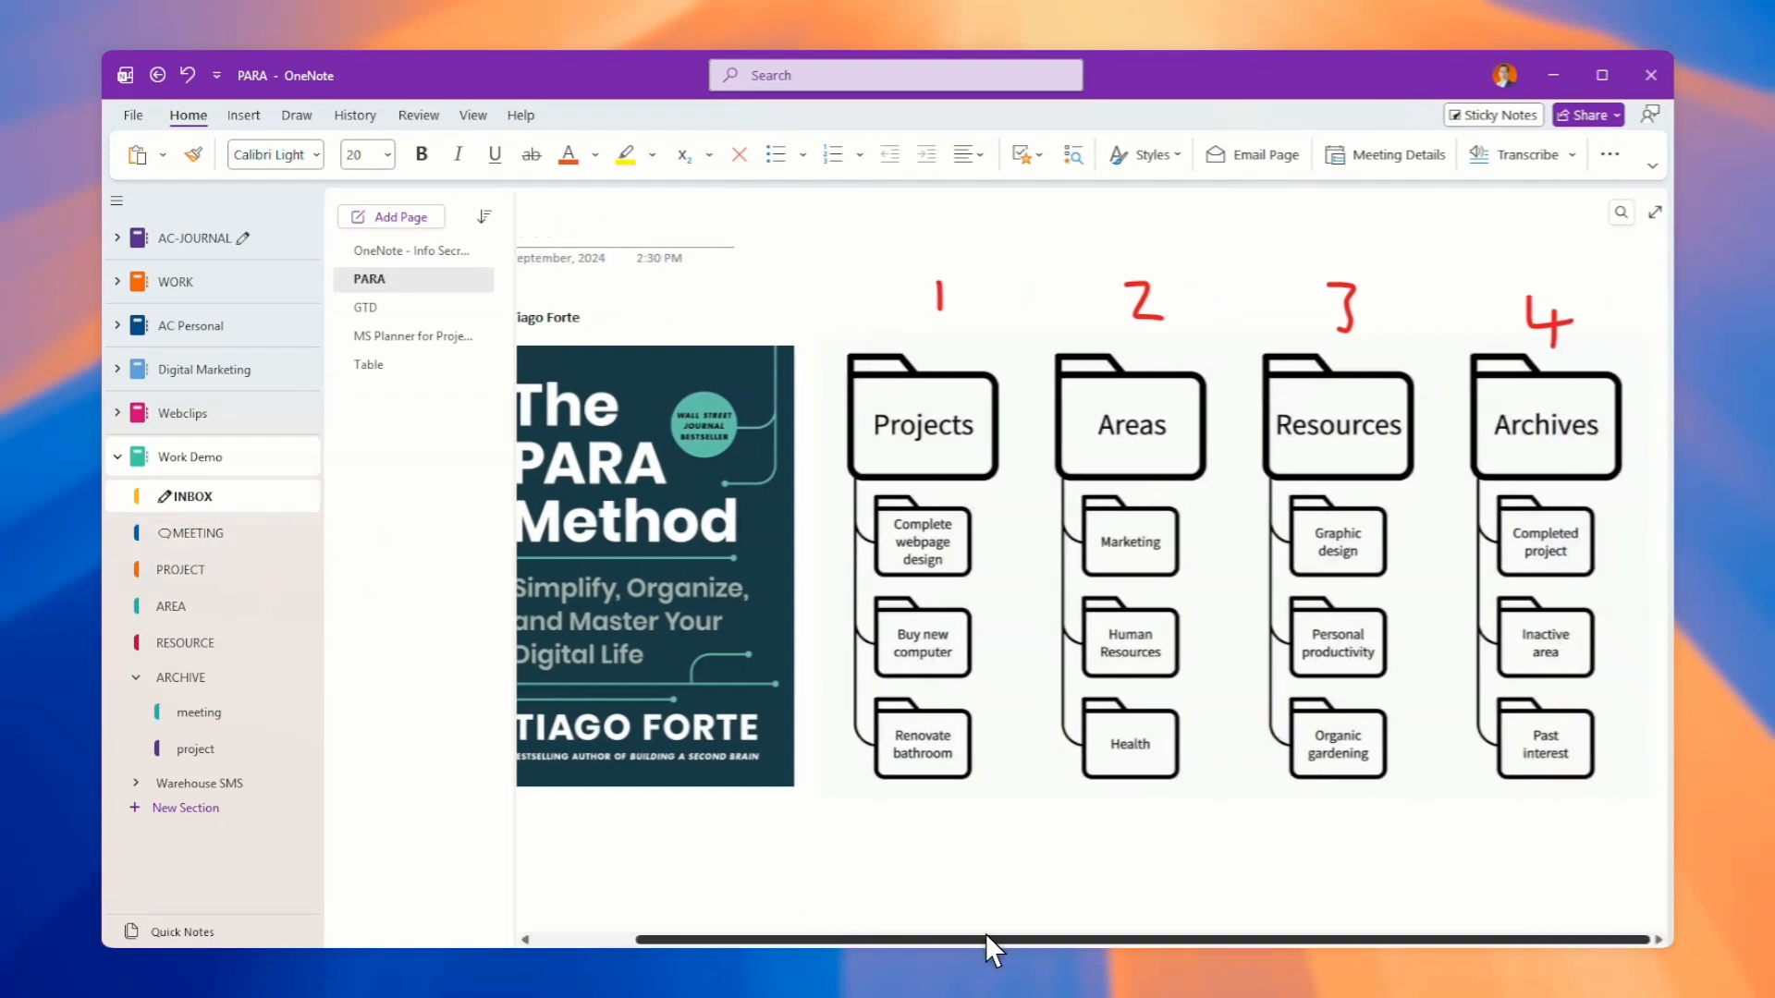
{"action": "mouse_move", "coordinate": [891, 550]}
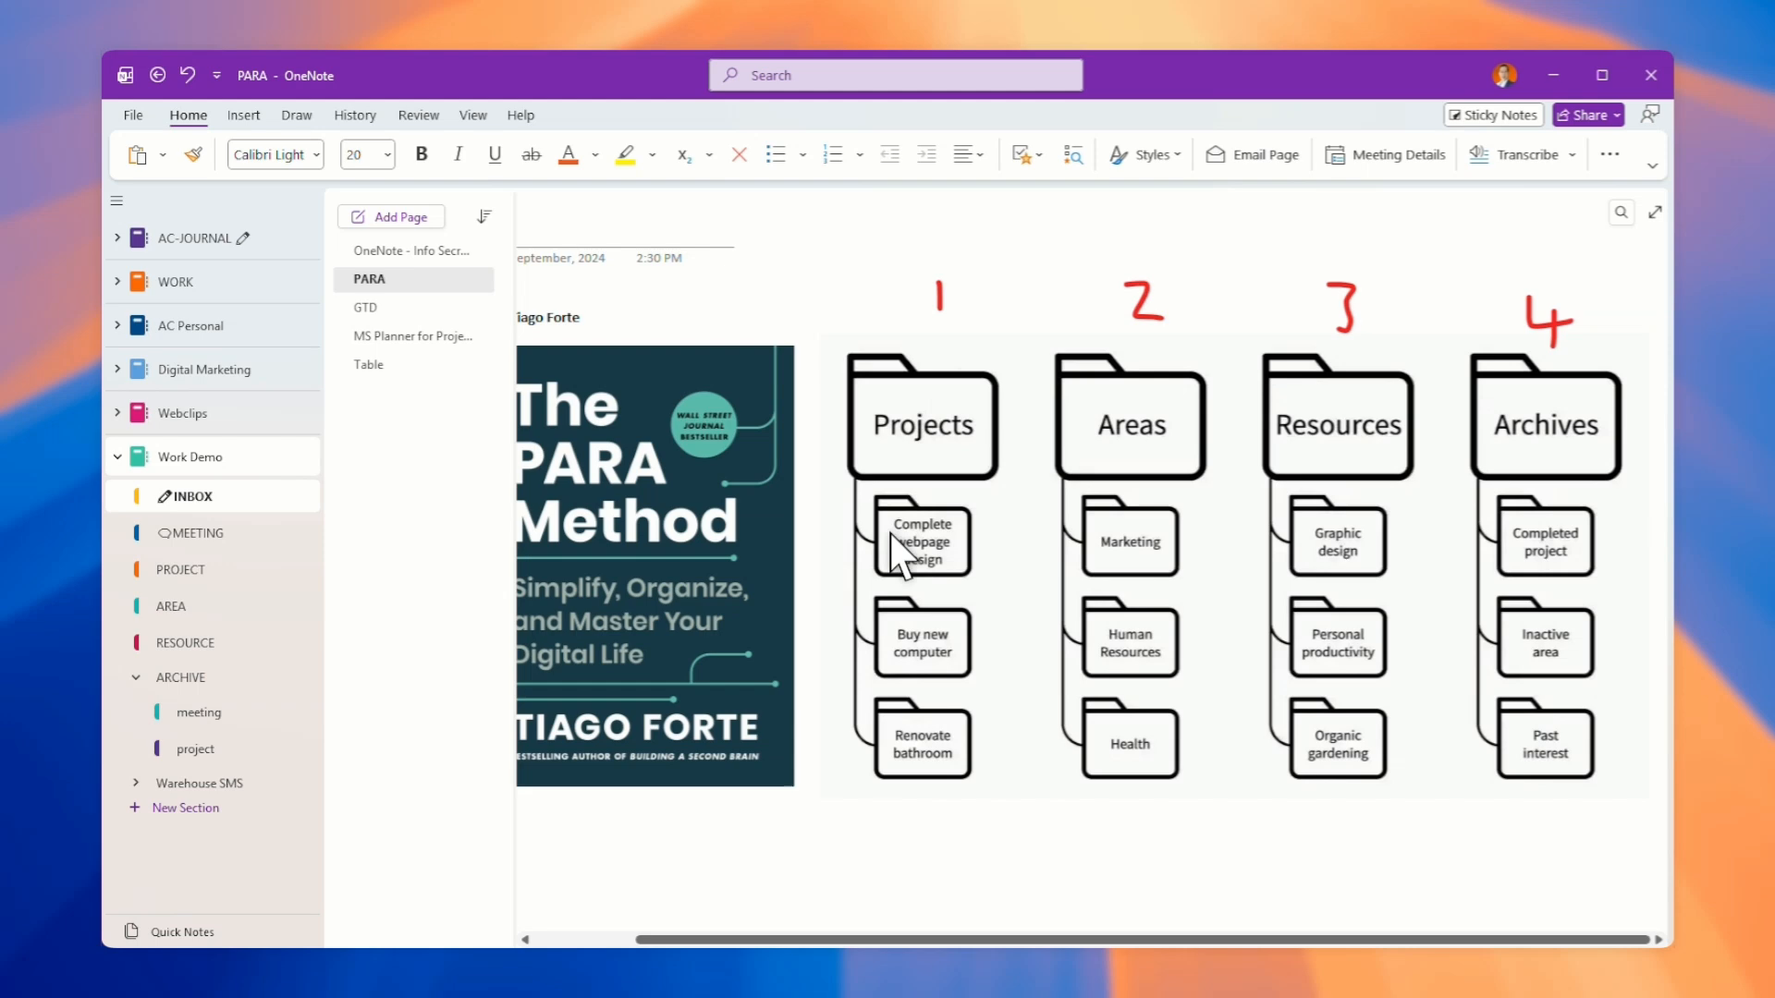
{"action": "mouse_move", "coordinate": [961, 718]}
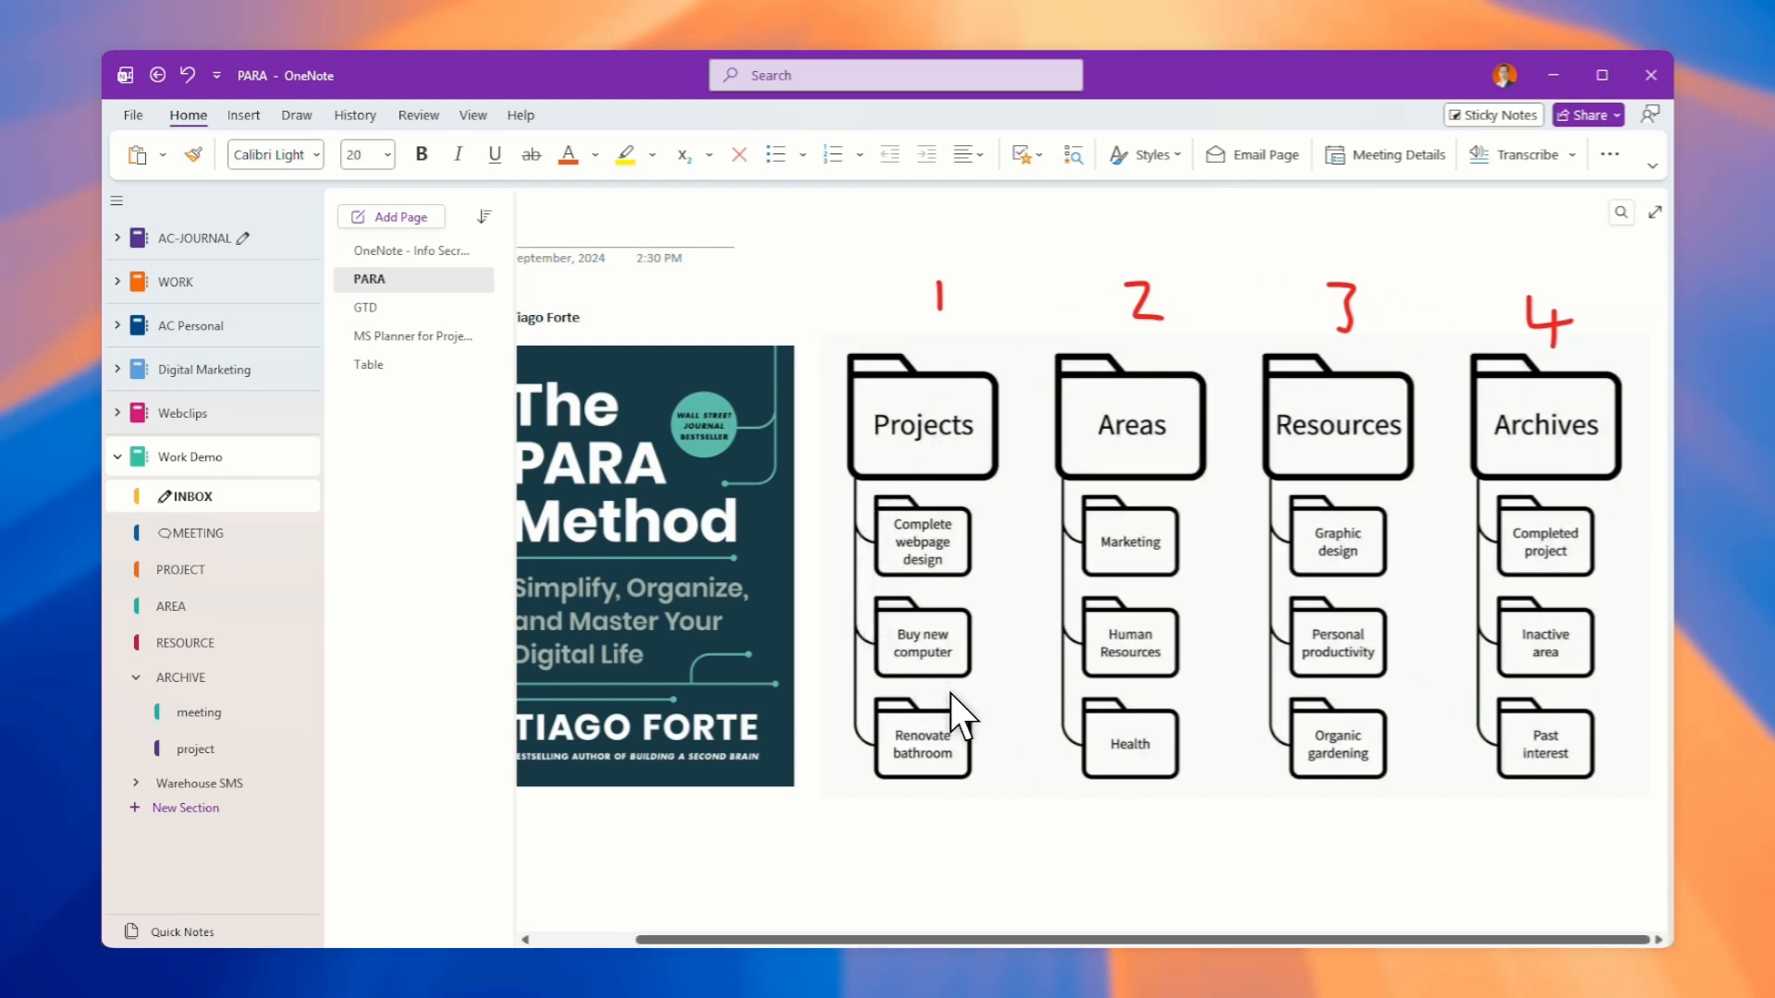
{"action": "mouse_move", "coordinate": [1280, 420]}
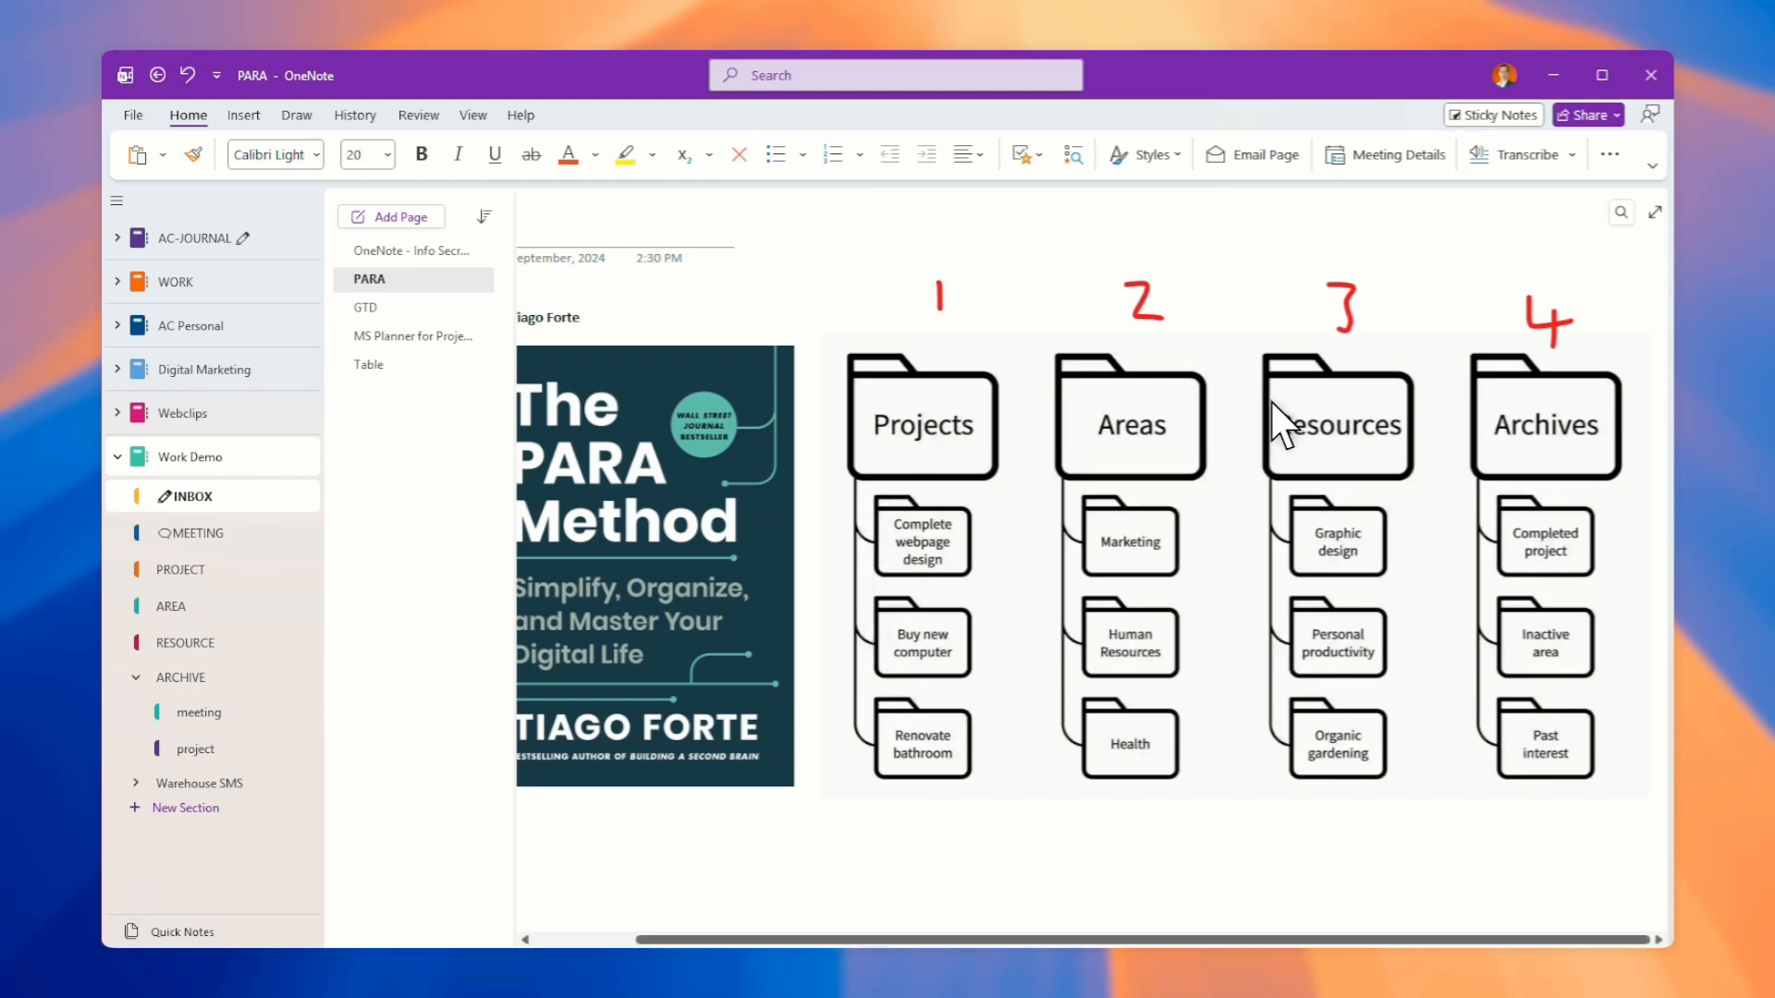
{"action": "mouse_move", "coordinate": [962, 498]}
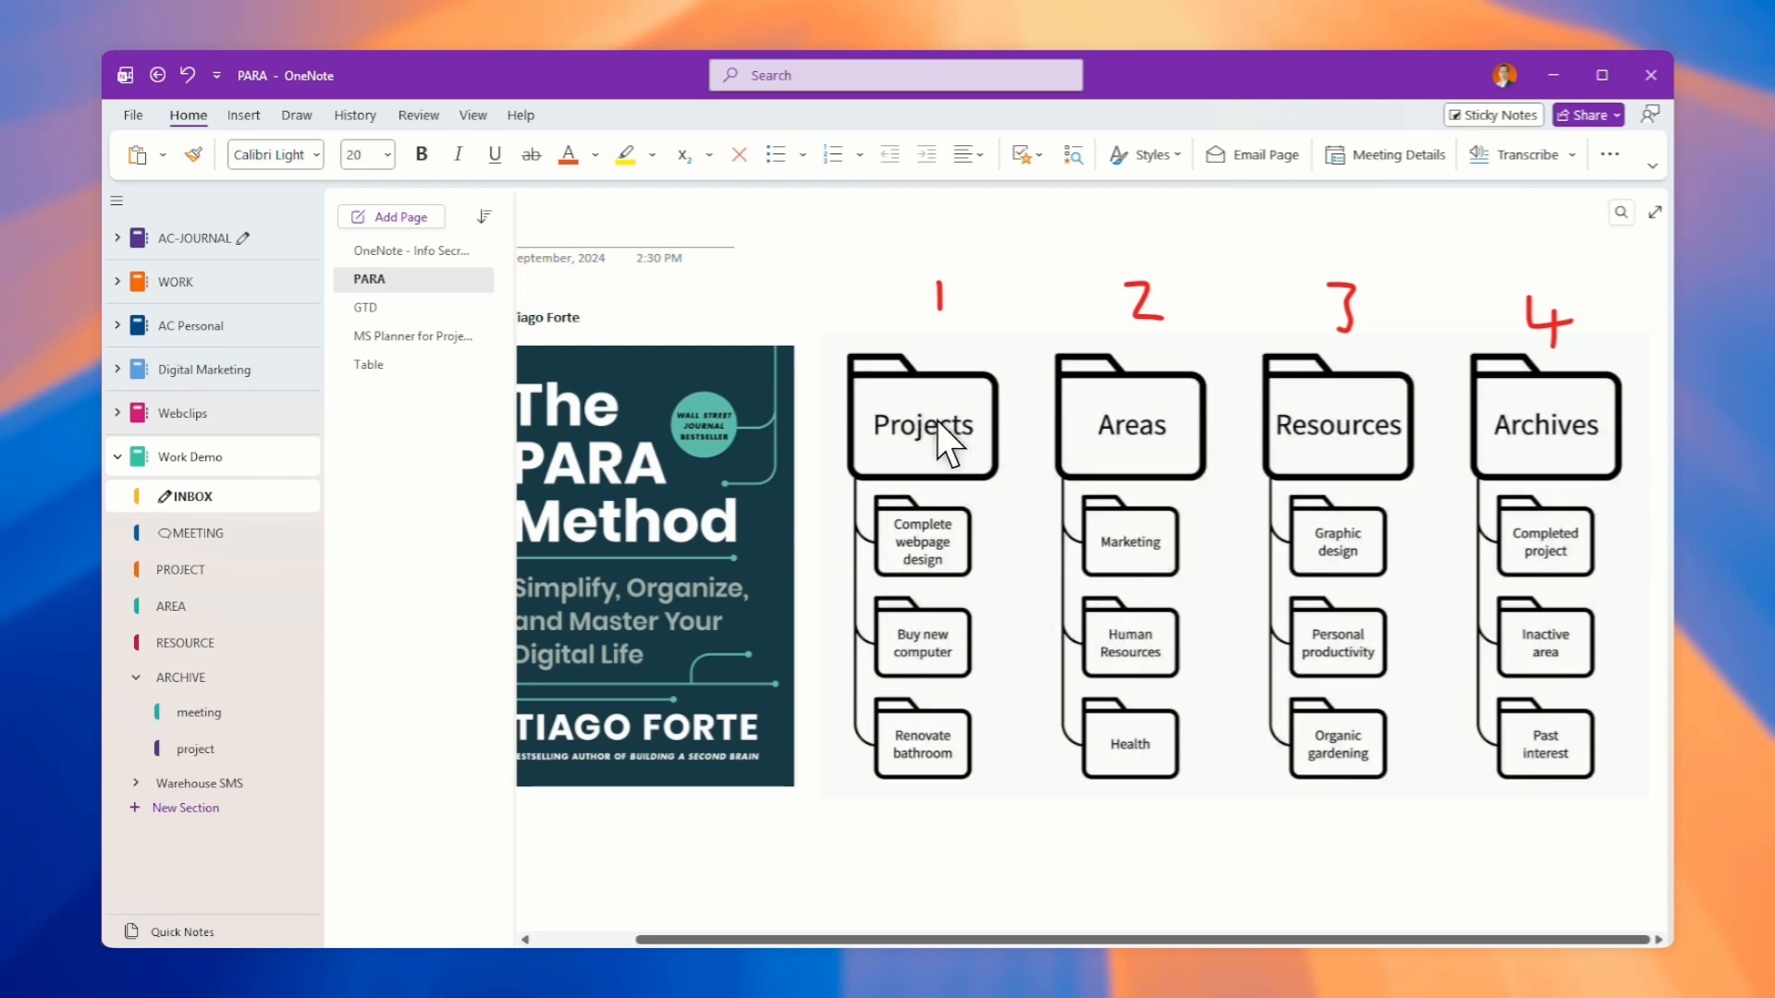
{"action": "mouse_move", "coordinate": [1153, 440]}
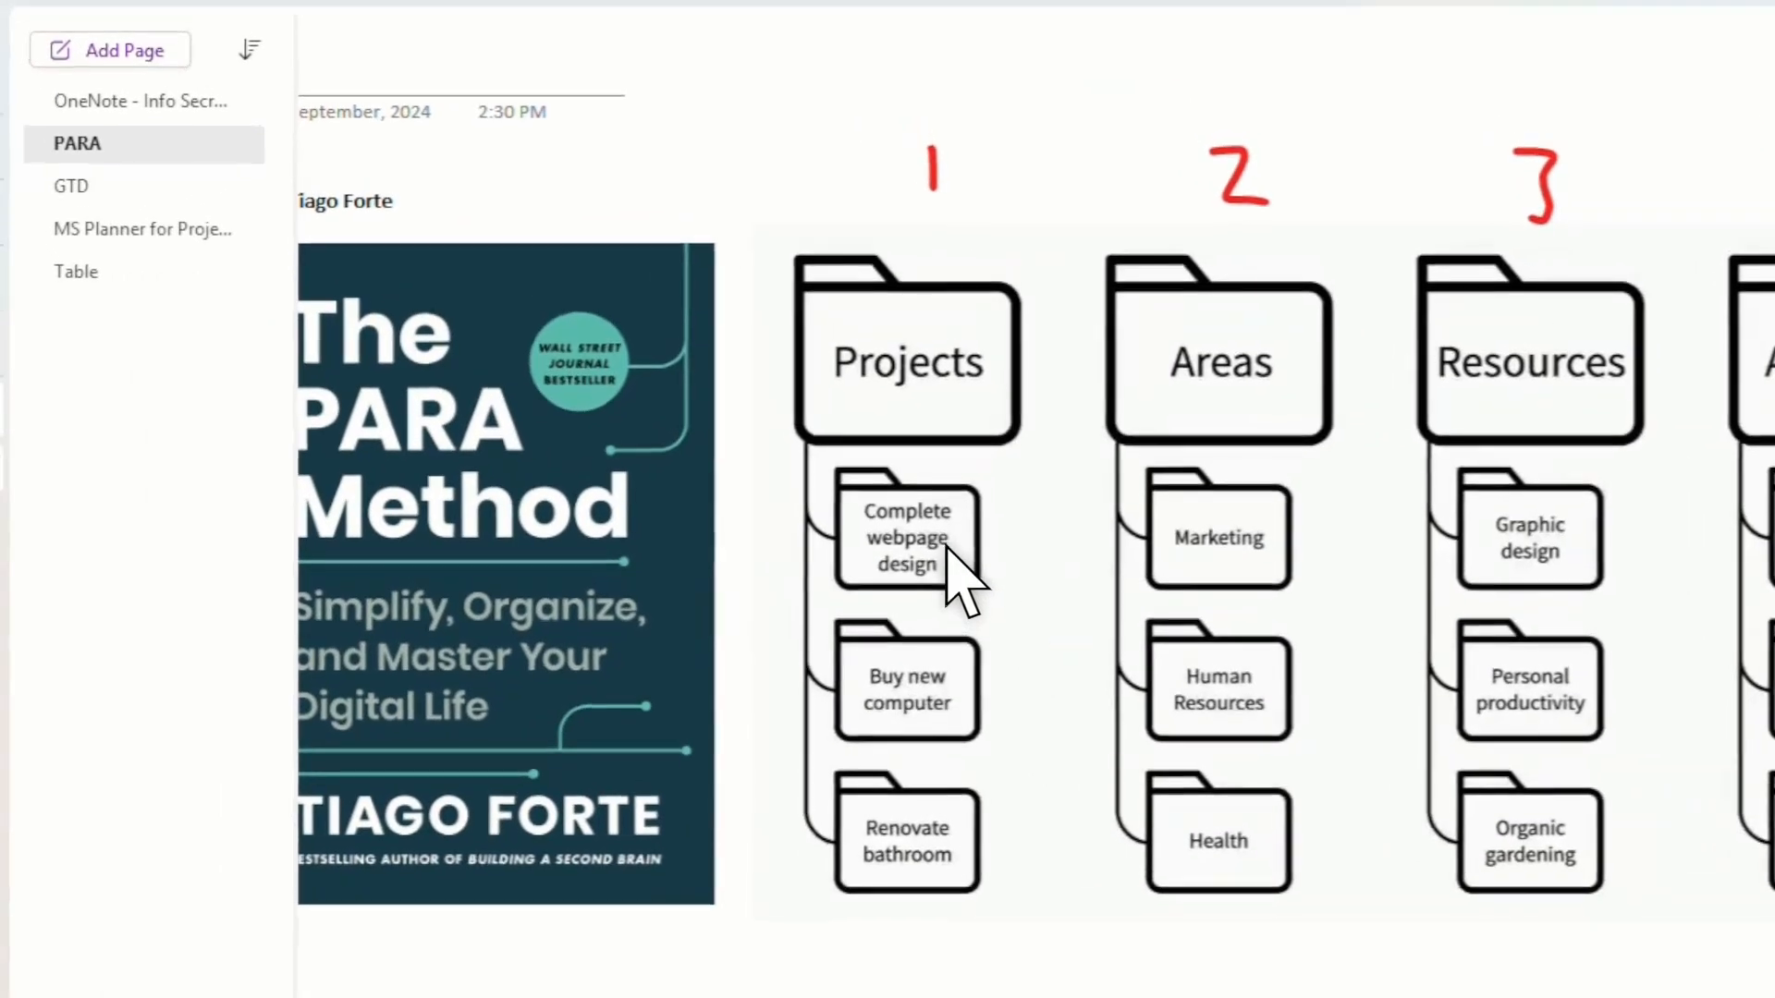
{"action": "scroll", "scroll_direction": "down", "scroll_amount": 3}
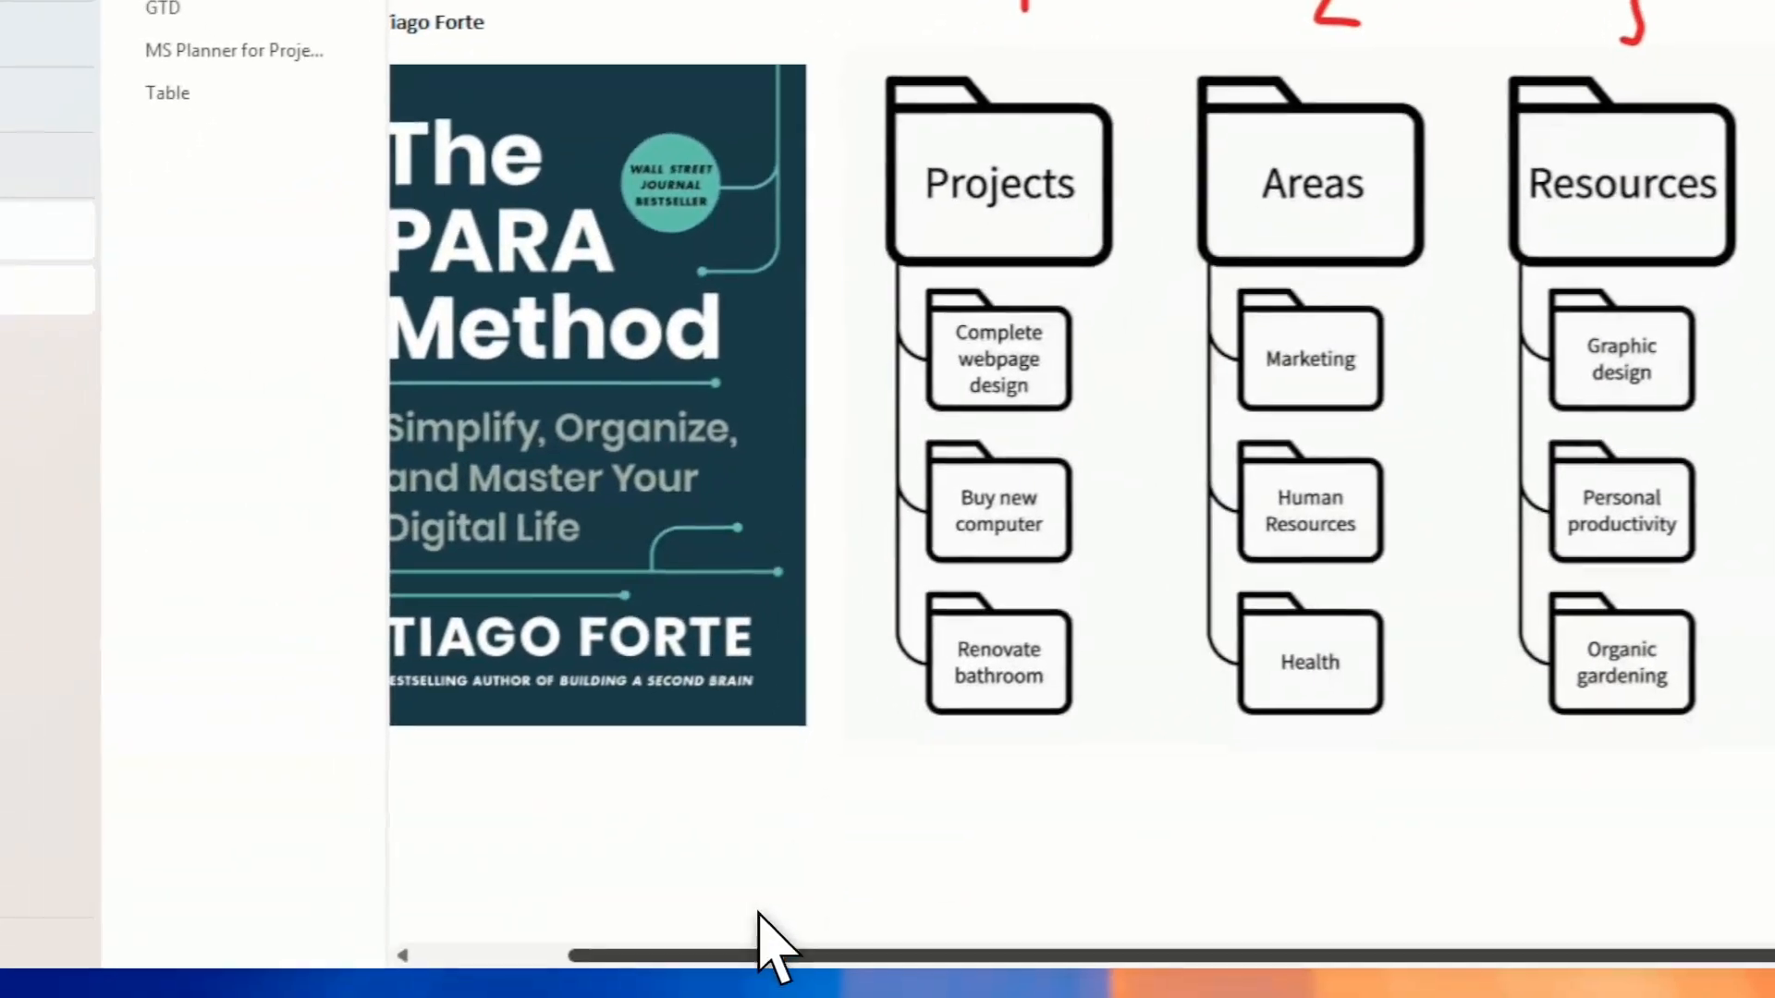